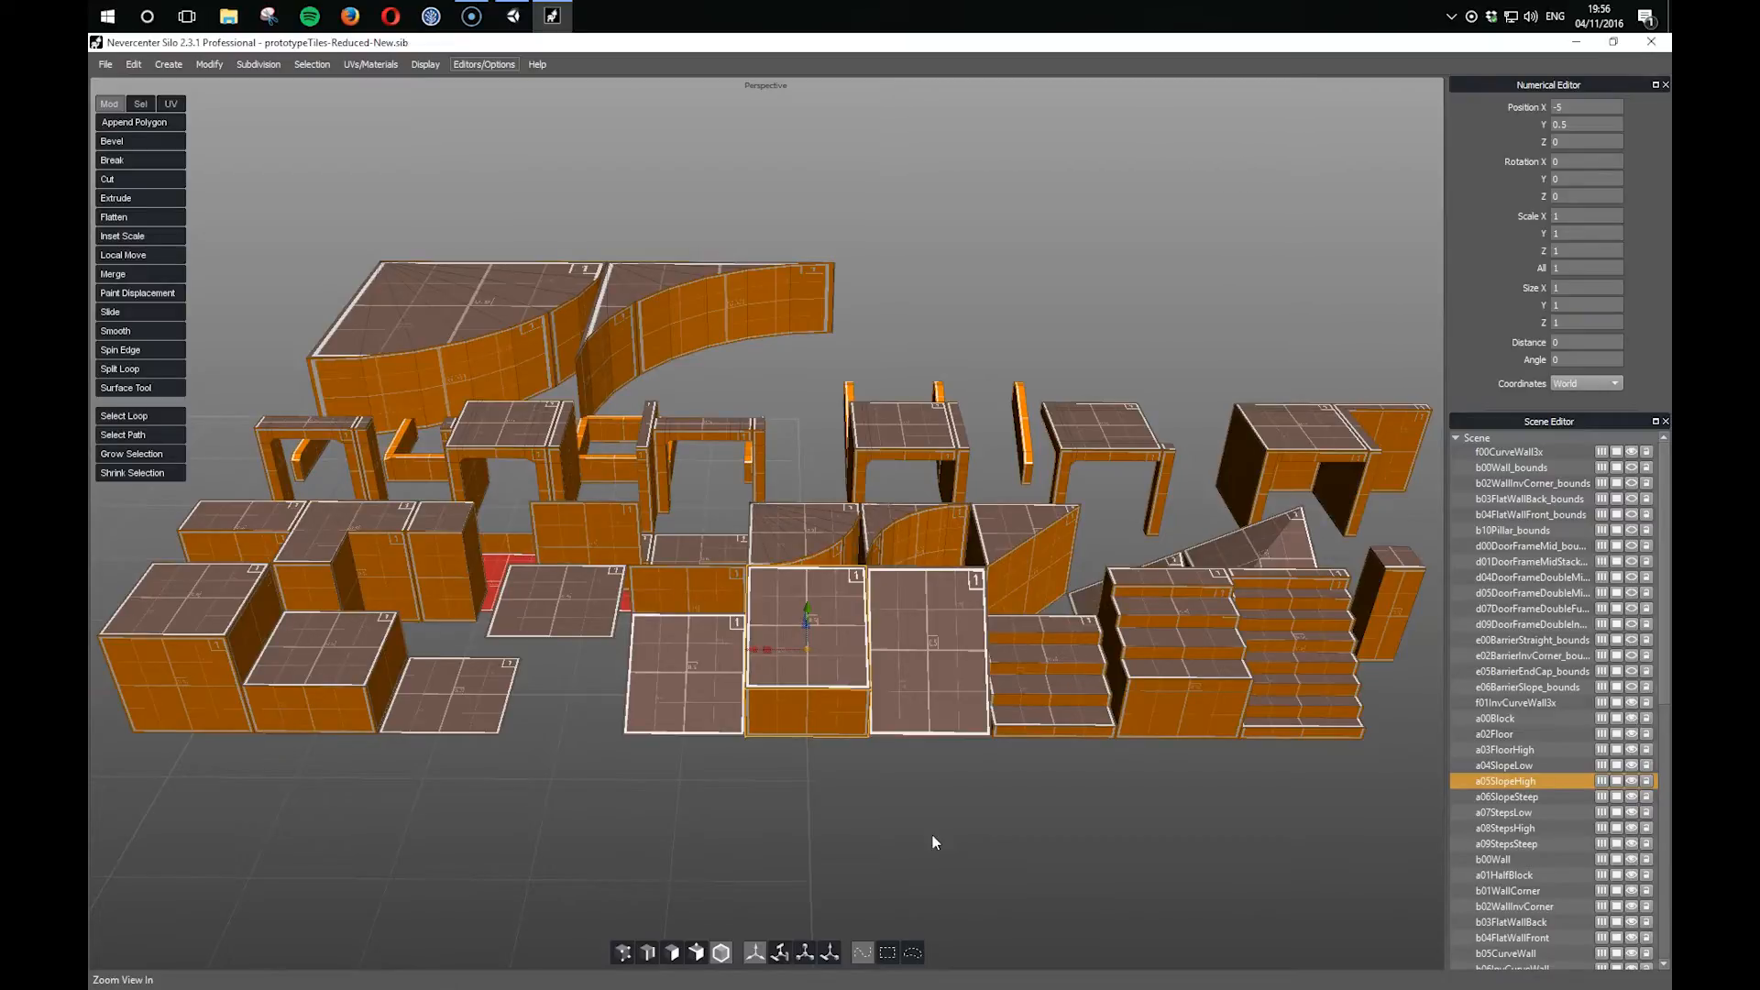
Step: Inspect the floor, curved wall and b00Wall tiles, then open the YuME Tile Importer
left_click(1507, 874)
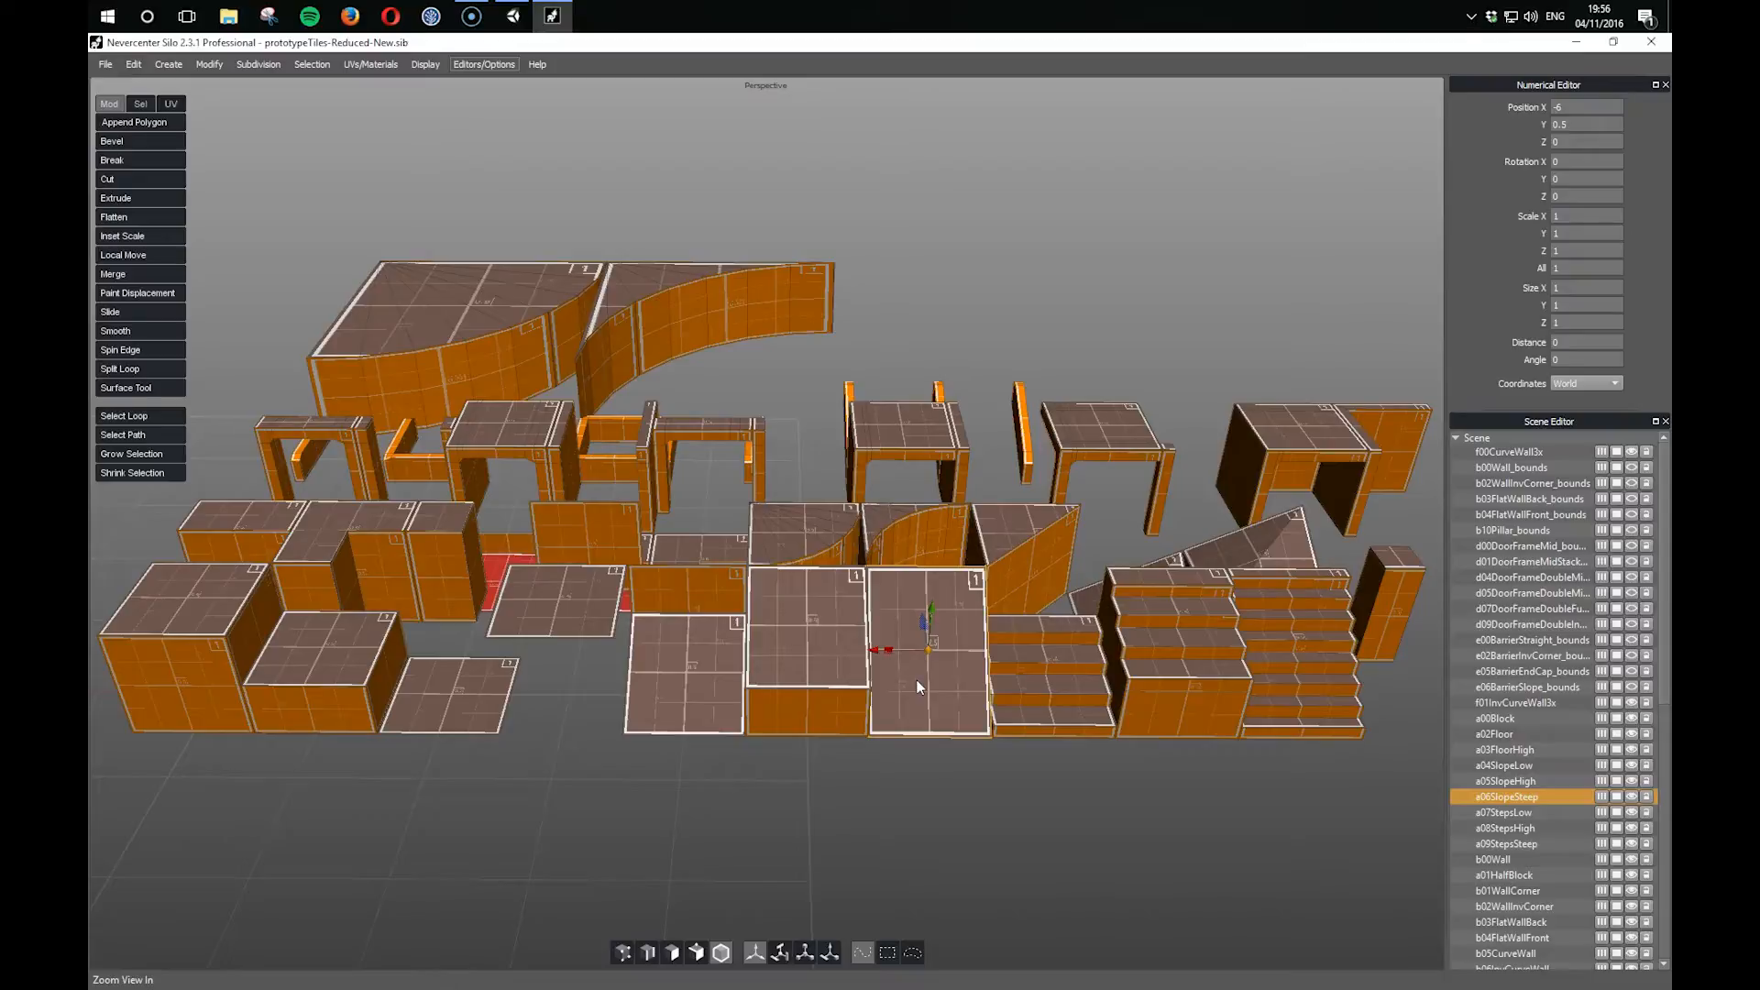
left_click(1509, 450)
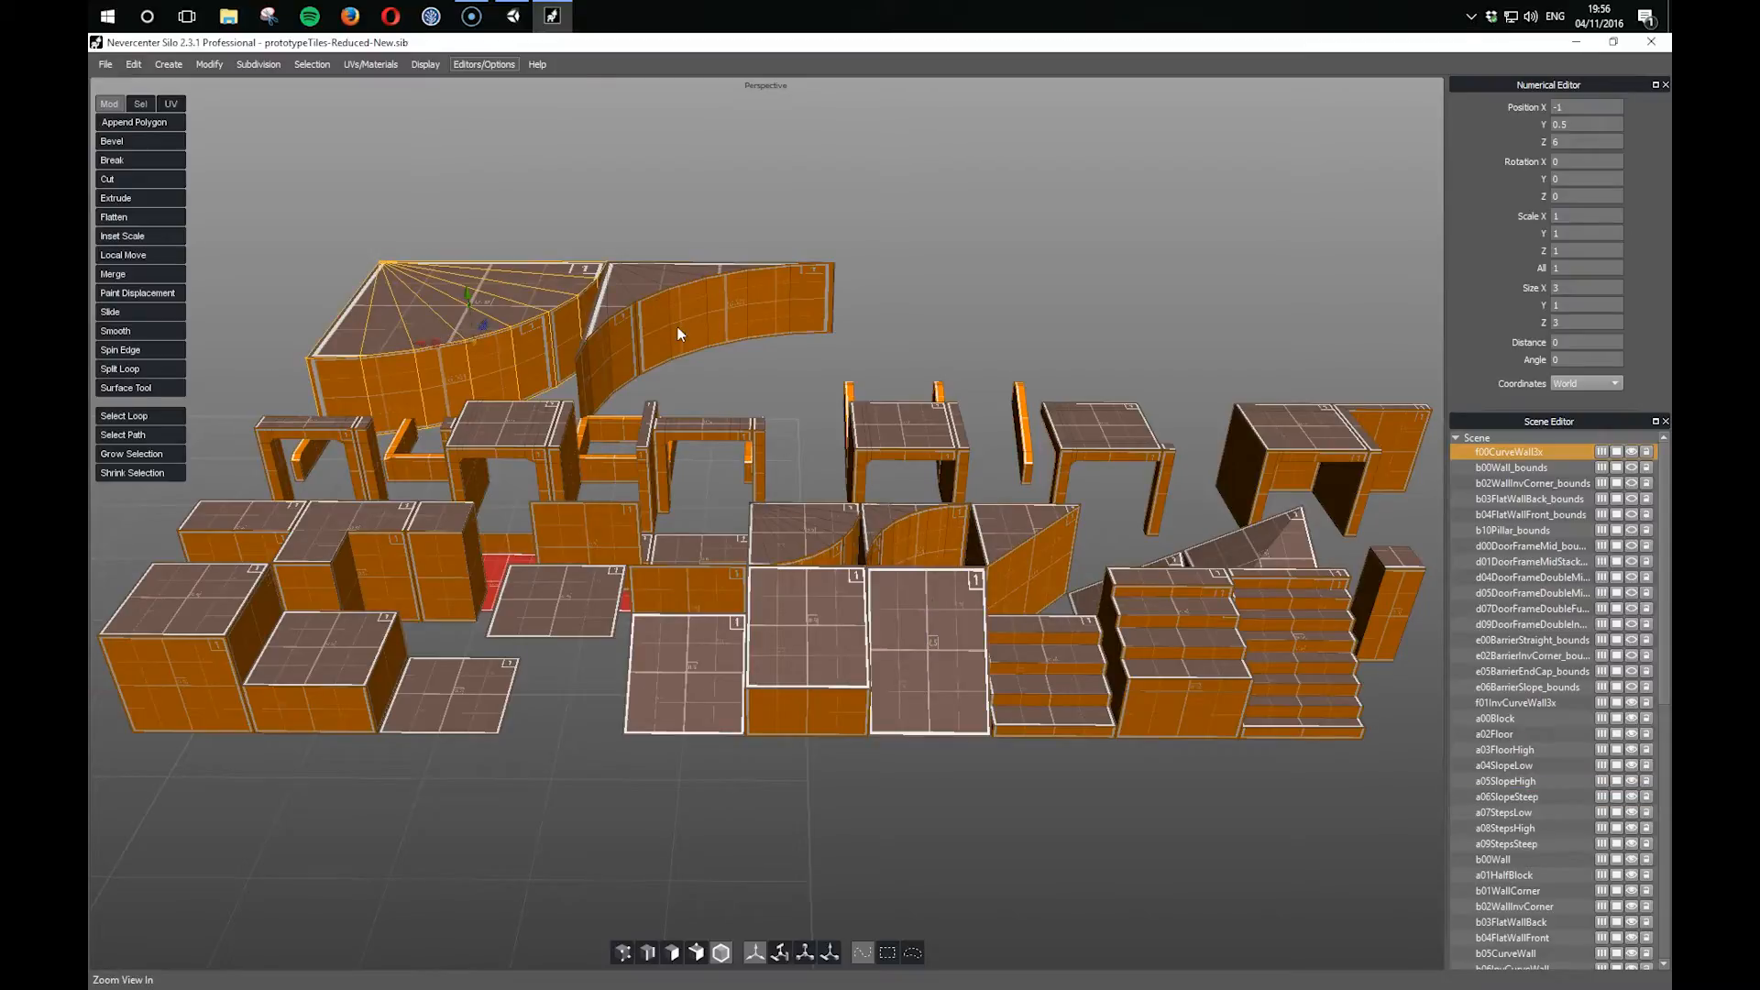
left_click(1514, 703)
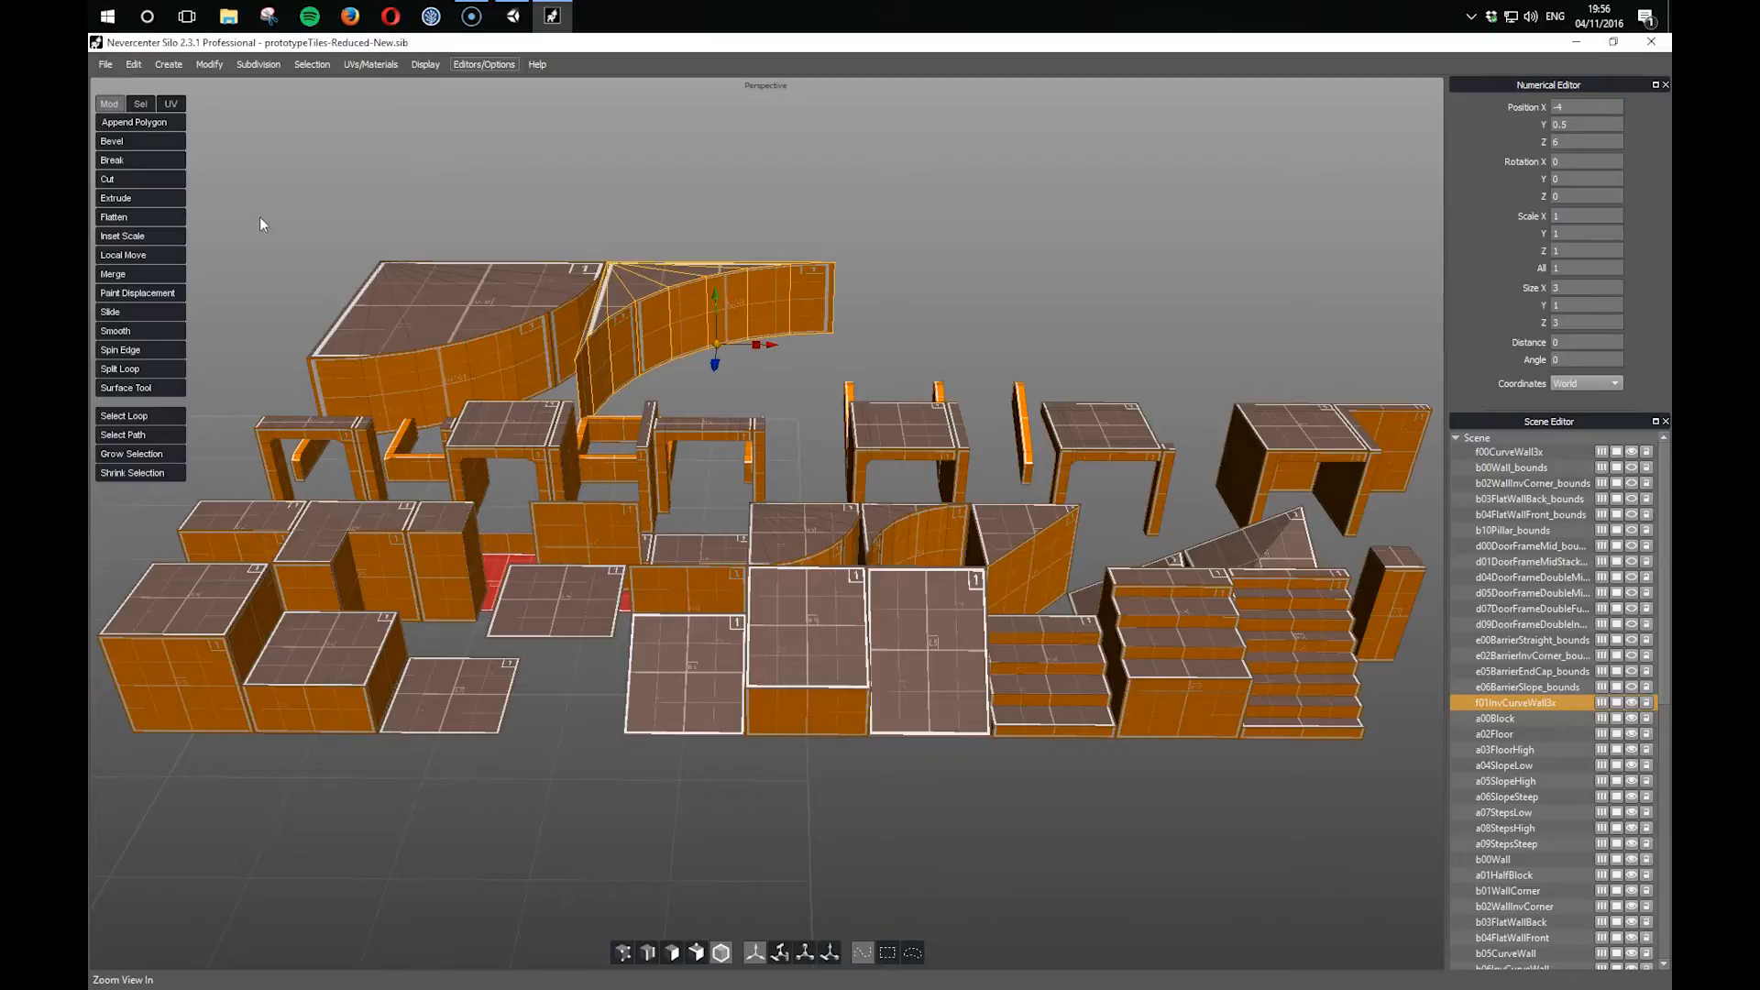
mouse_move(370, 294)
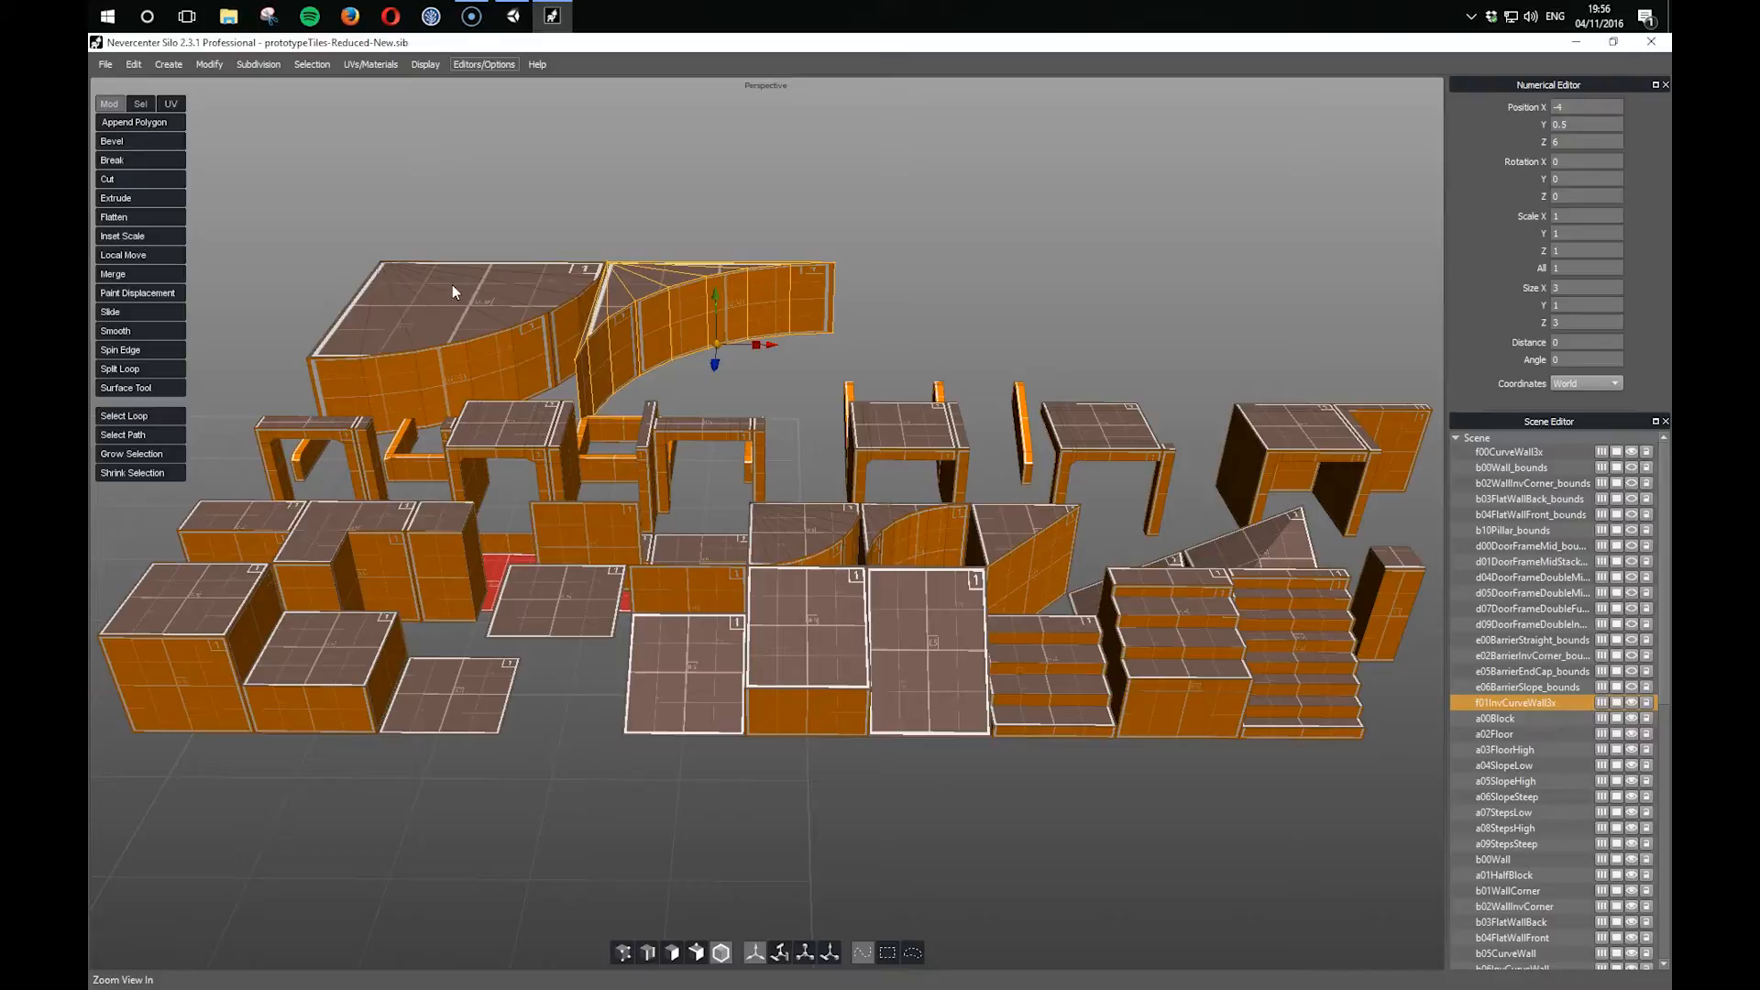
mouse_move(401, 301)
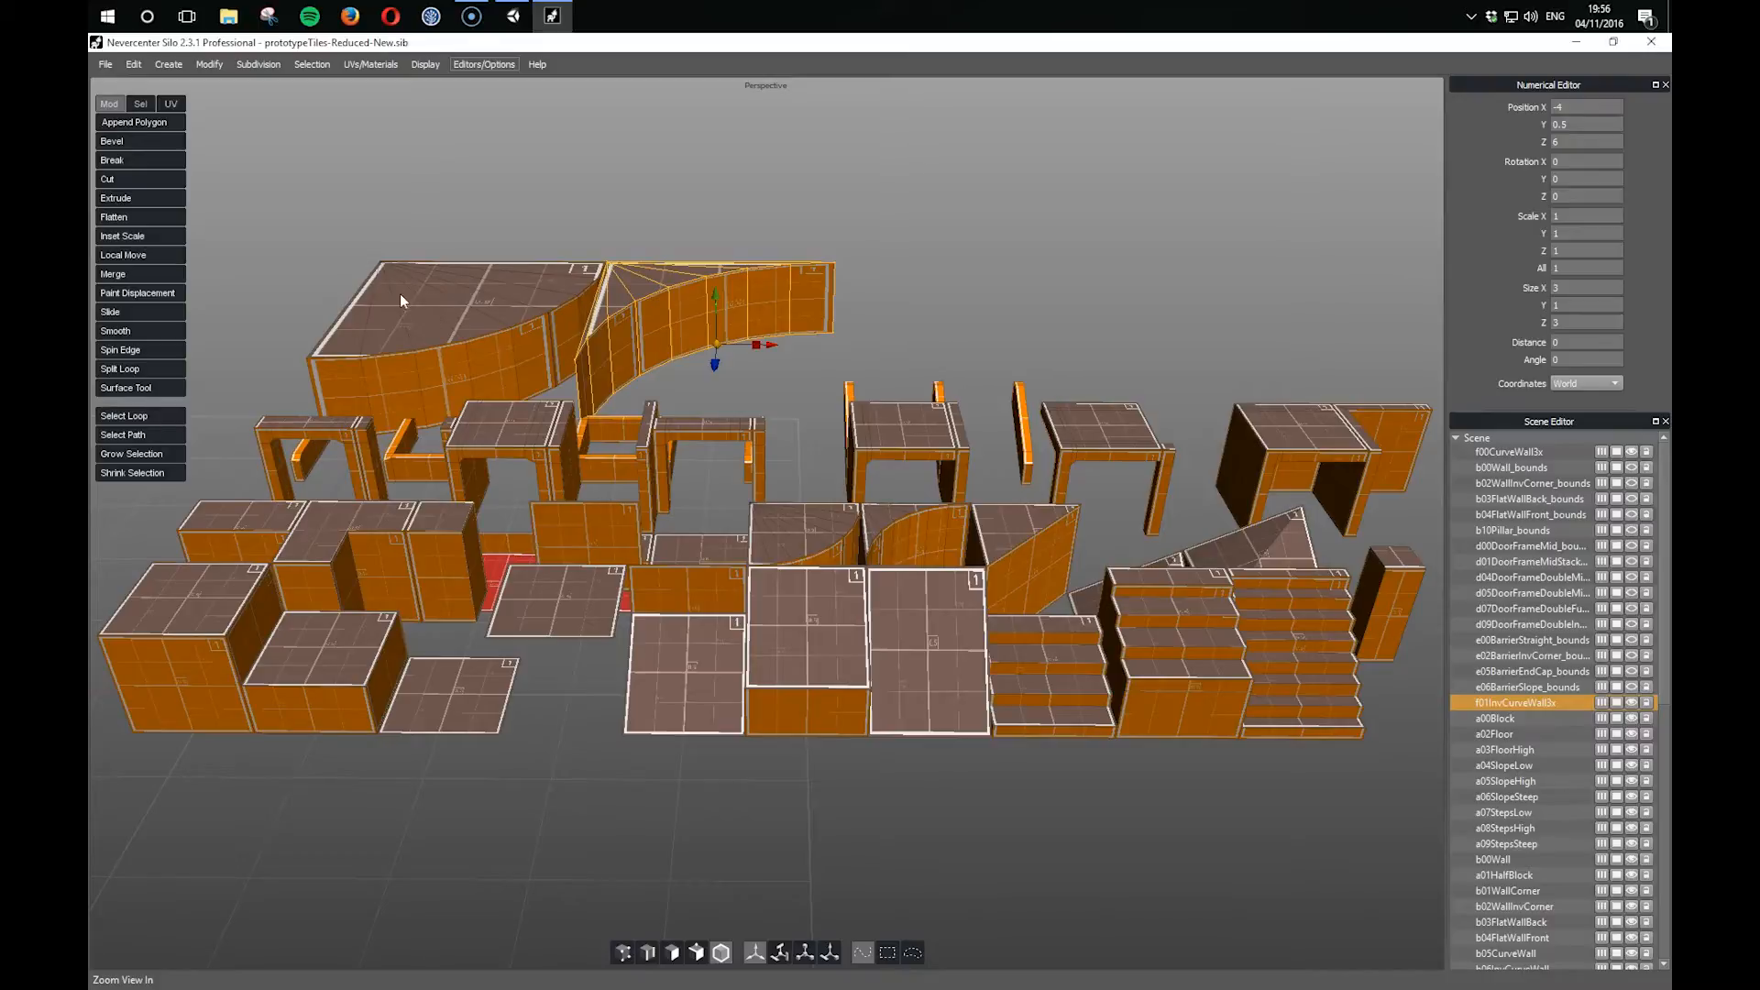
mouse_move(397, 308)
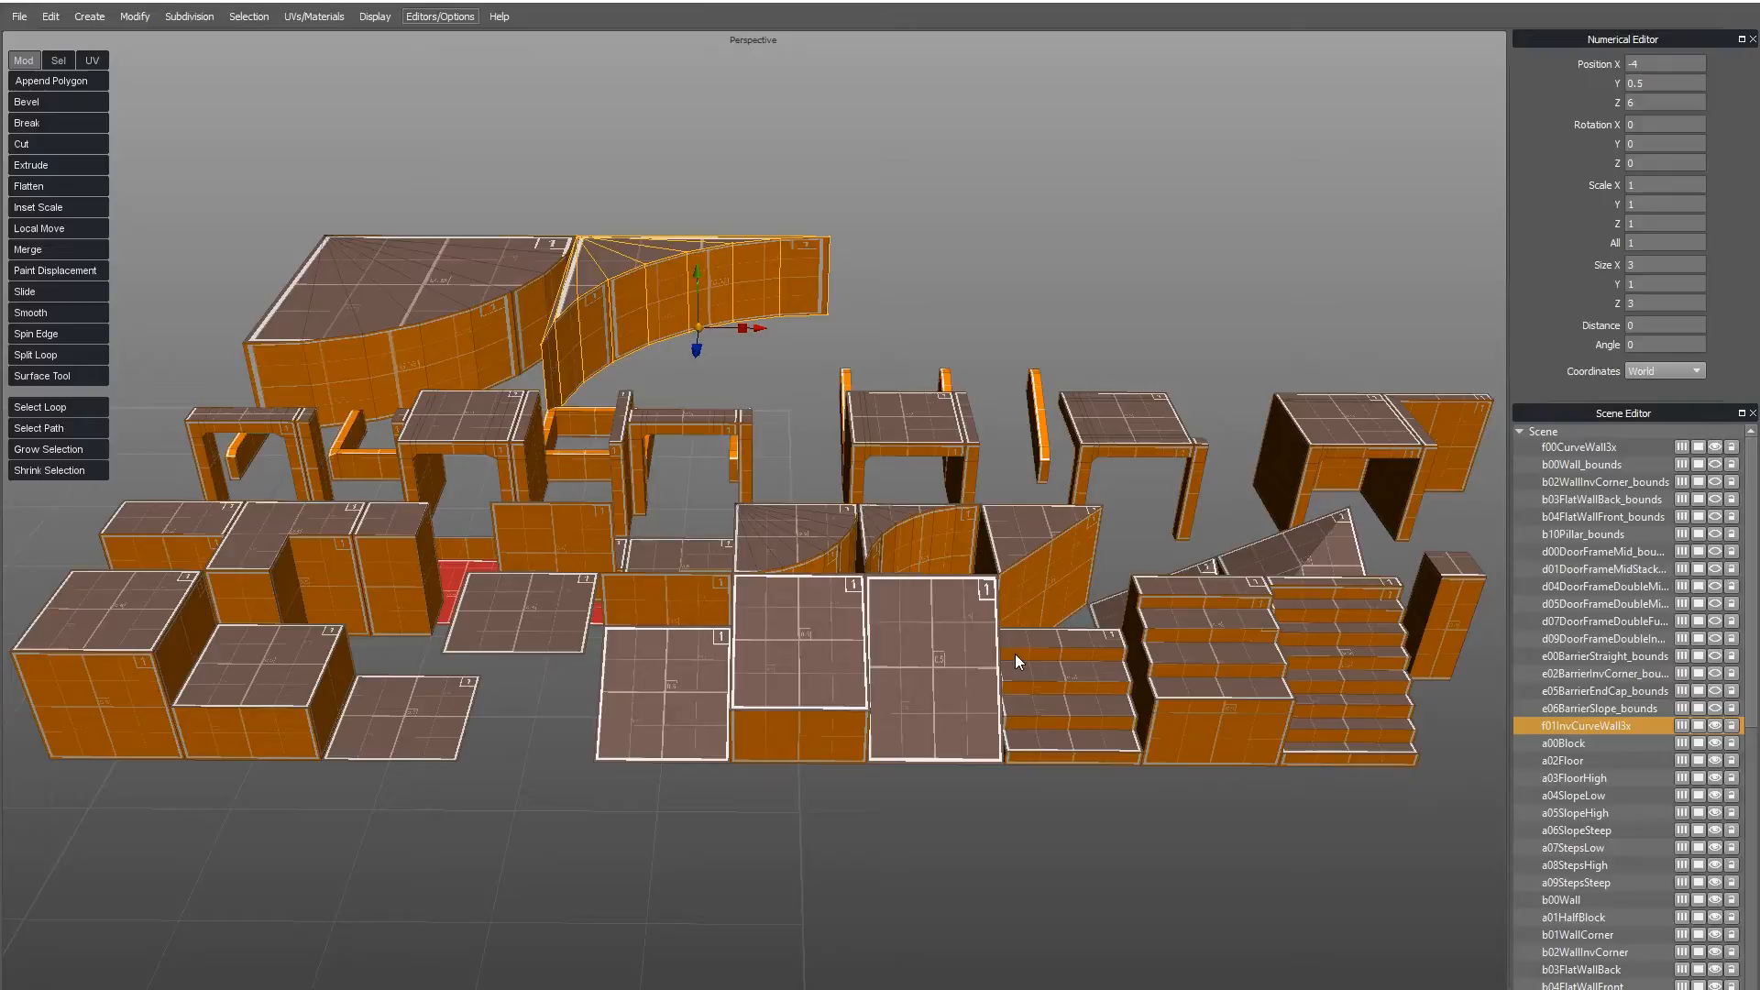
mouse_move(1074, 701)
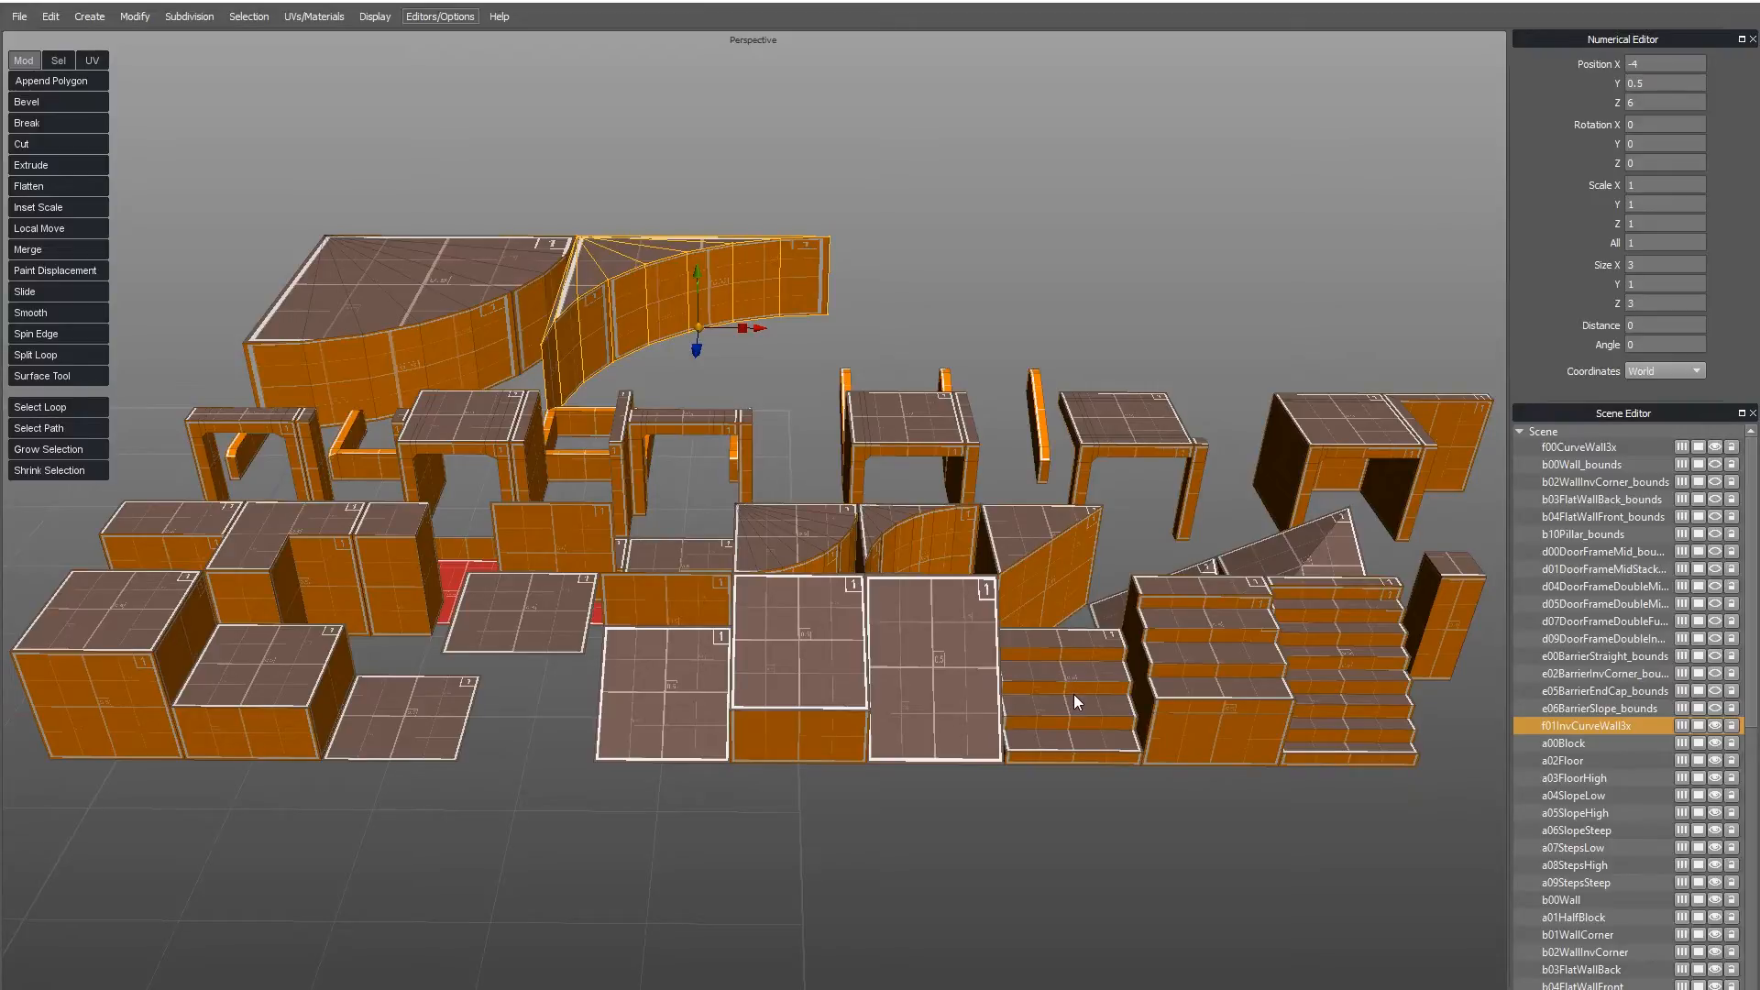
mouse_move(1095, 528)
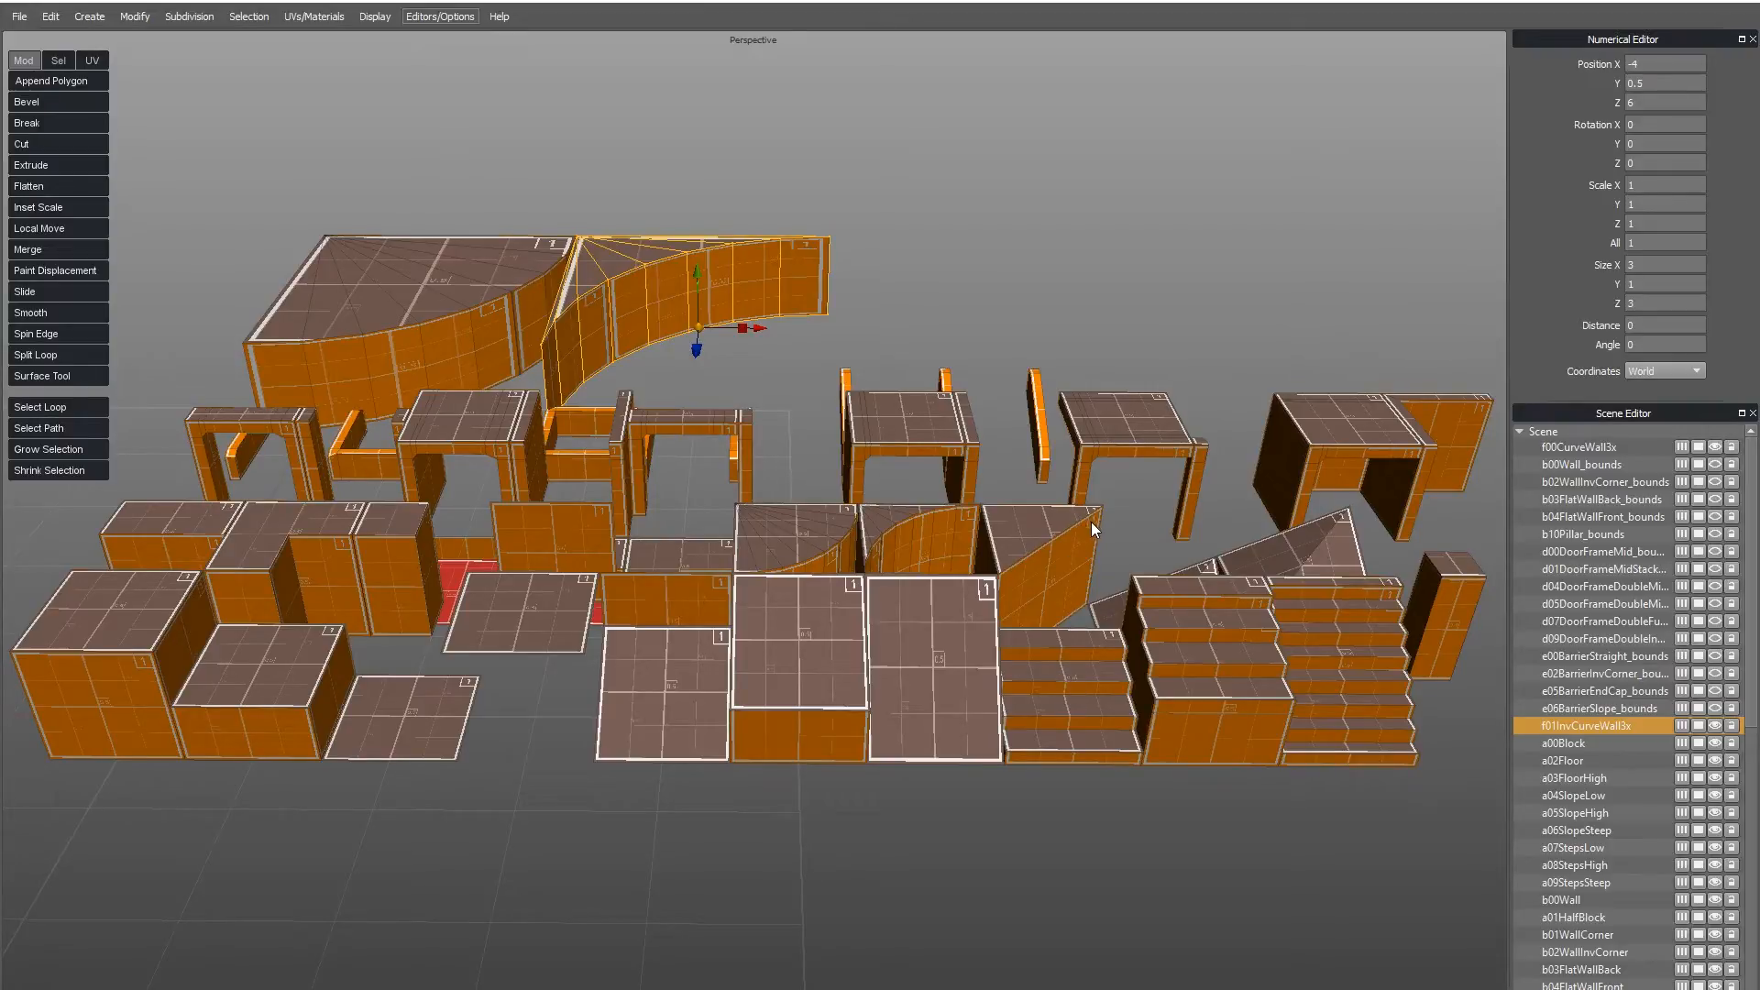
mouse_move(1094, 704)
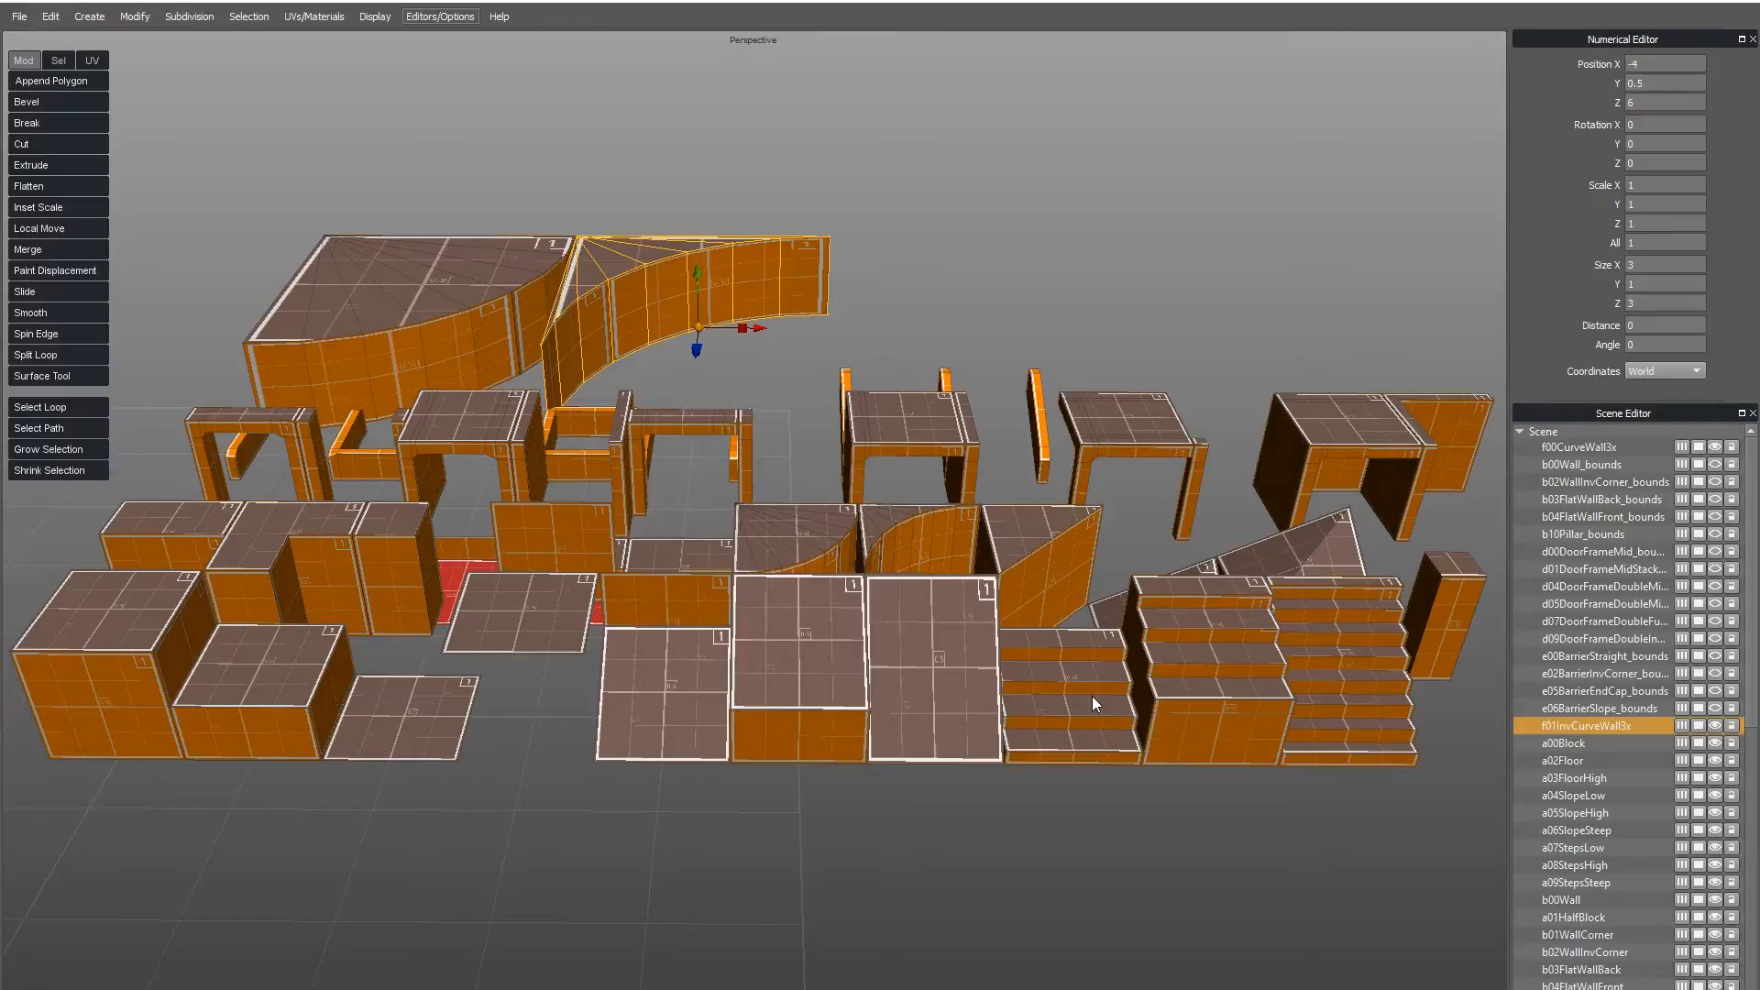
left_click(1577, 741)
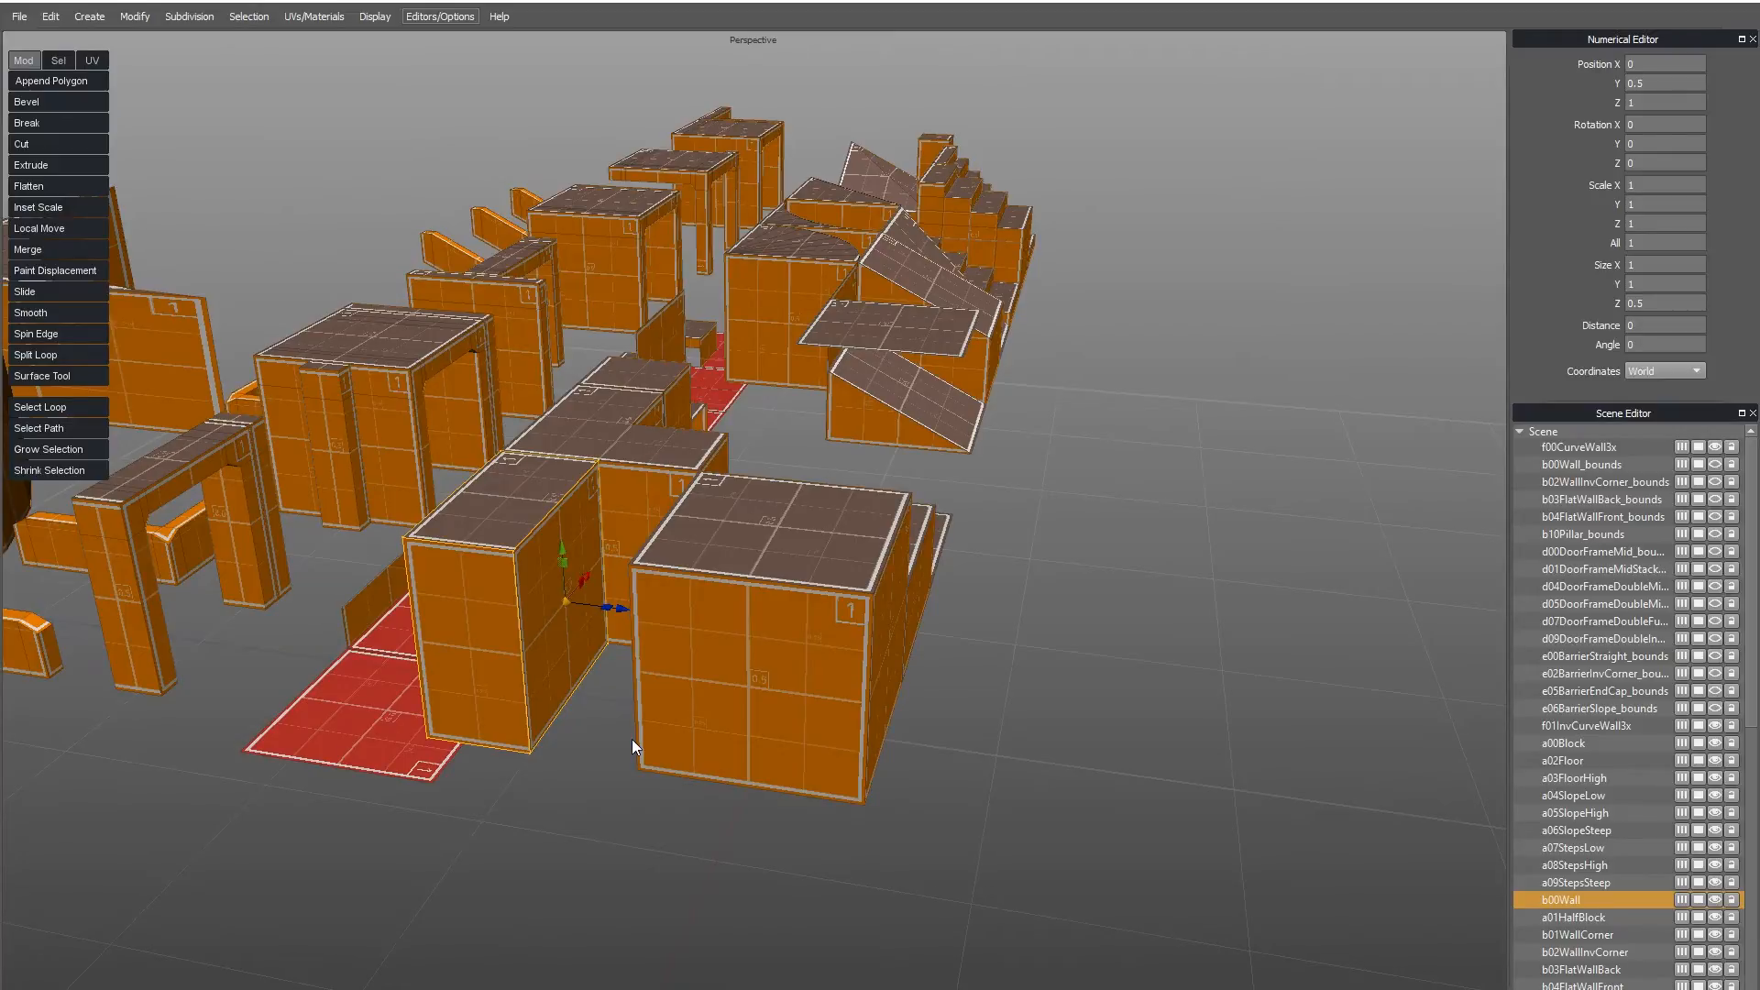
mouse_move(605, 630)
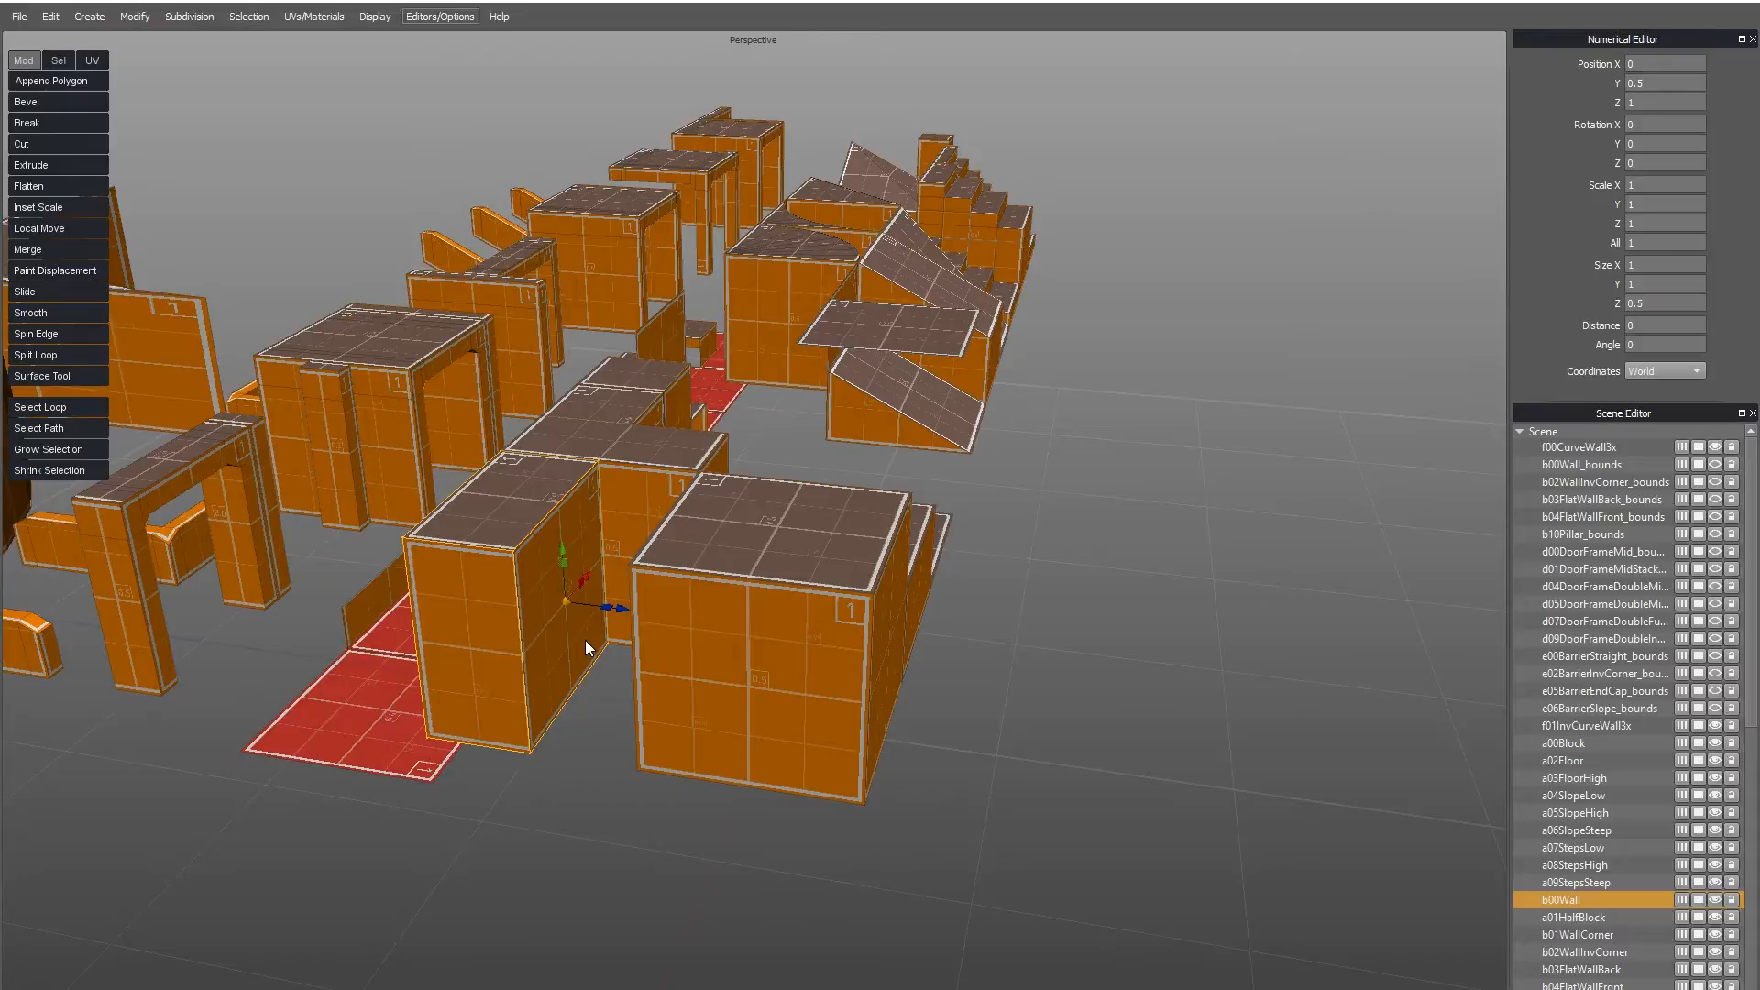
mouse_move(1334, 634)
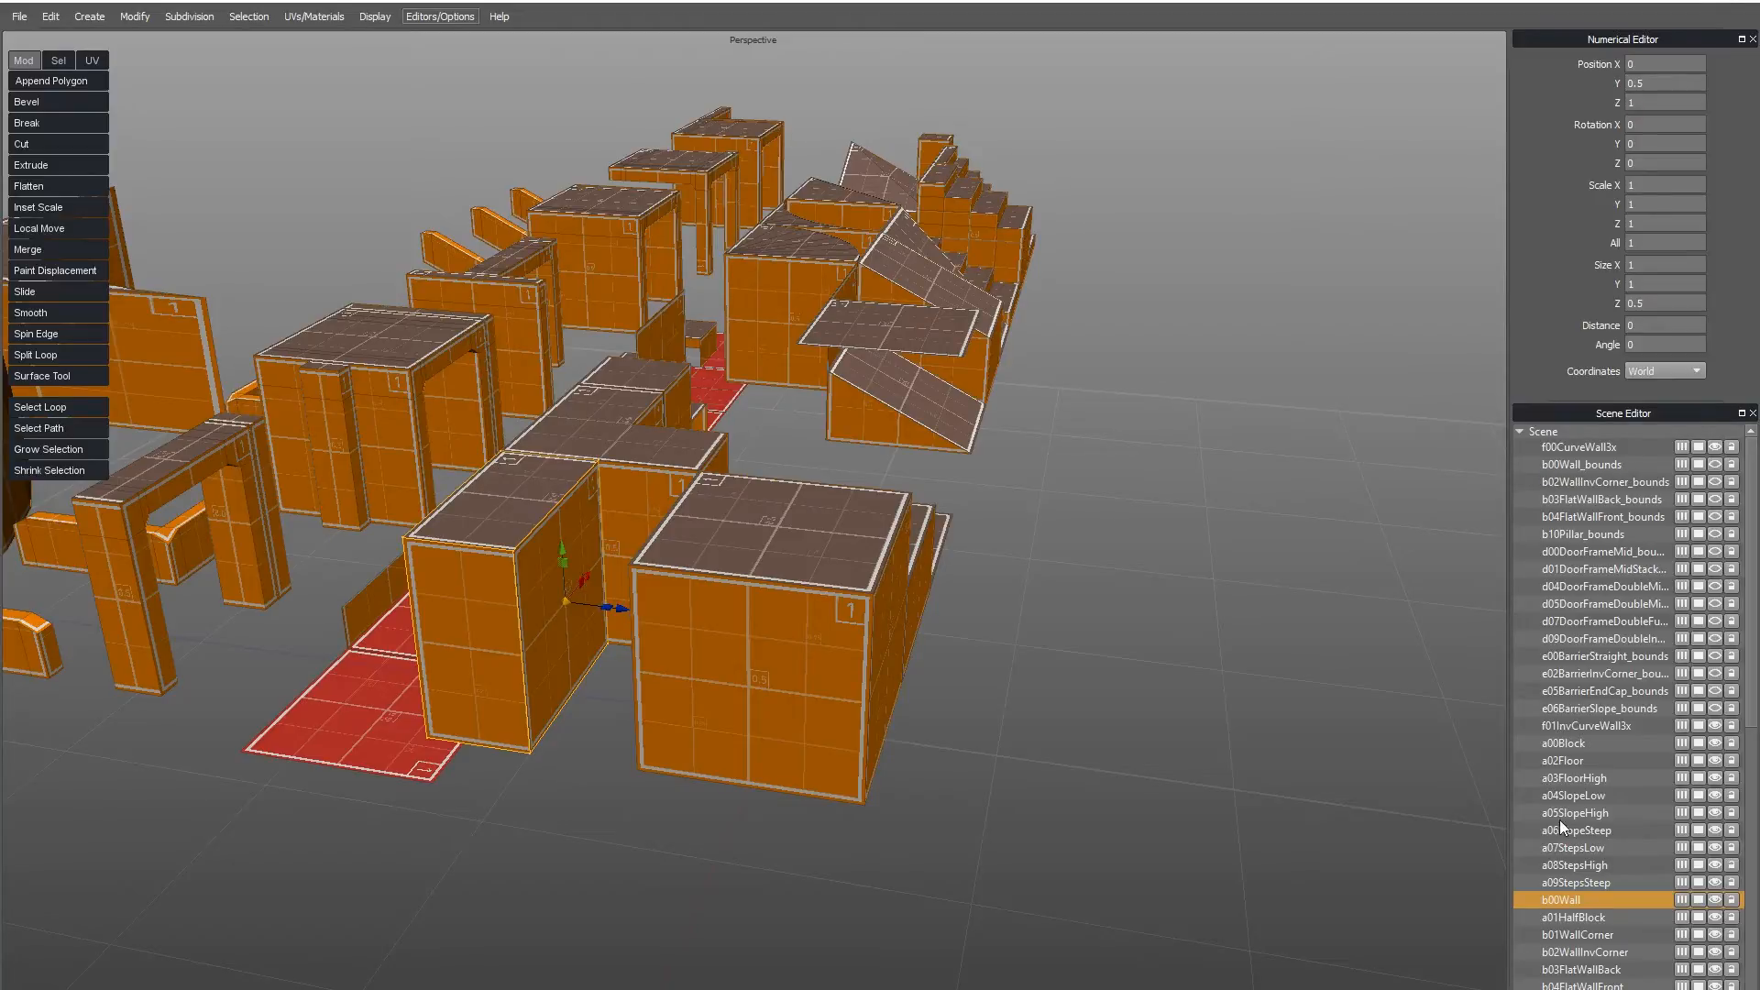
mouse_move(1565, 474)
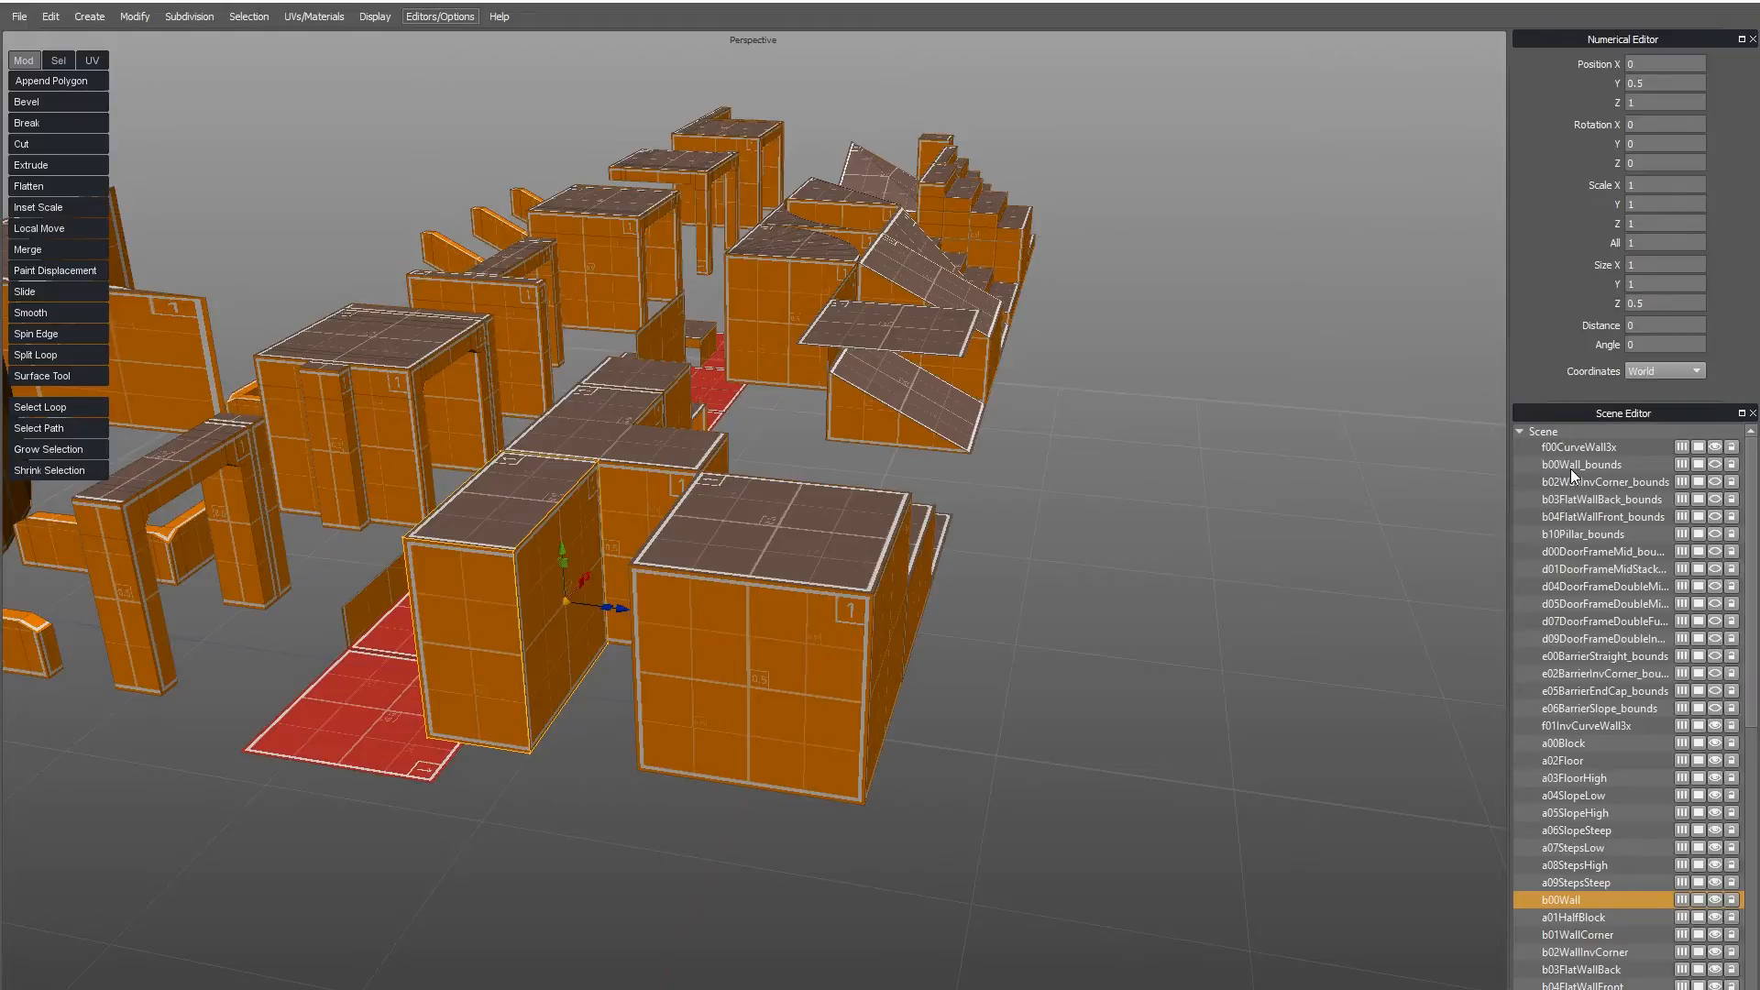
left_click(1715, 472)
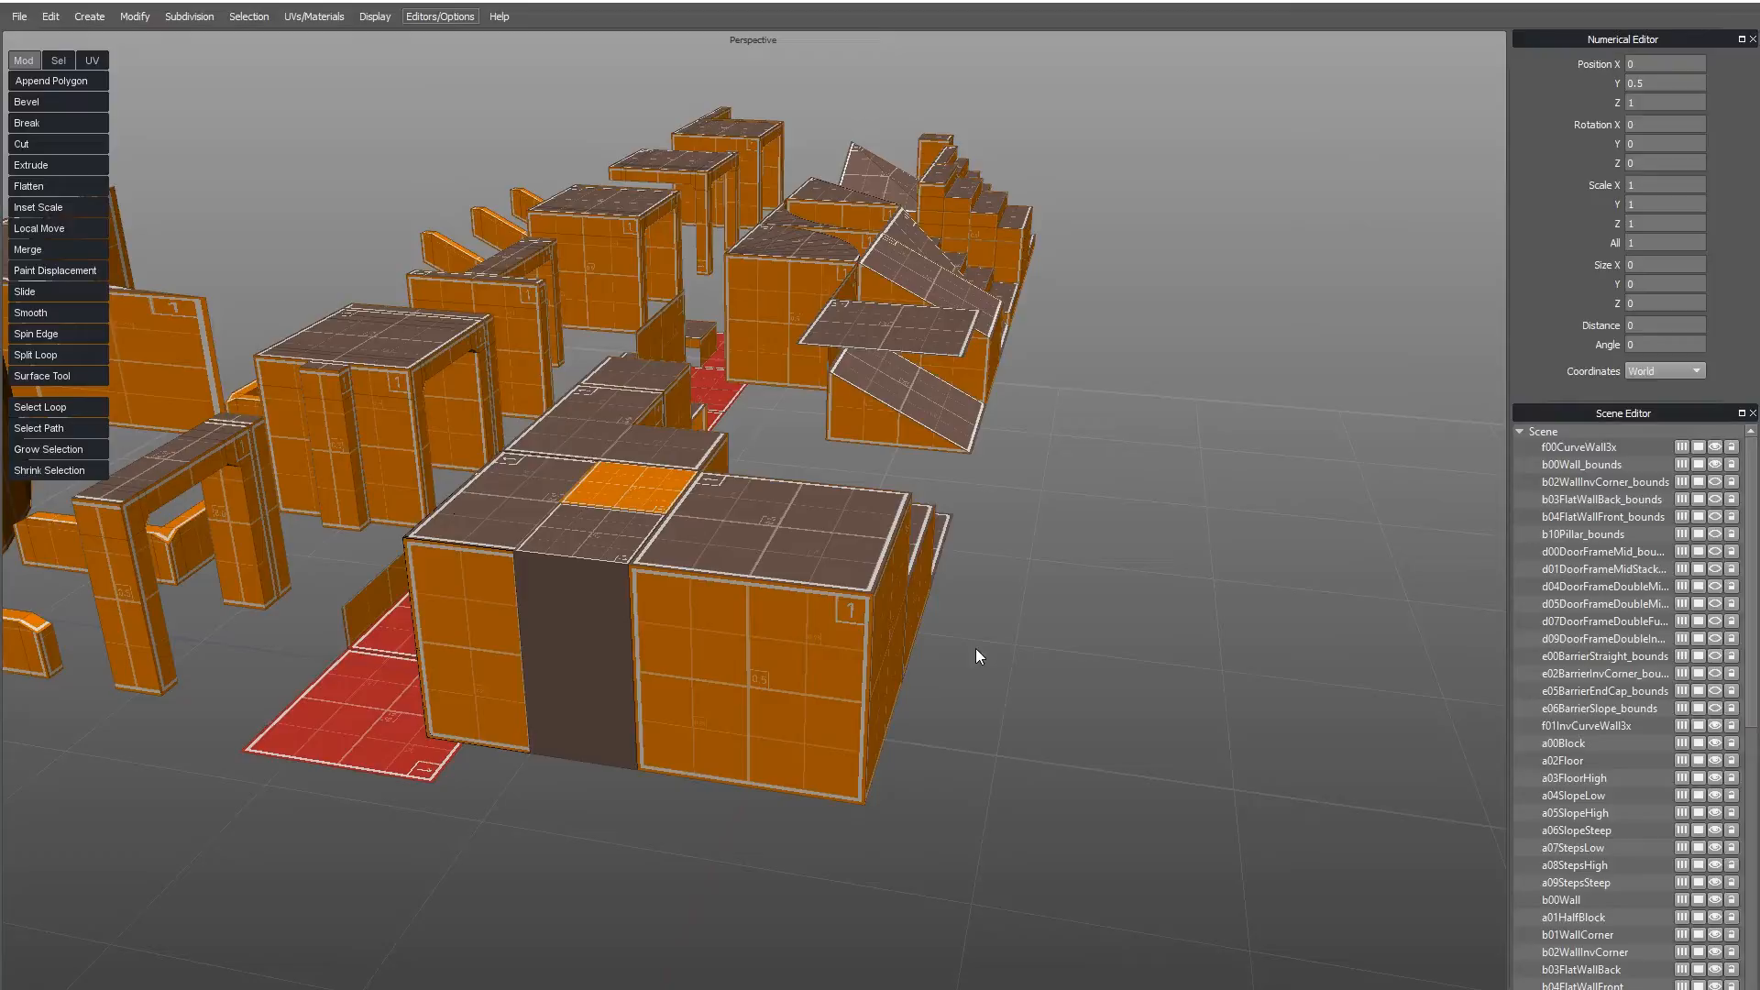
mouse_move(581, 600)
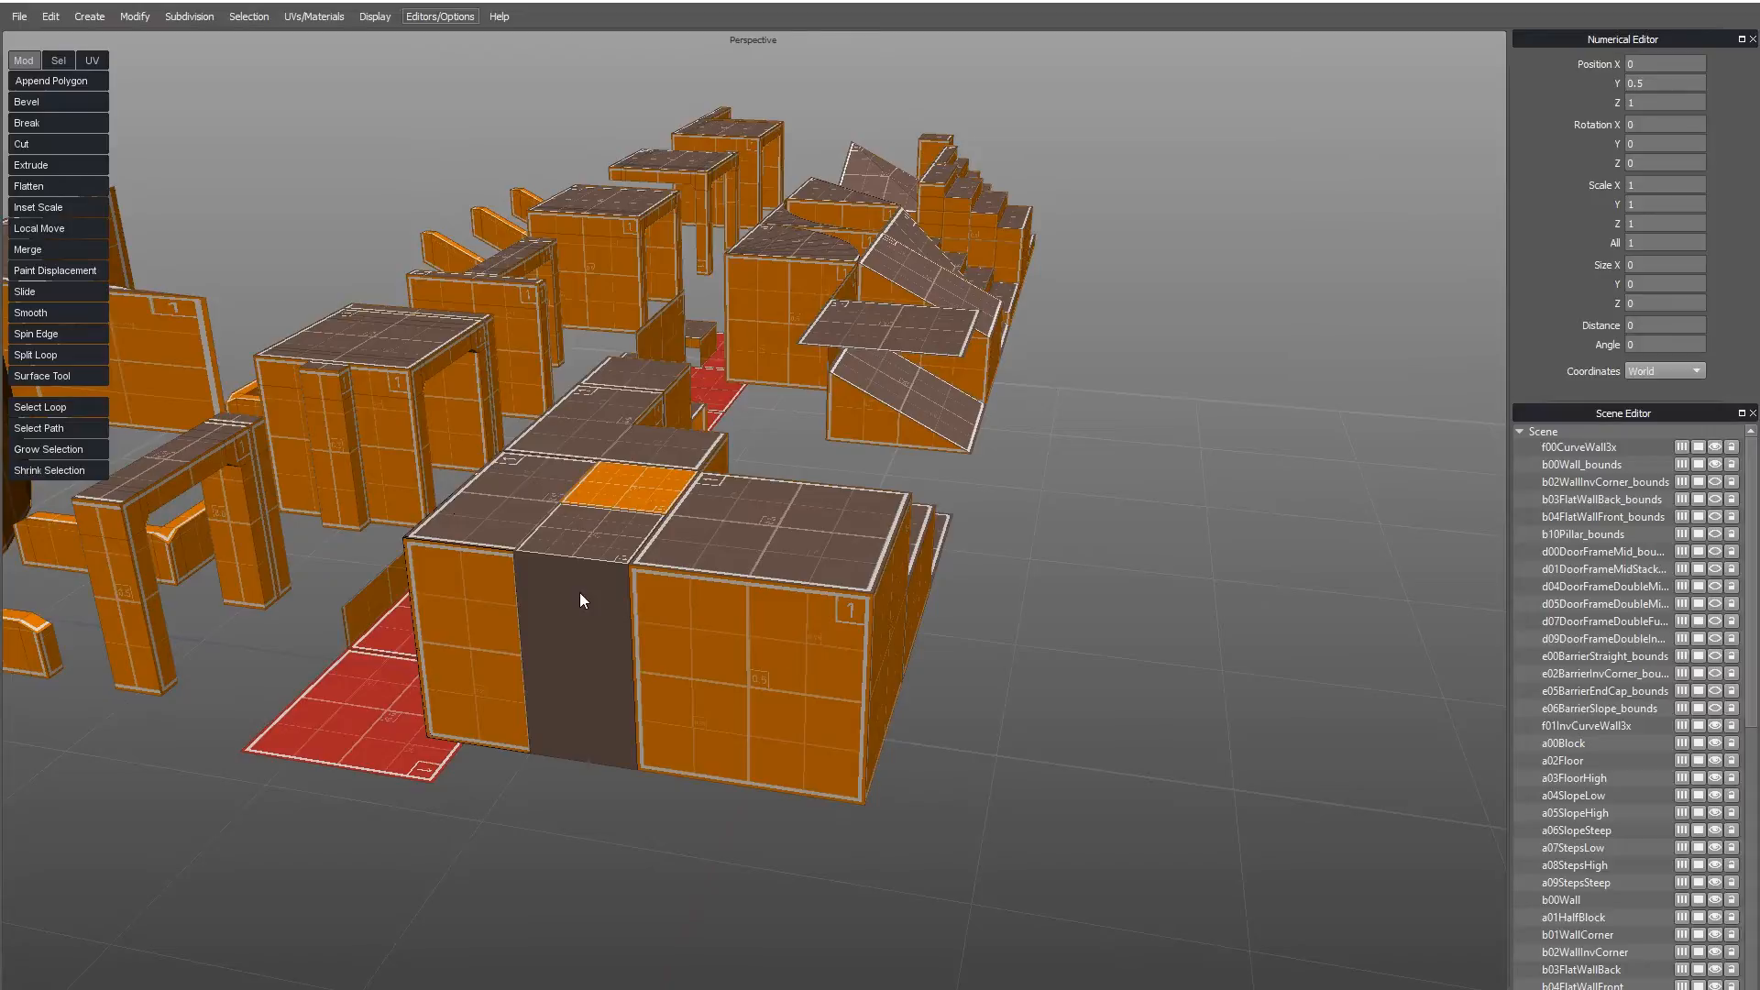
mouse_move(528, 619)
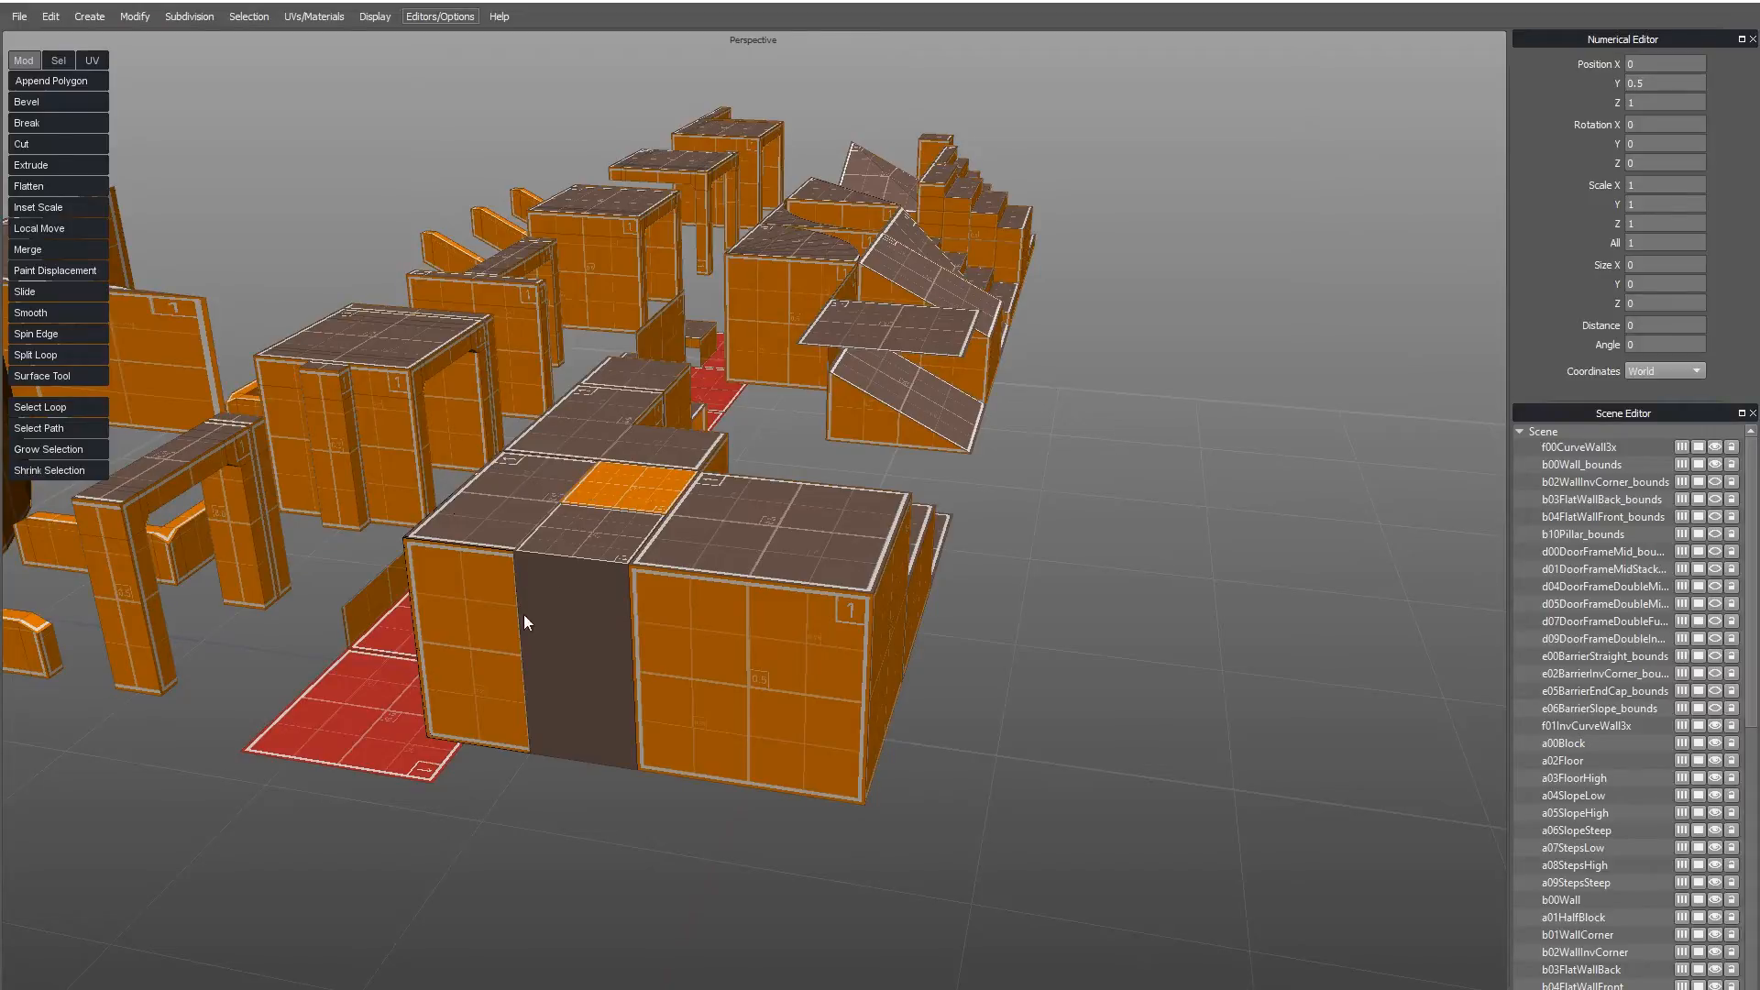
mouse_move(489, 645)
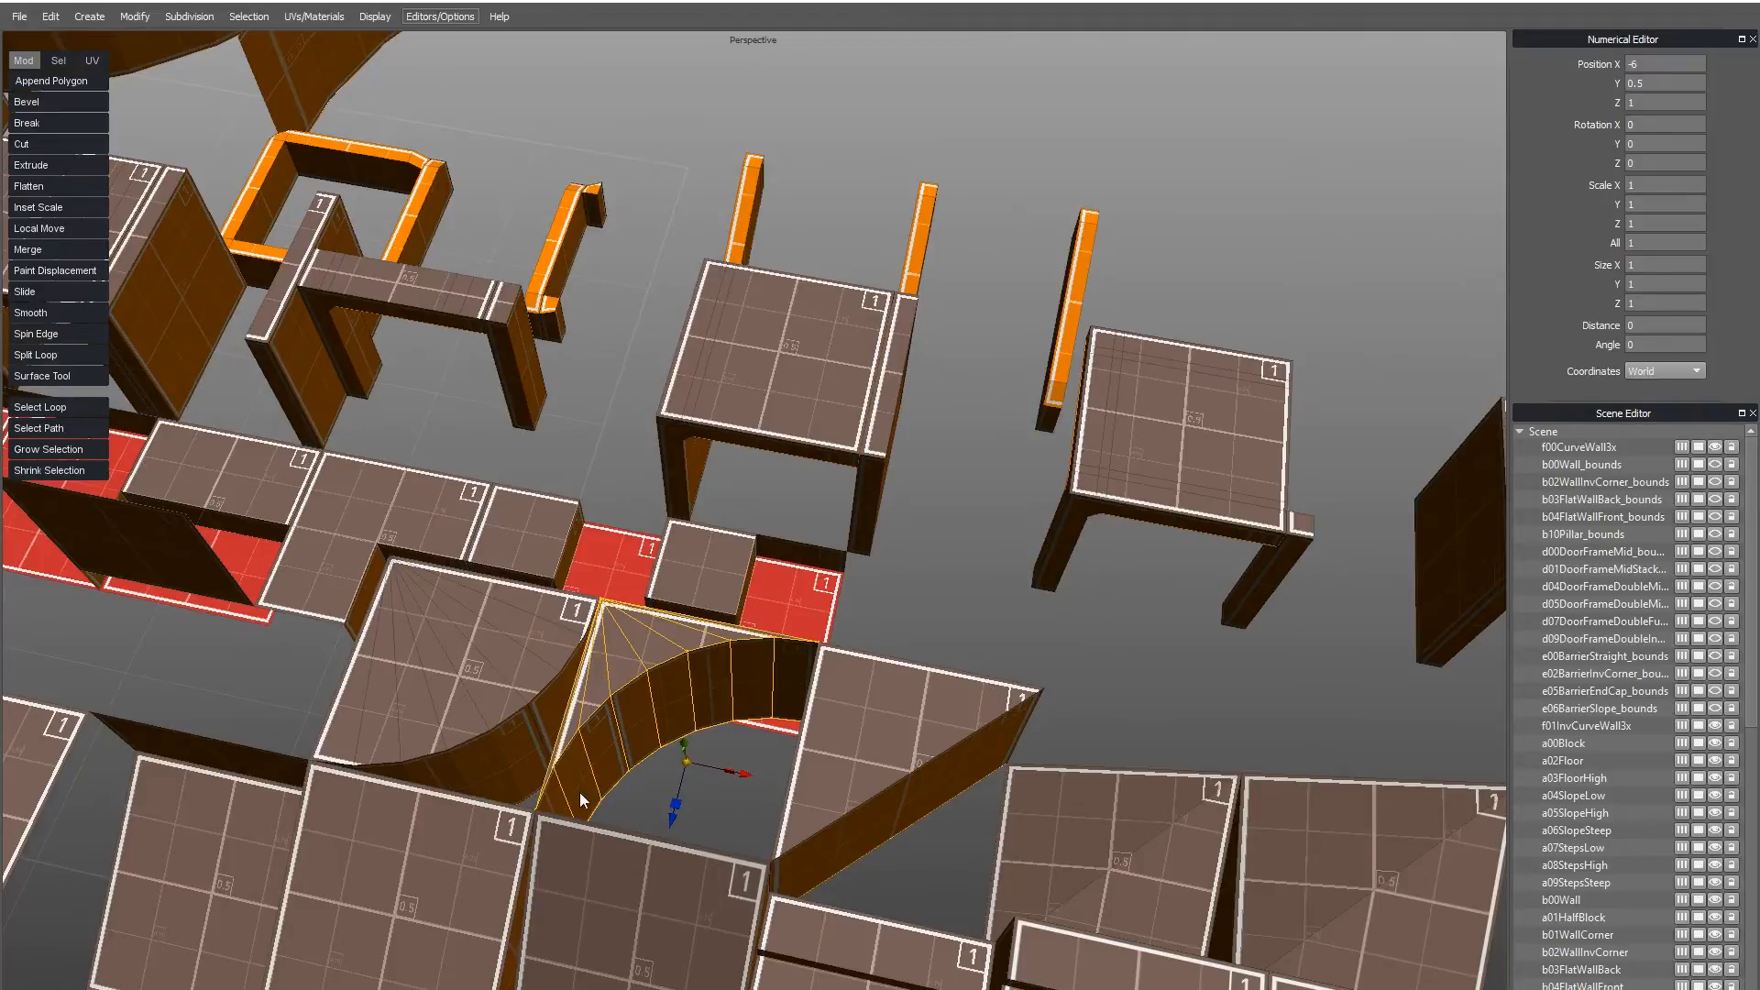
mouse_move(811, 759)
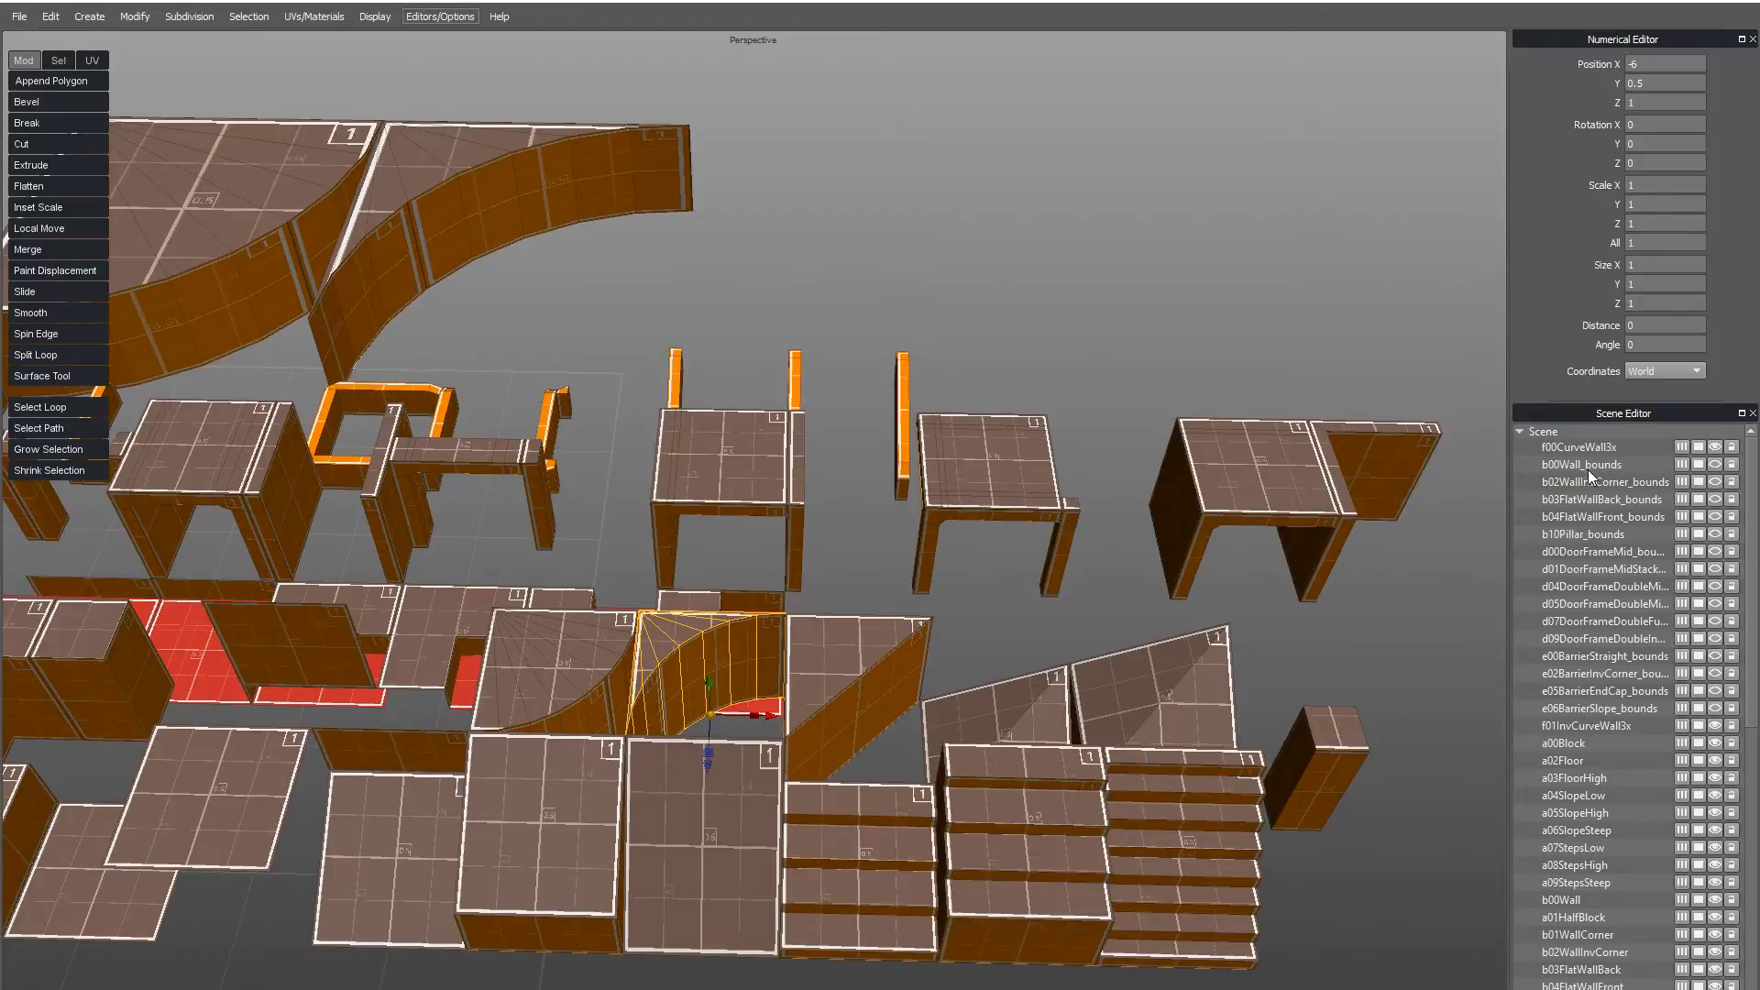
mouse_move(1614, 477)
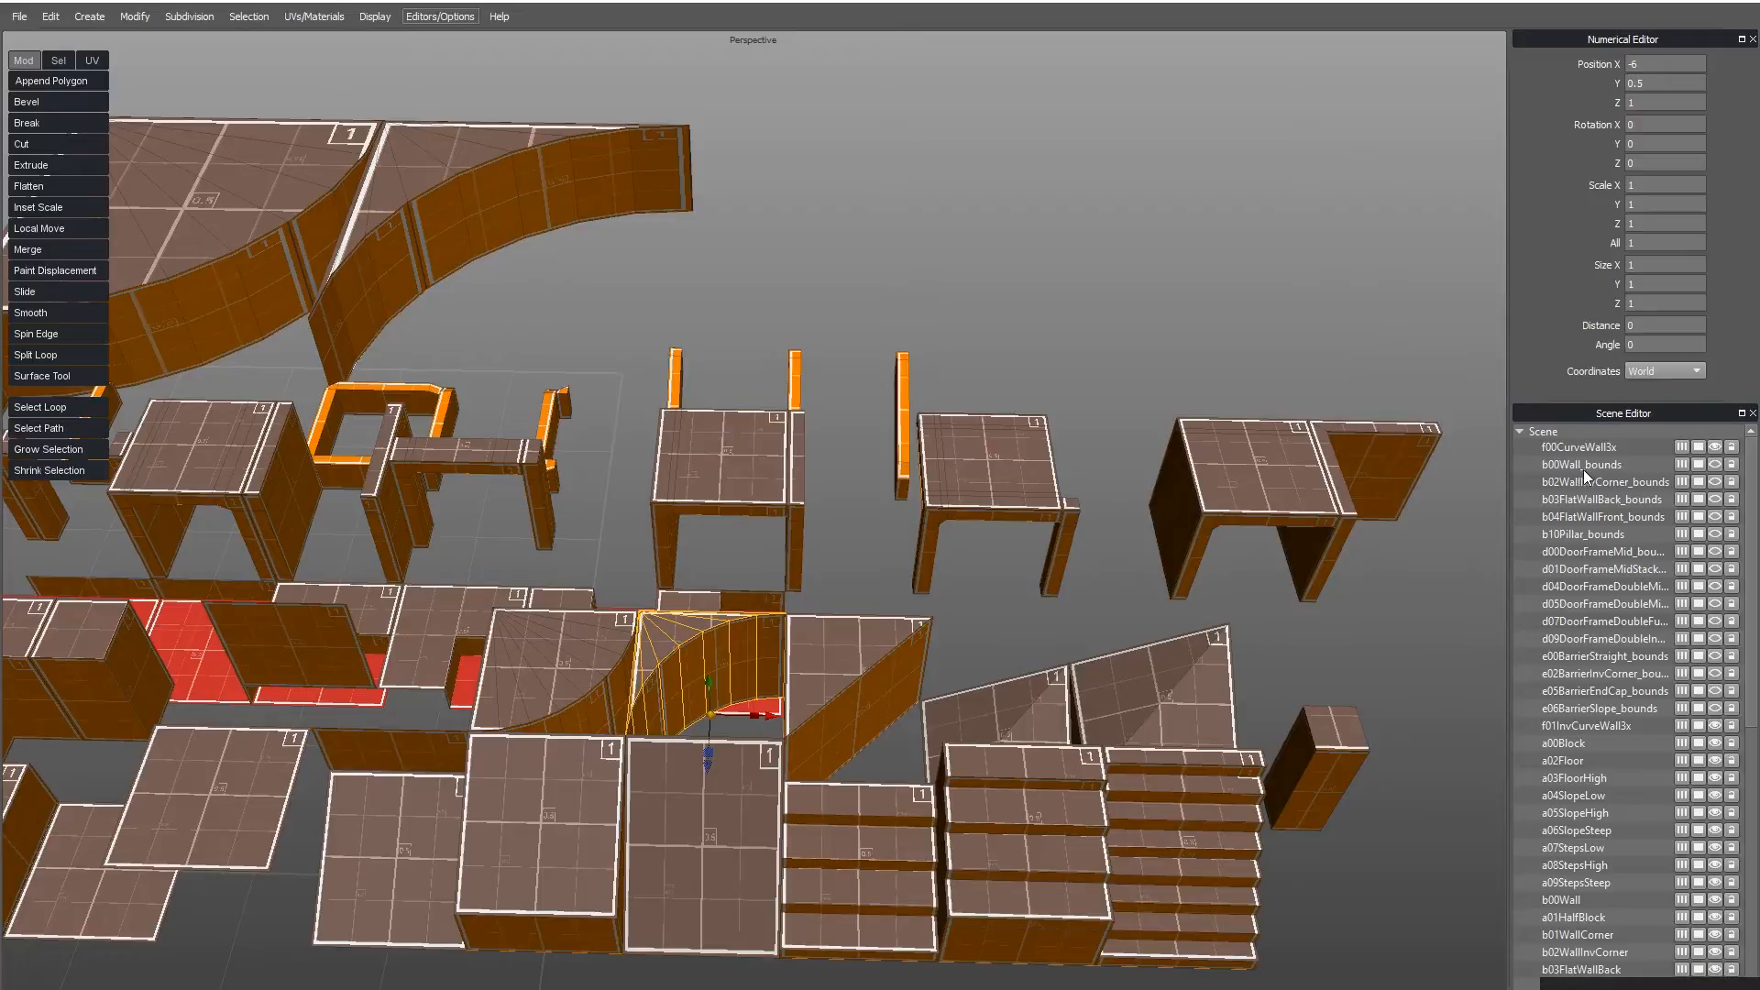
mouse_move(1619, 476)
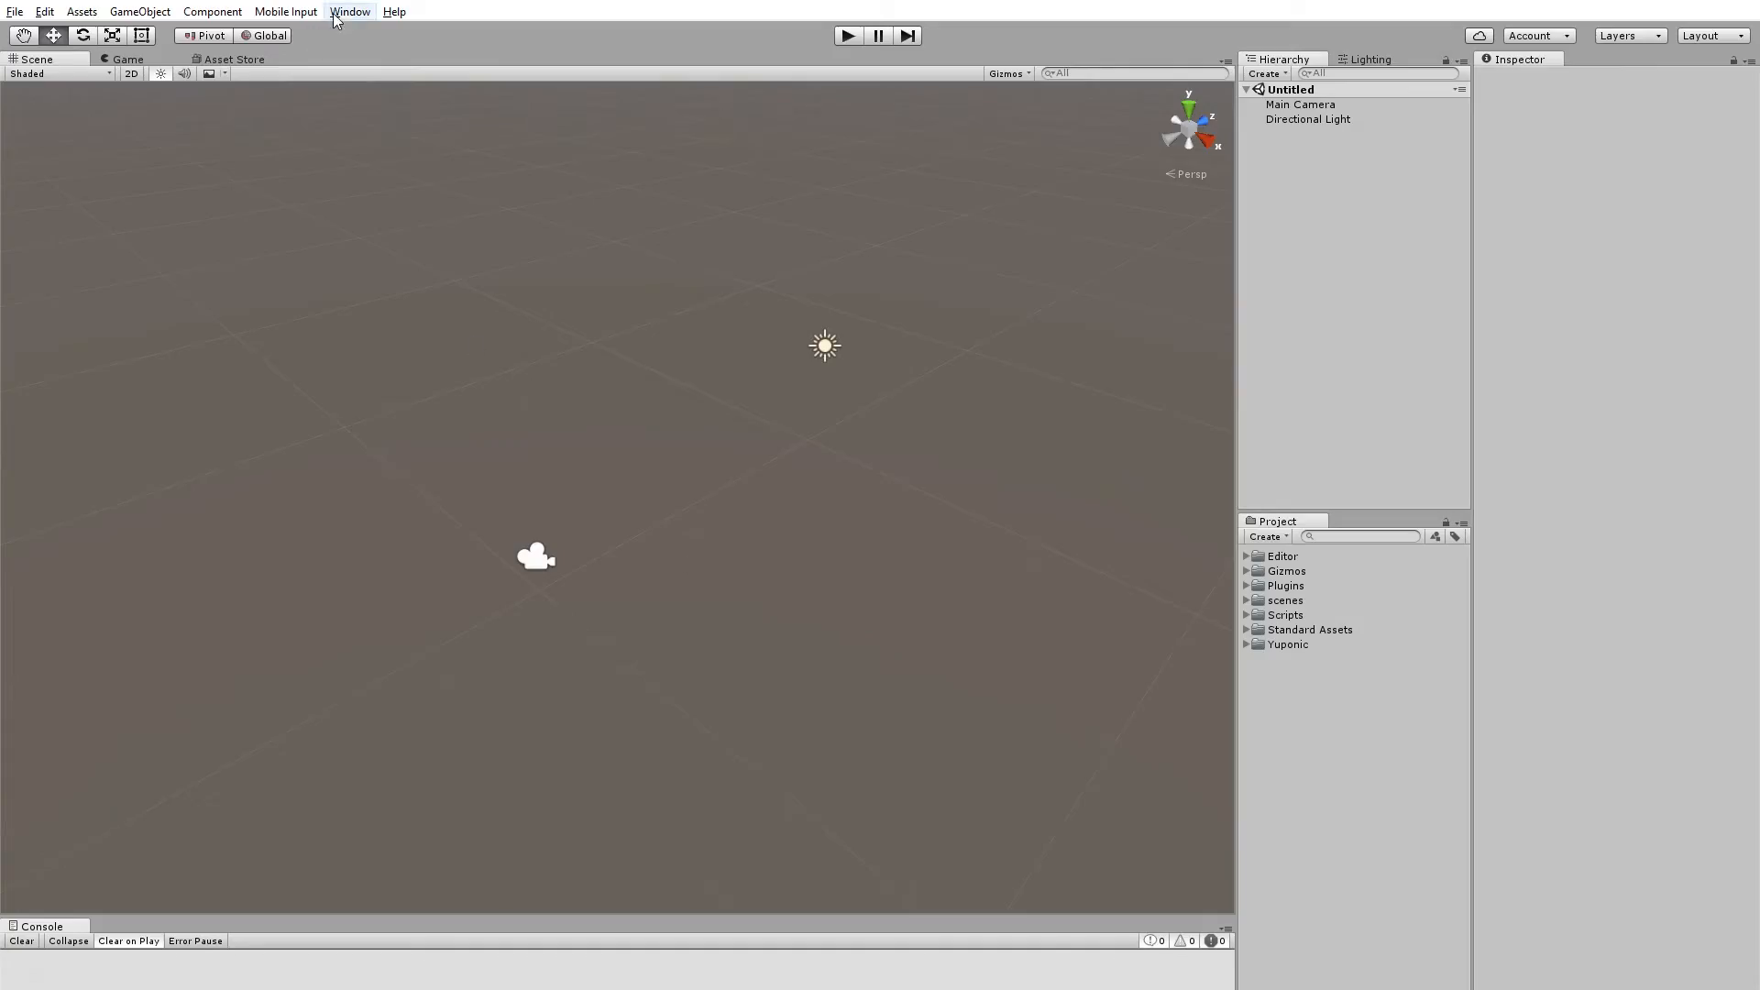
left_click(350, 11)
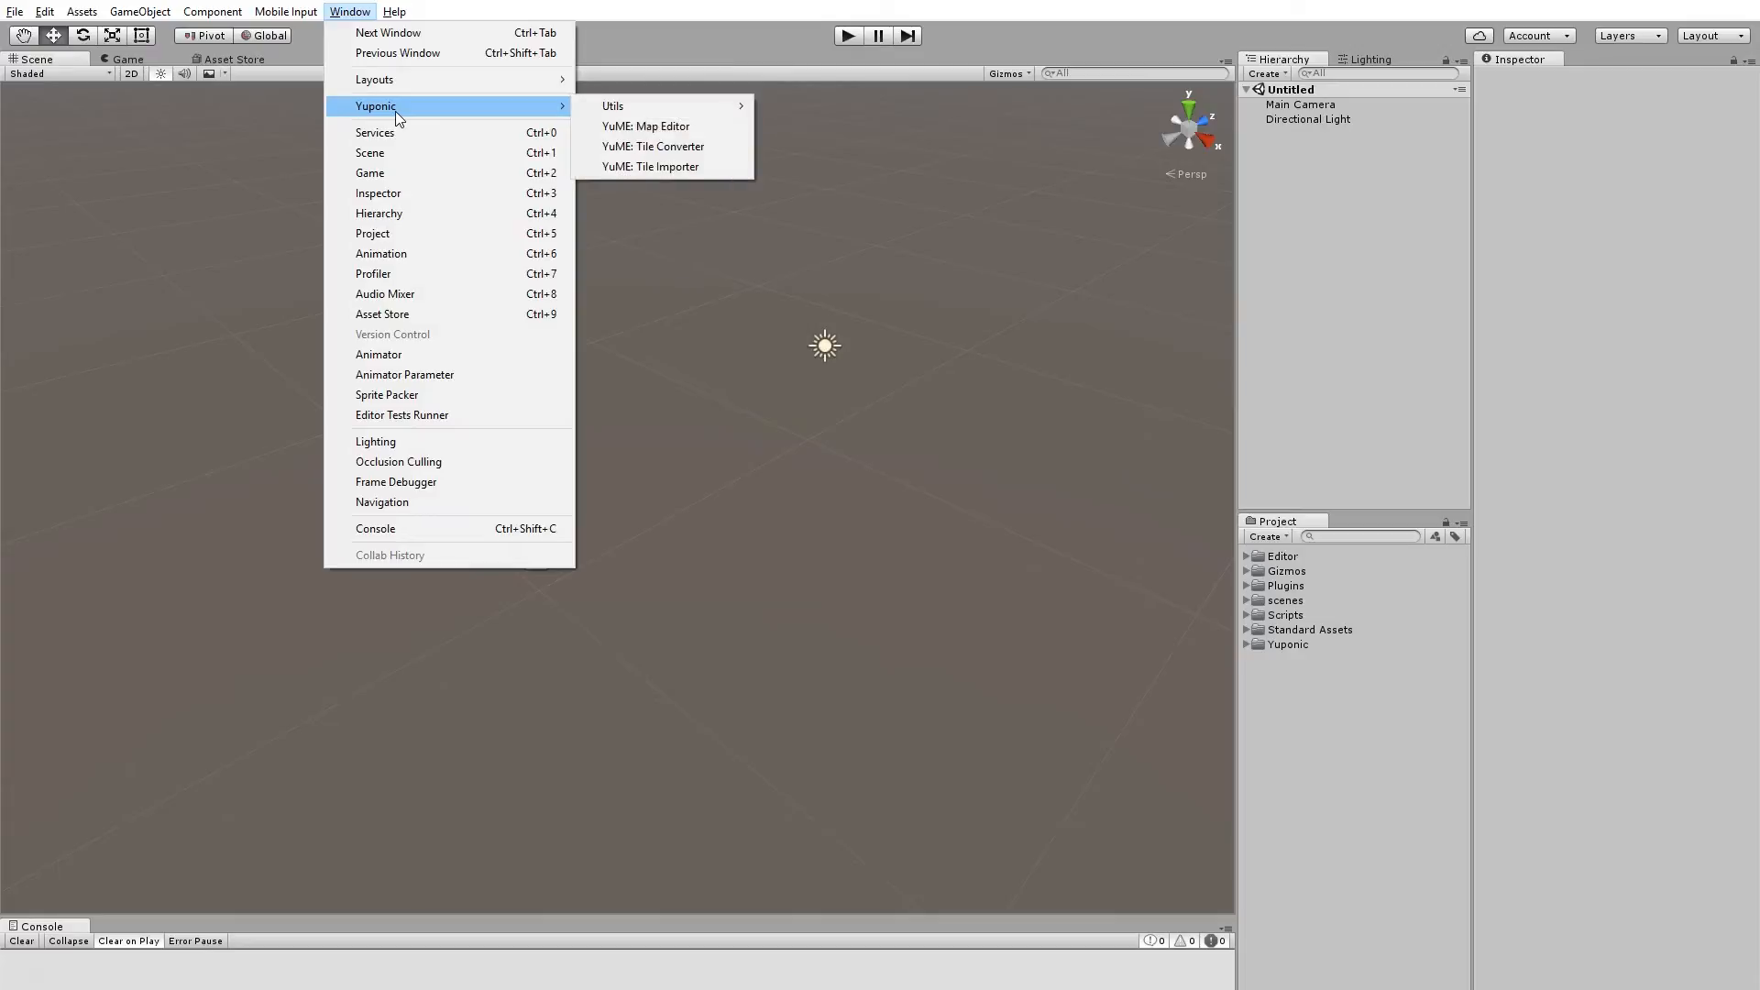
mouse_move(662, 166)
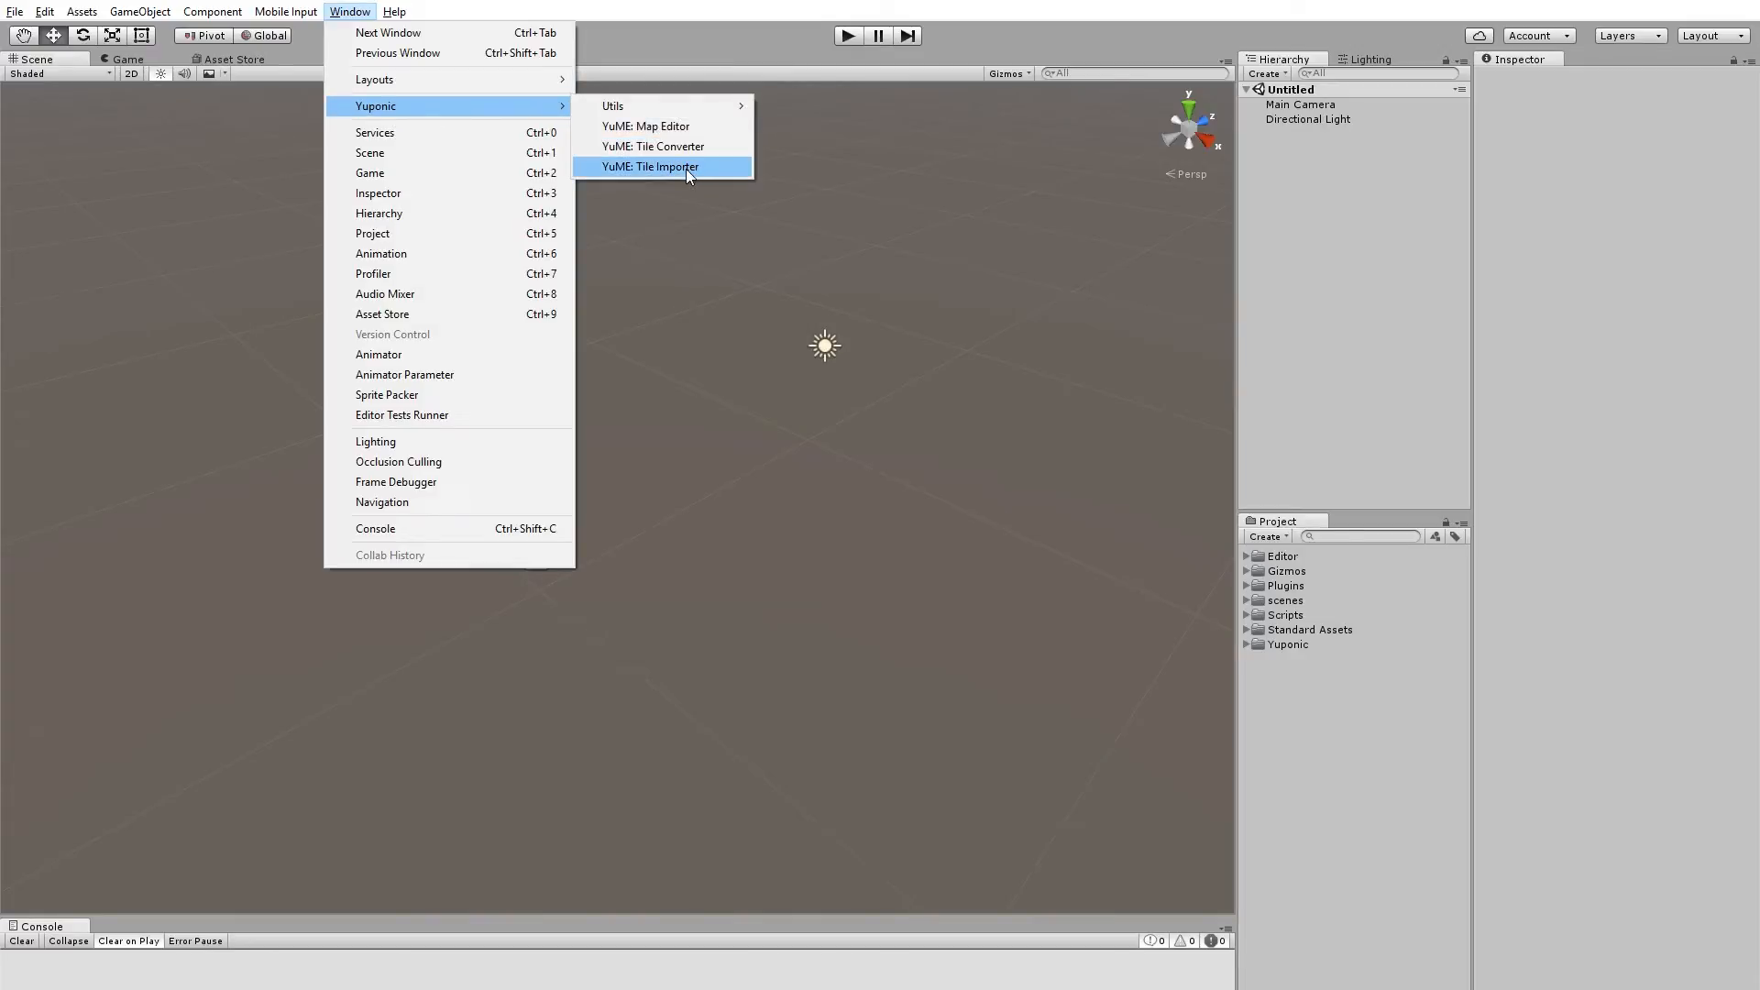
left_click(650, 166)
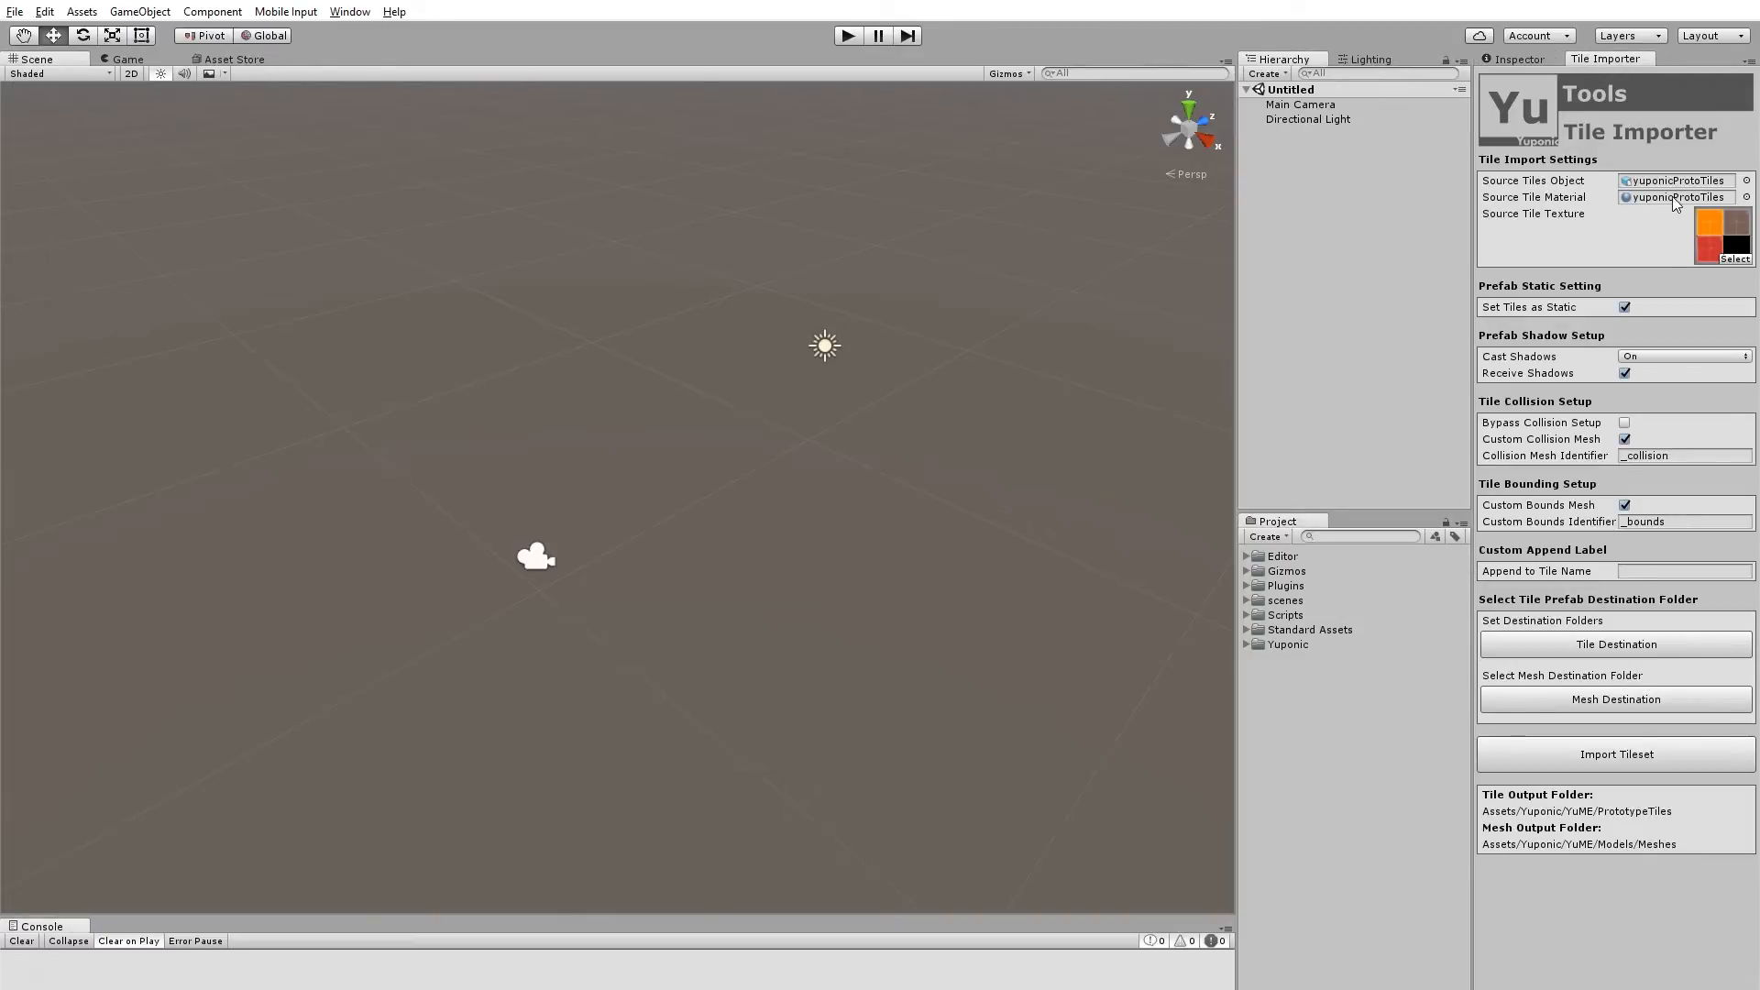
Step: Clear the Tile Importer's source tiles object and source texture slots to None
left_click(1745, 181)
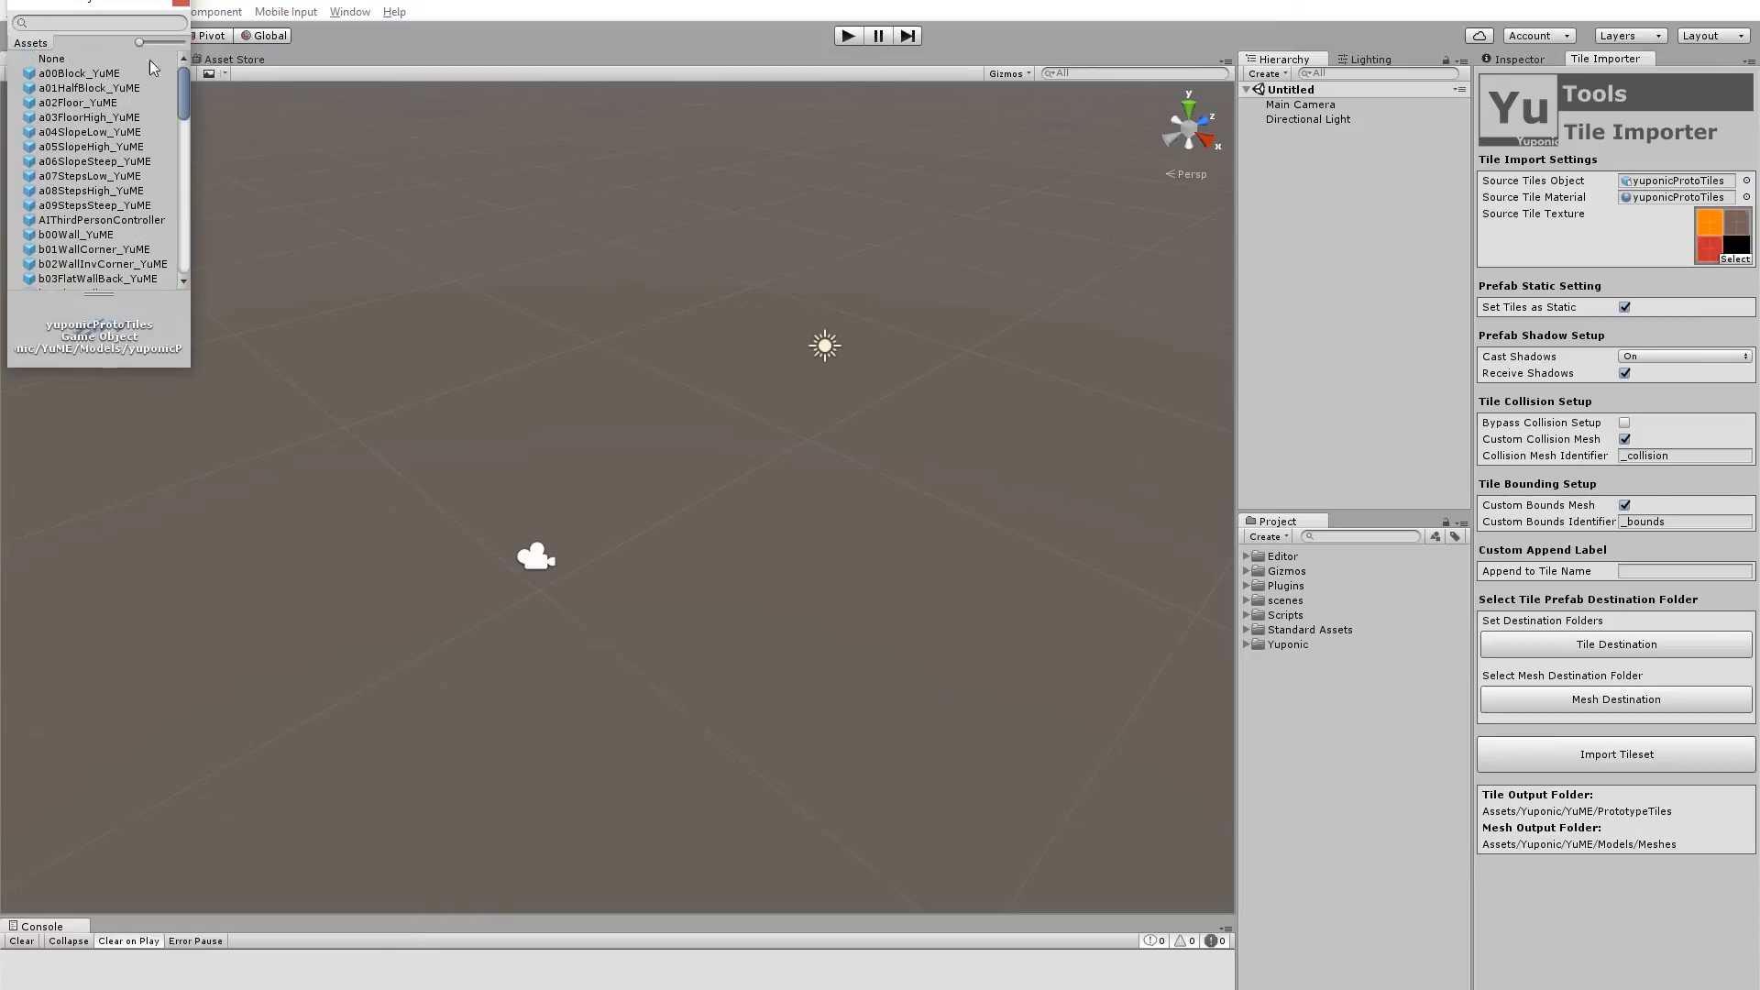
left_click(51, 58)
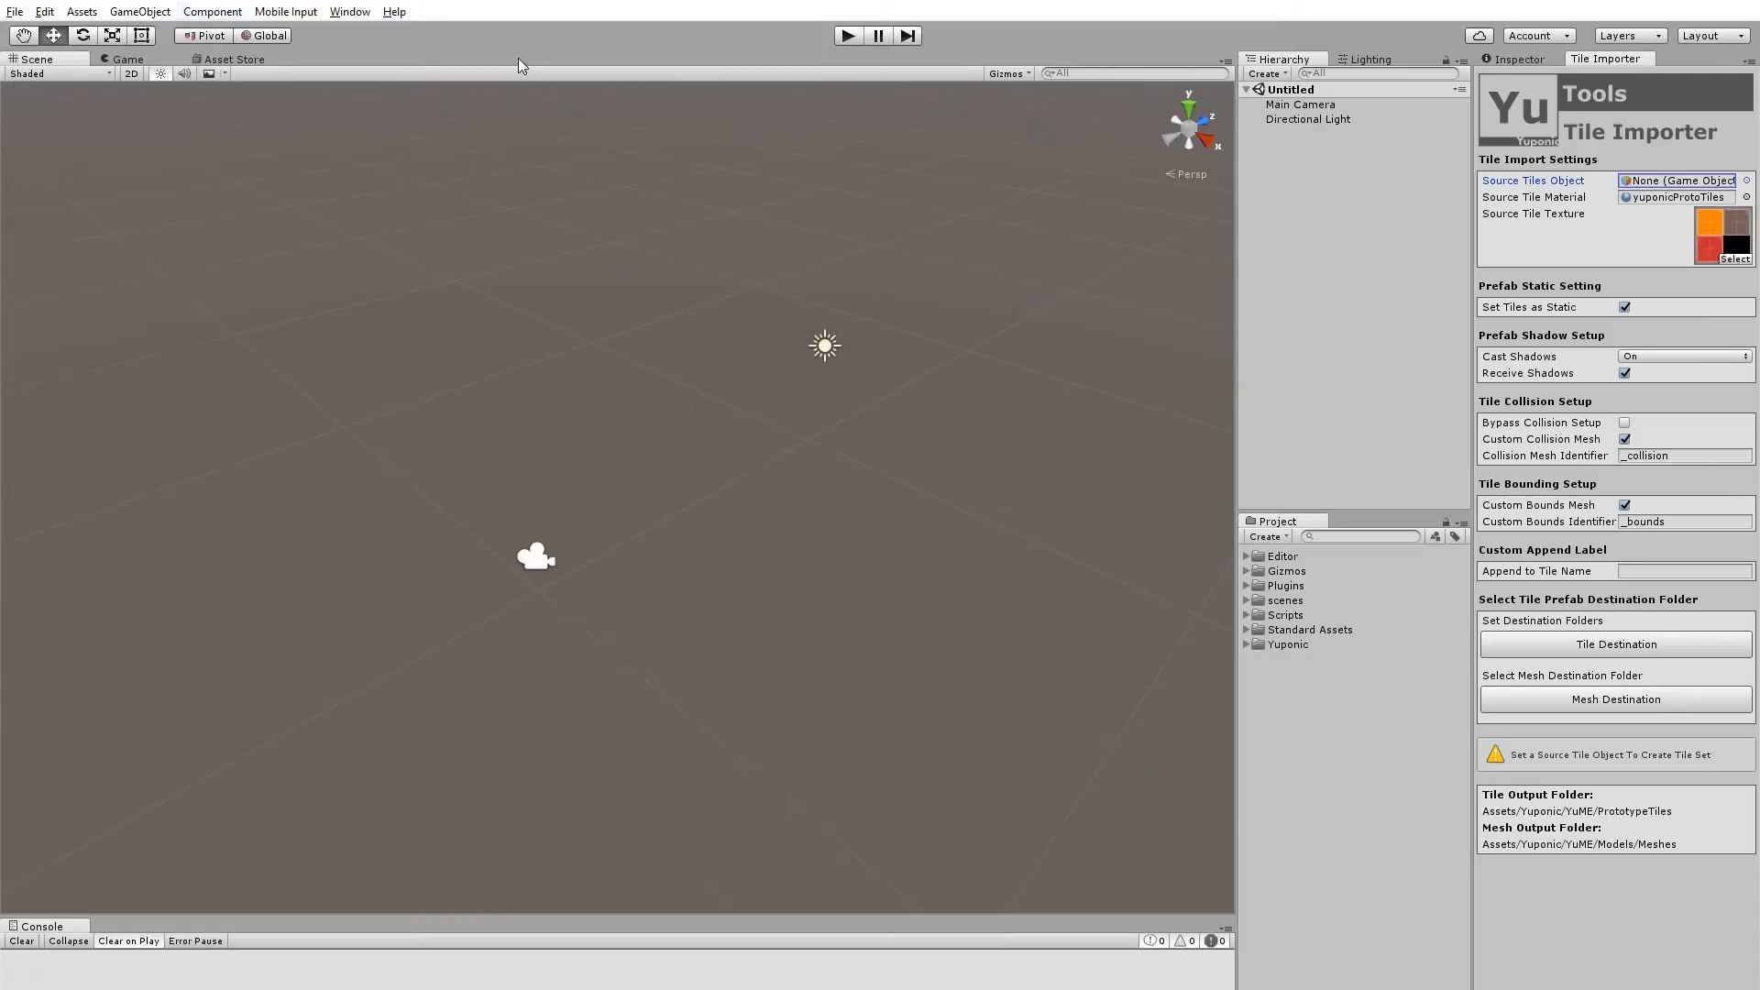
left_click(1746, 180)
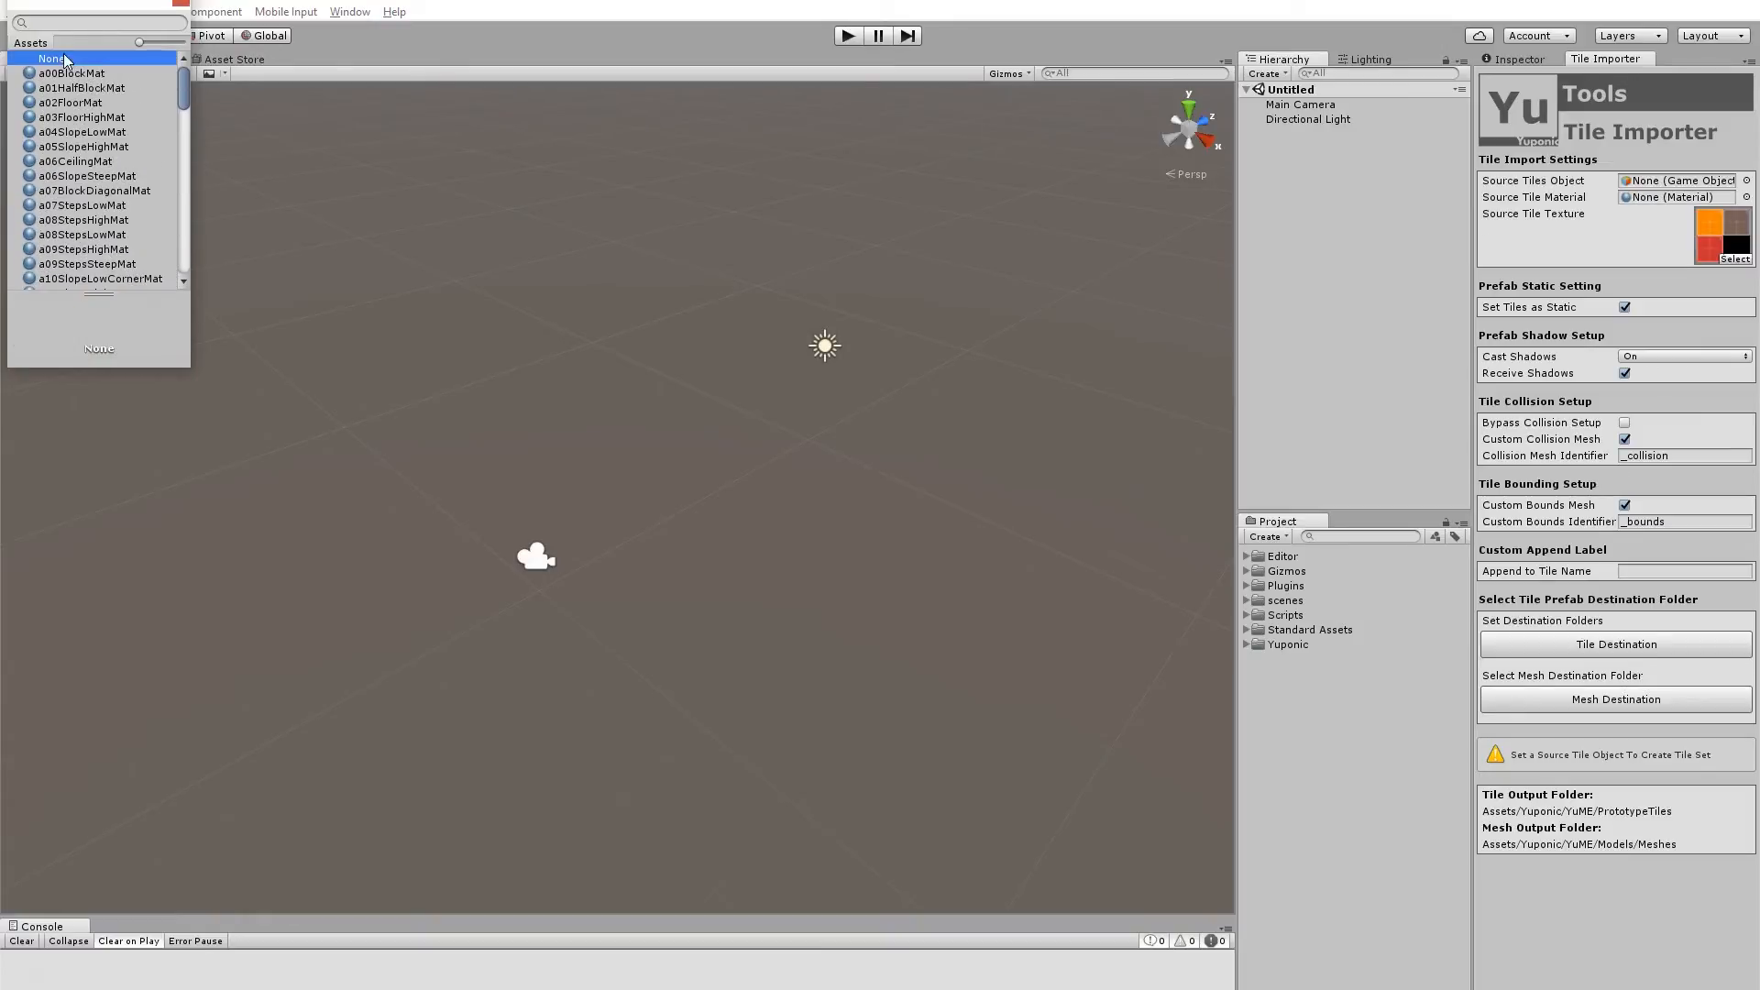
left_click(98, 348)
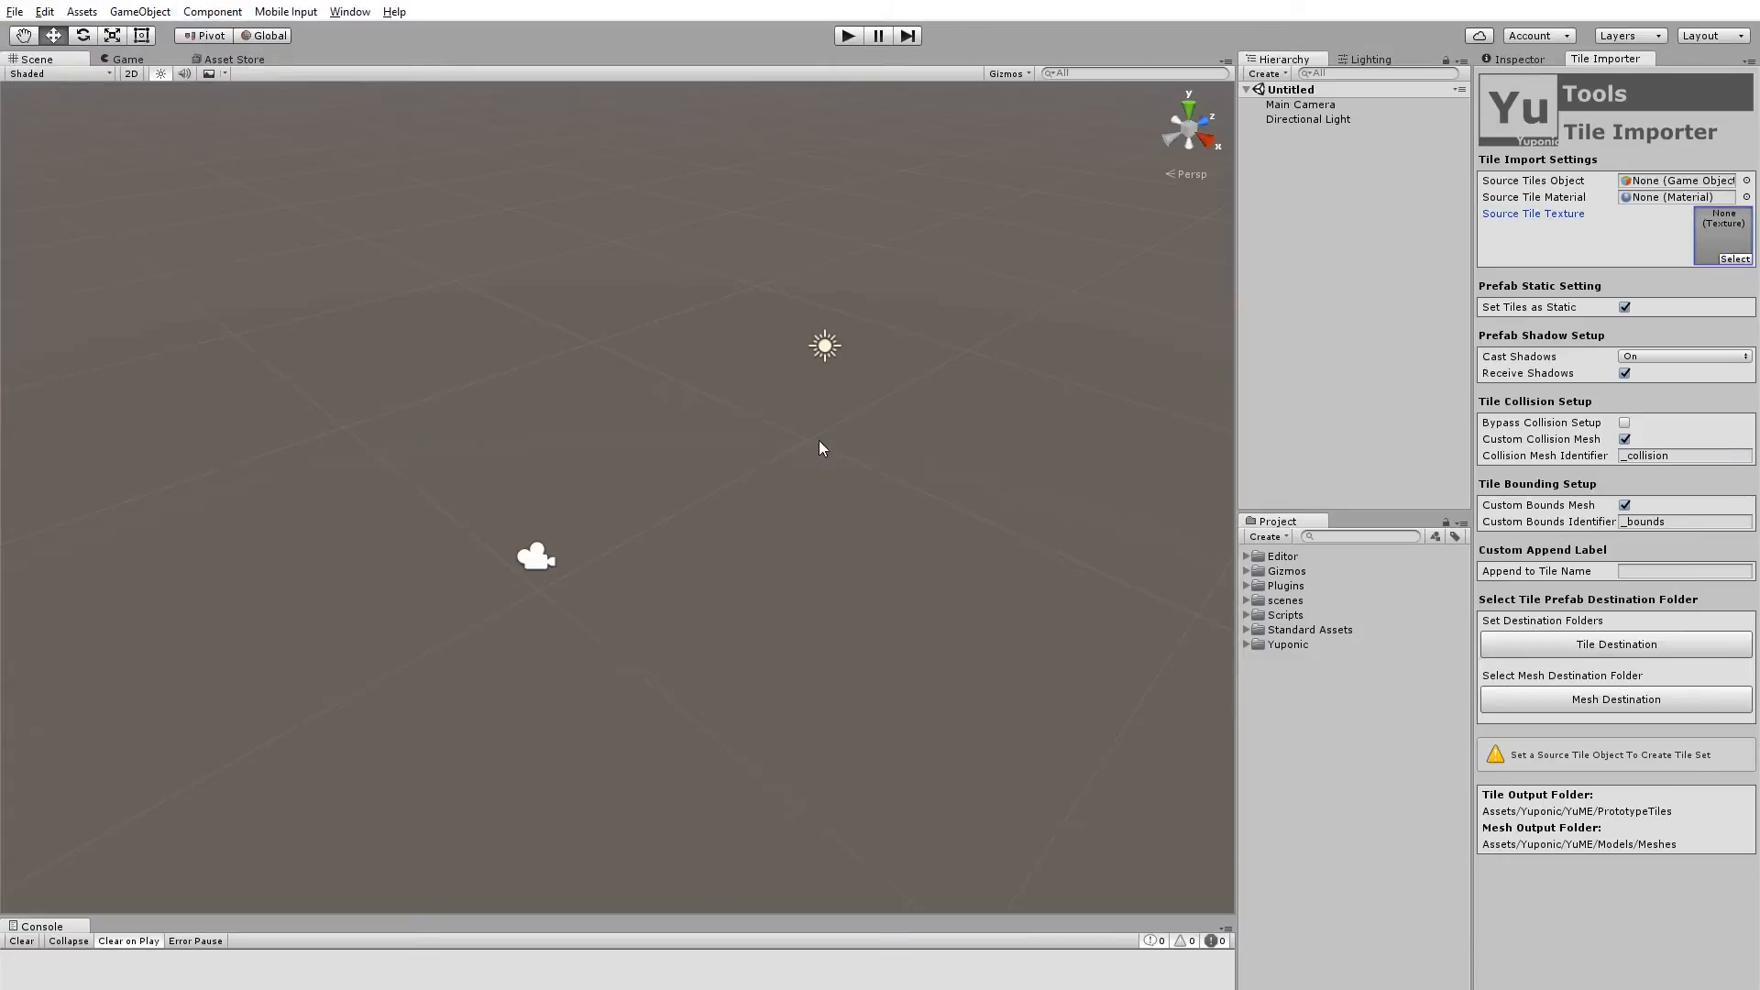
mouse_move(1513, 206)
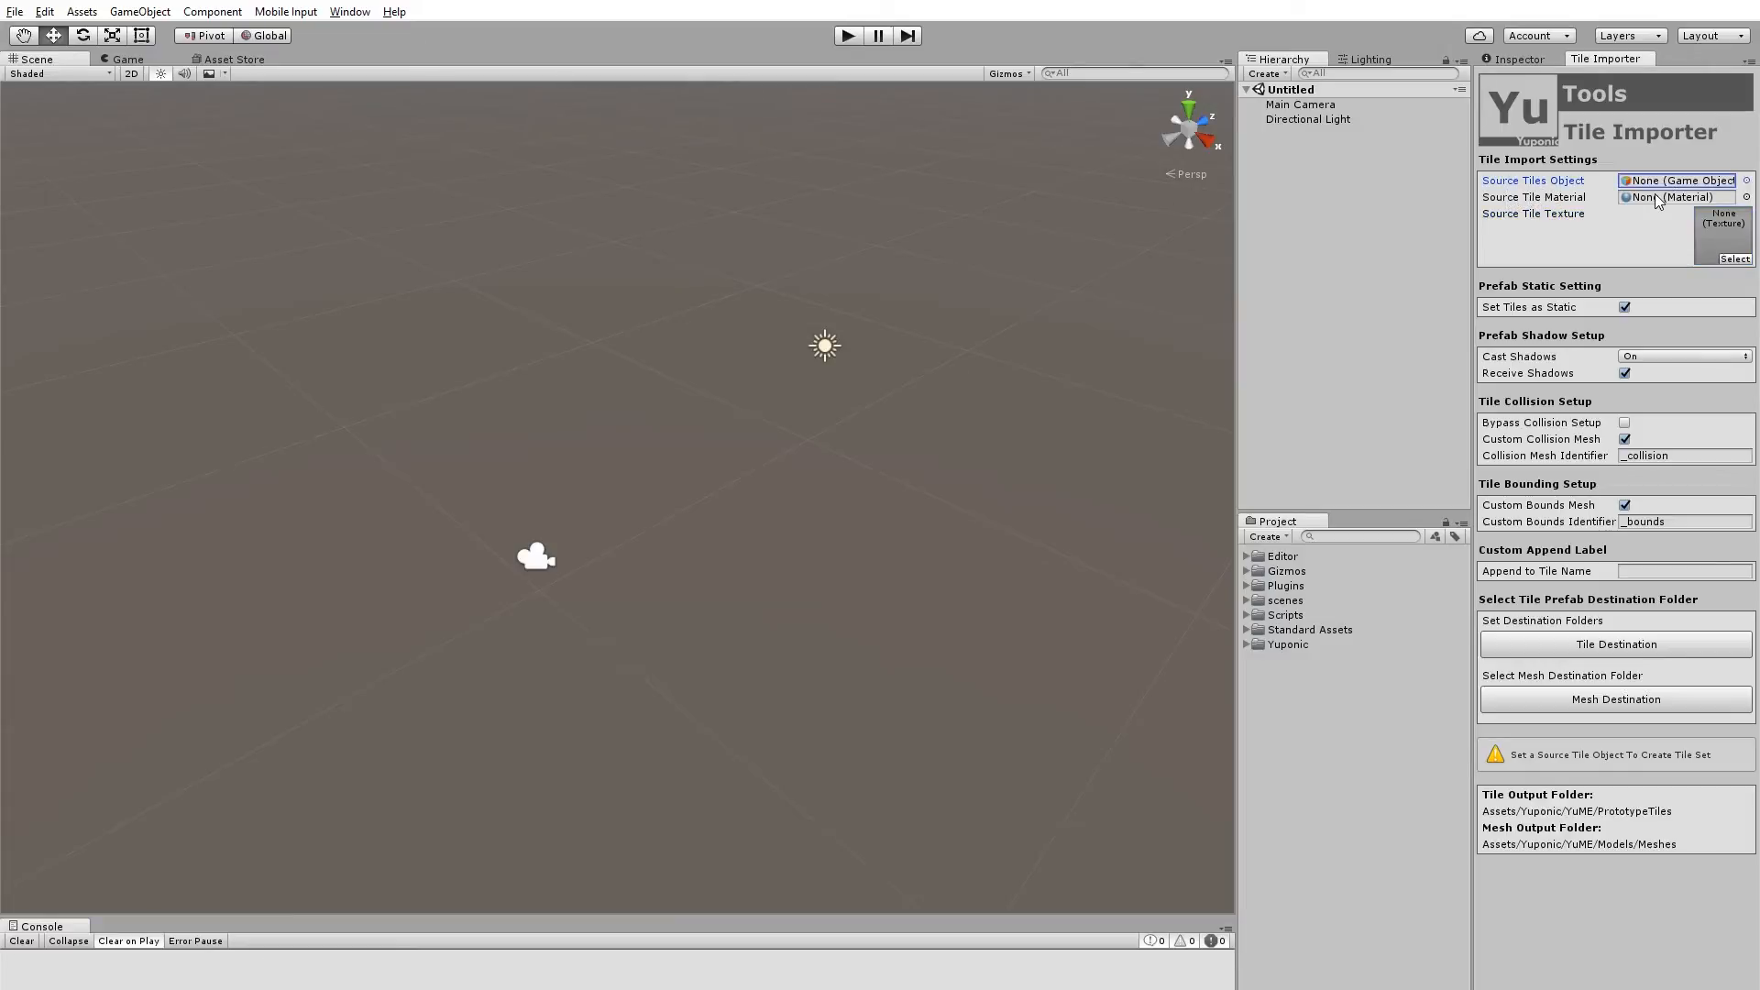
mouse_move(1299, 656)
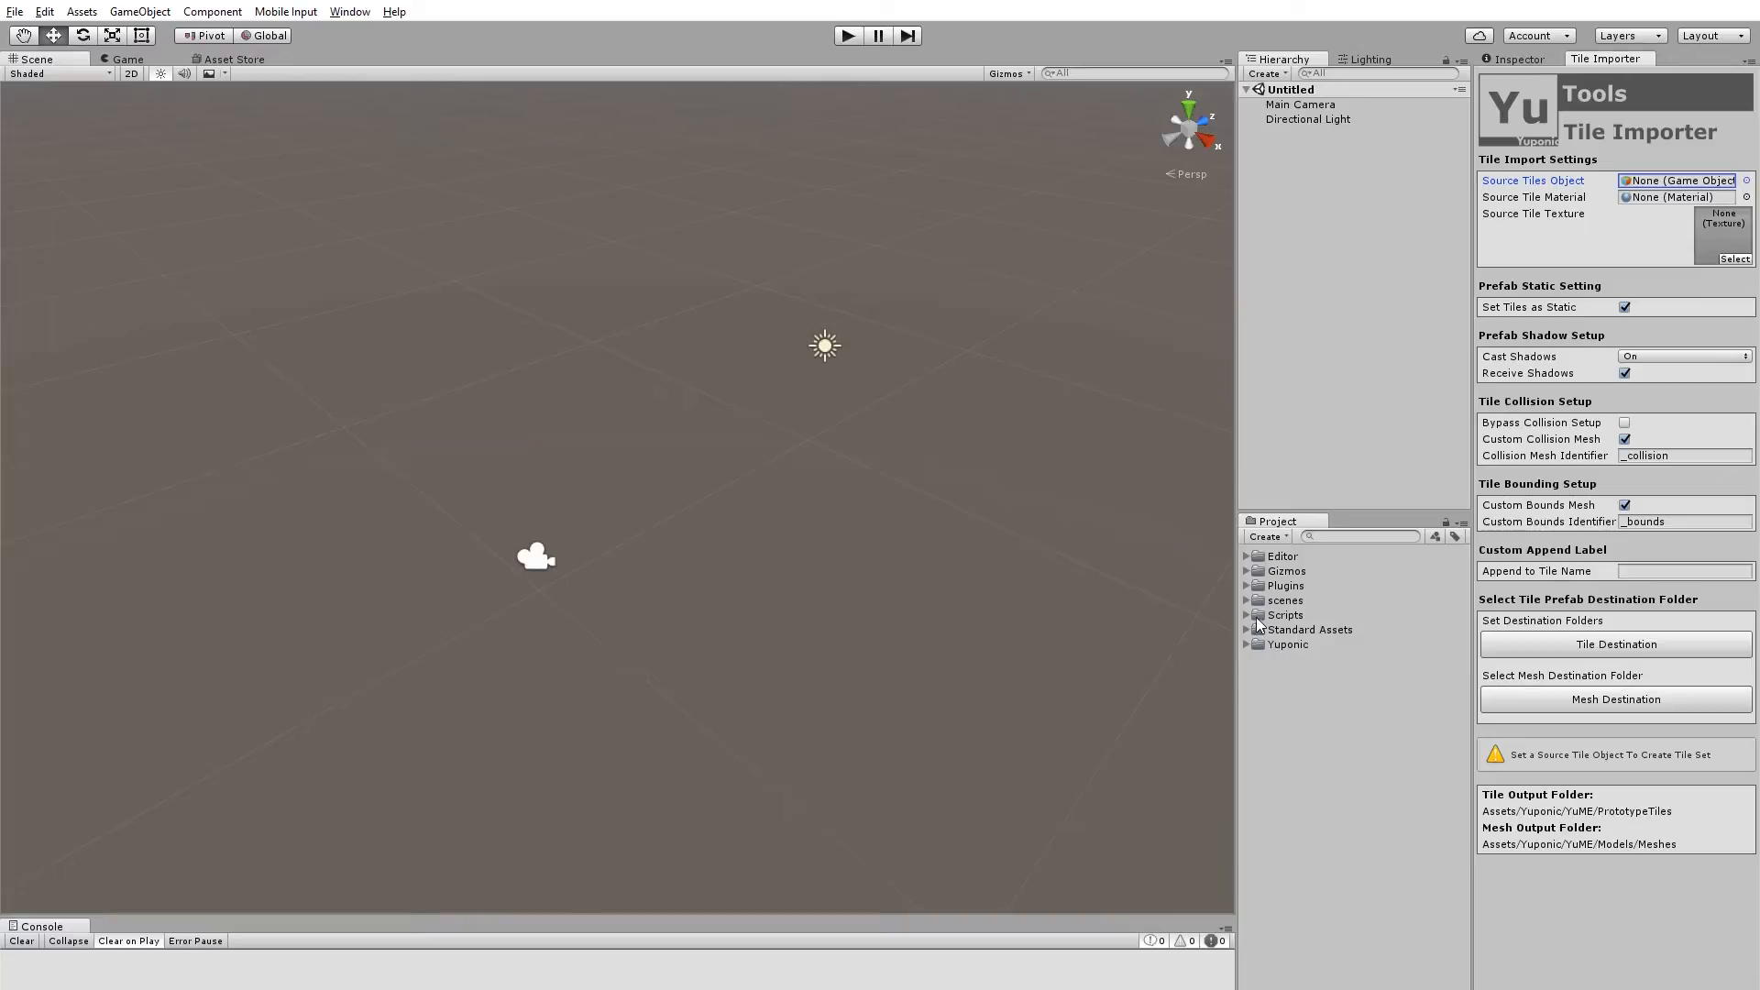
Step: Expand the YuME Models folder and assign yuponicProtoTiles as the Source Tiles Object
left_click(1246, 644)
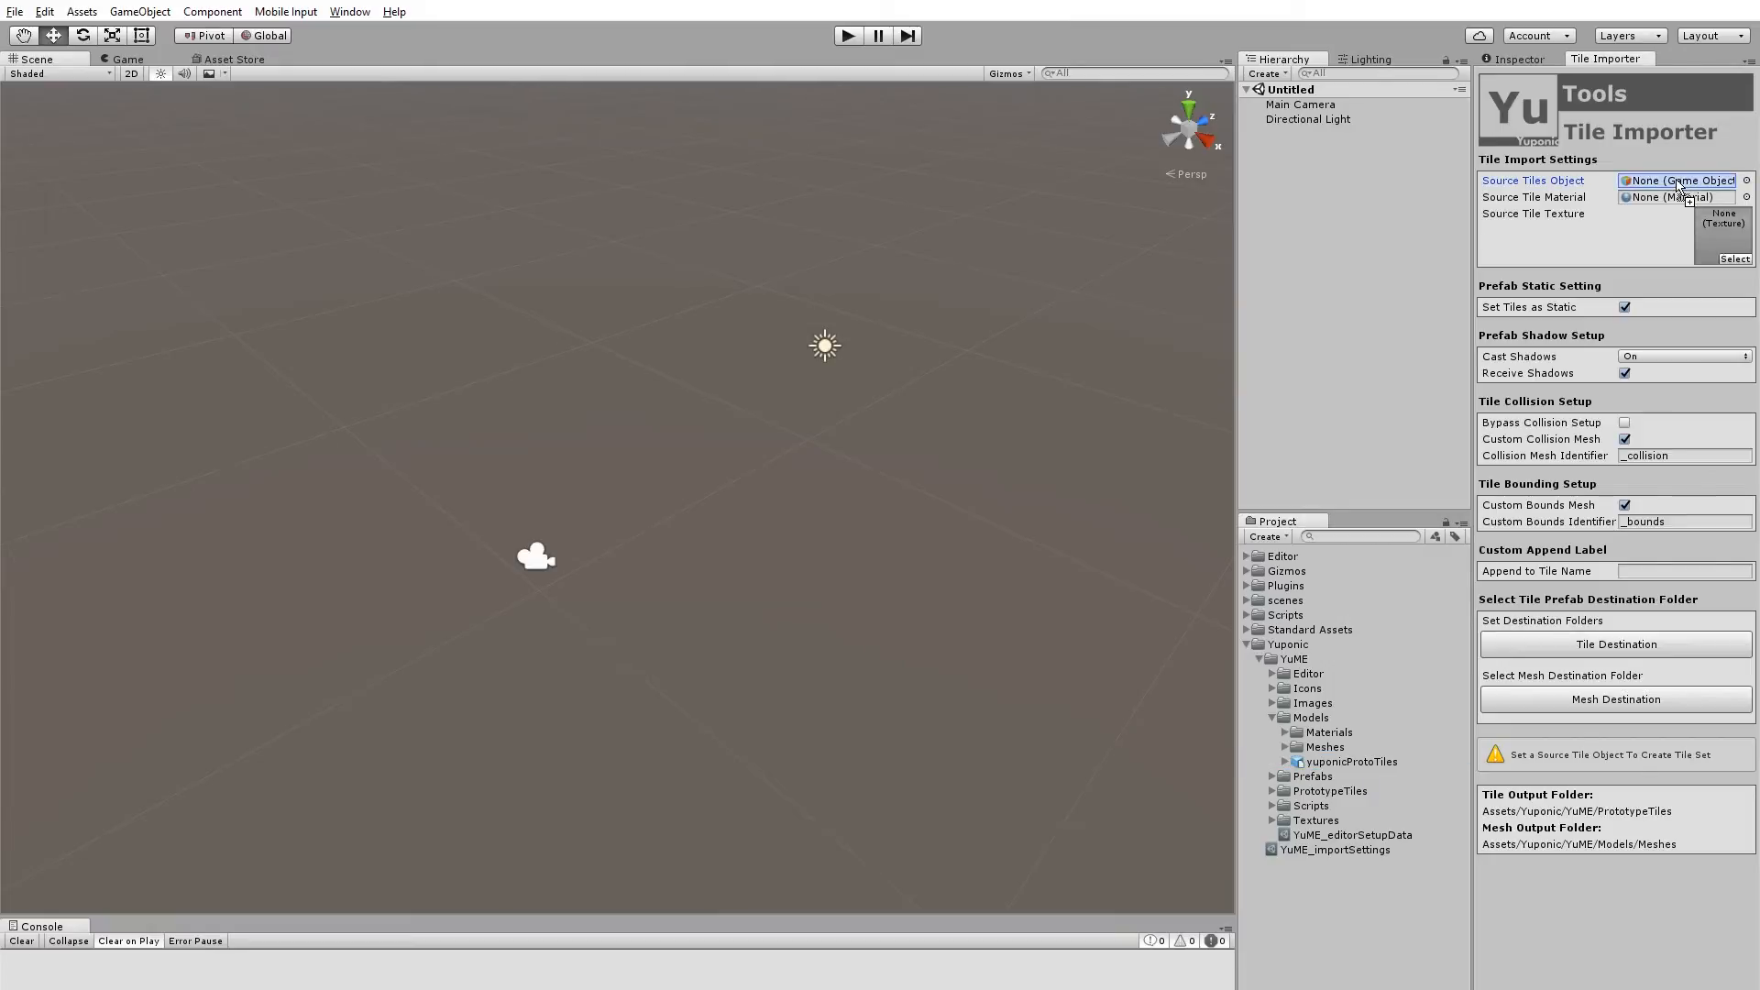
left_click(1672, 180)
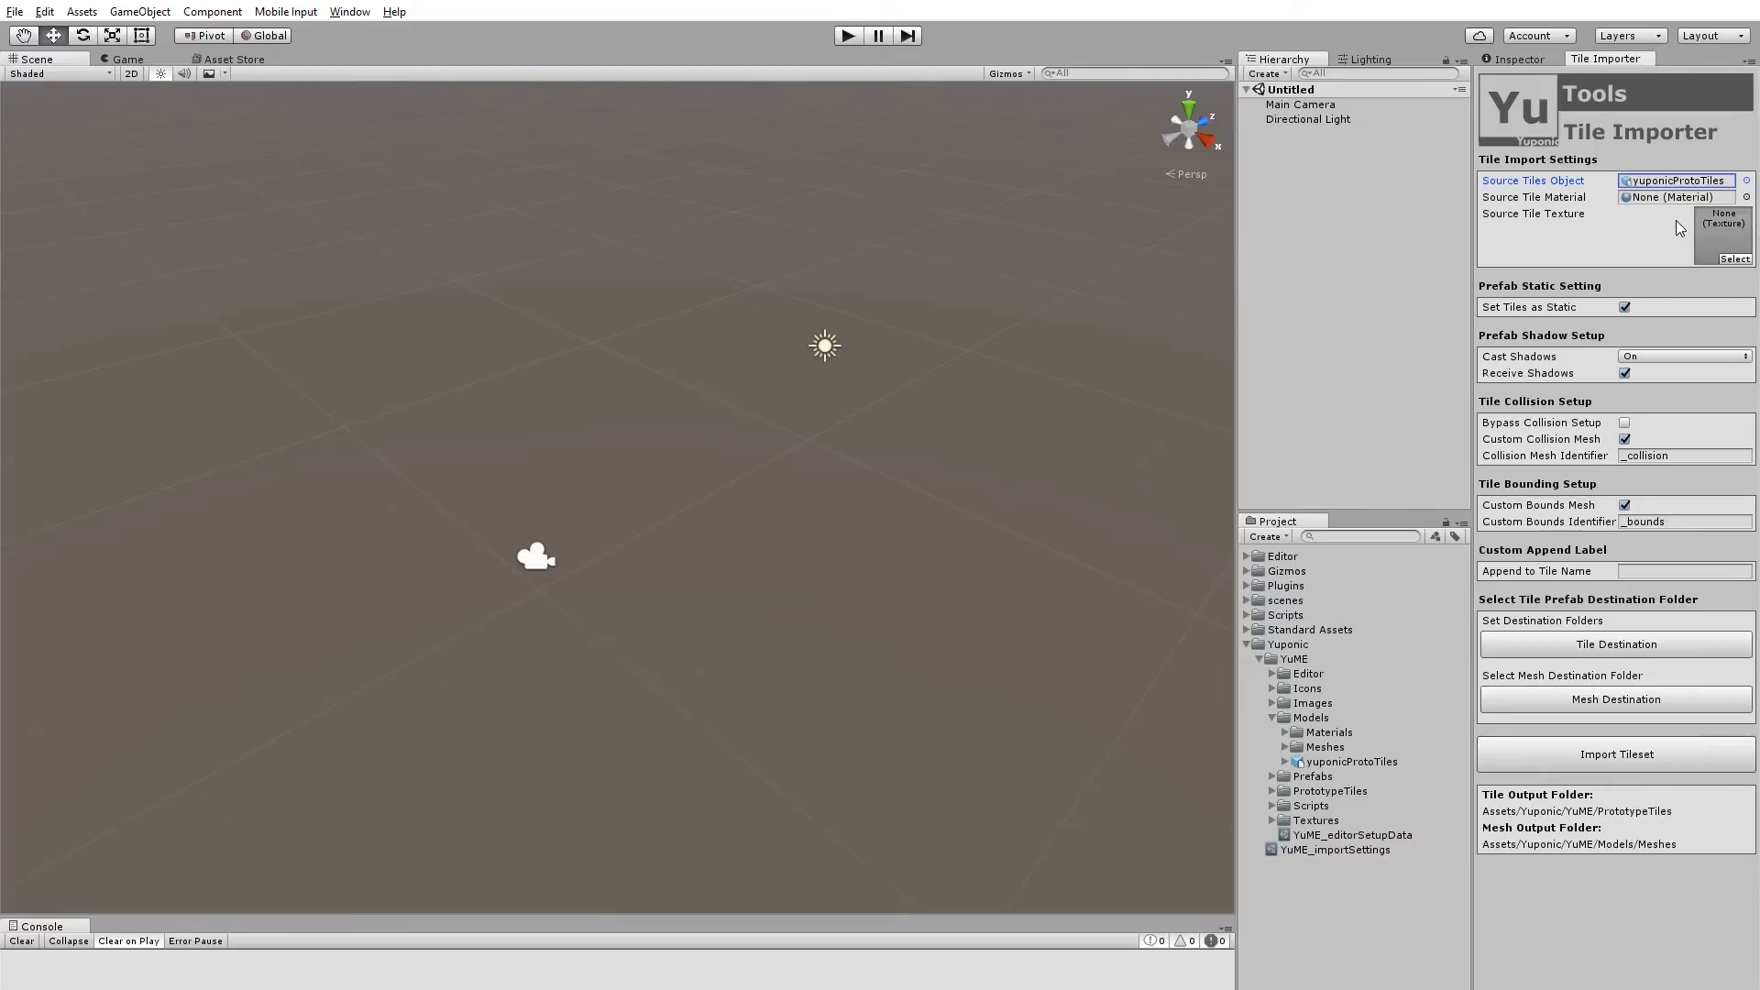
mouse_move(1669, 221)
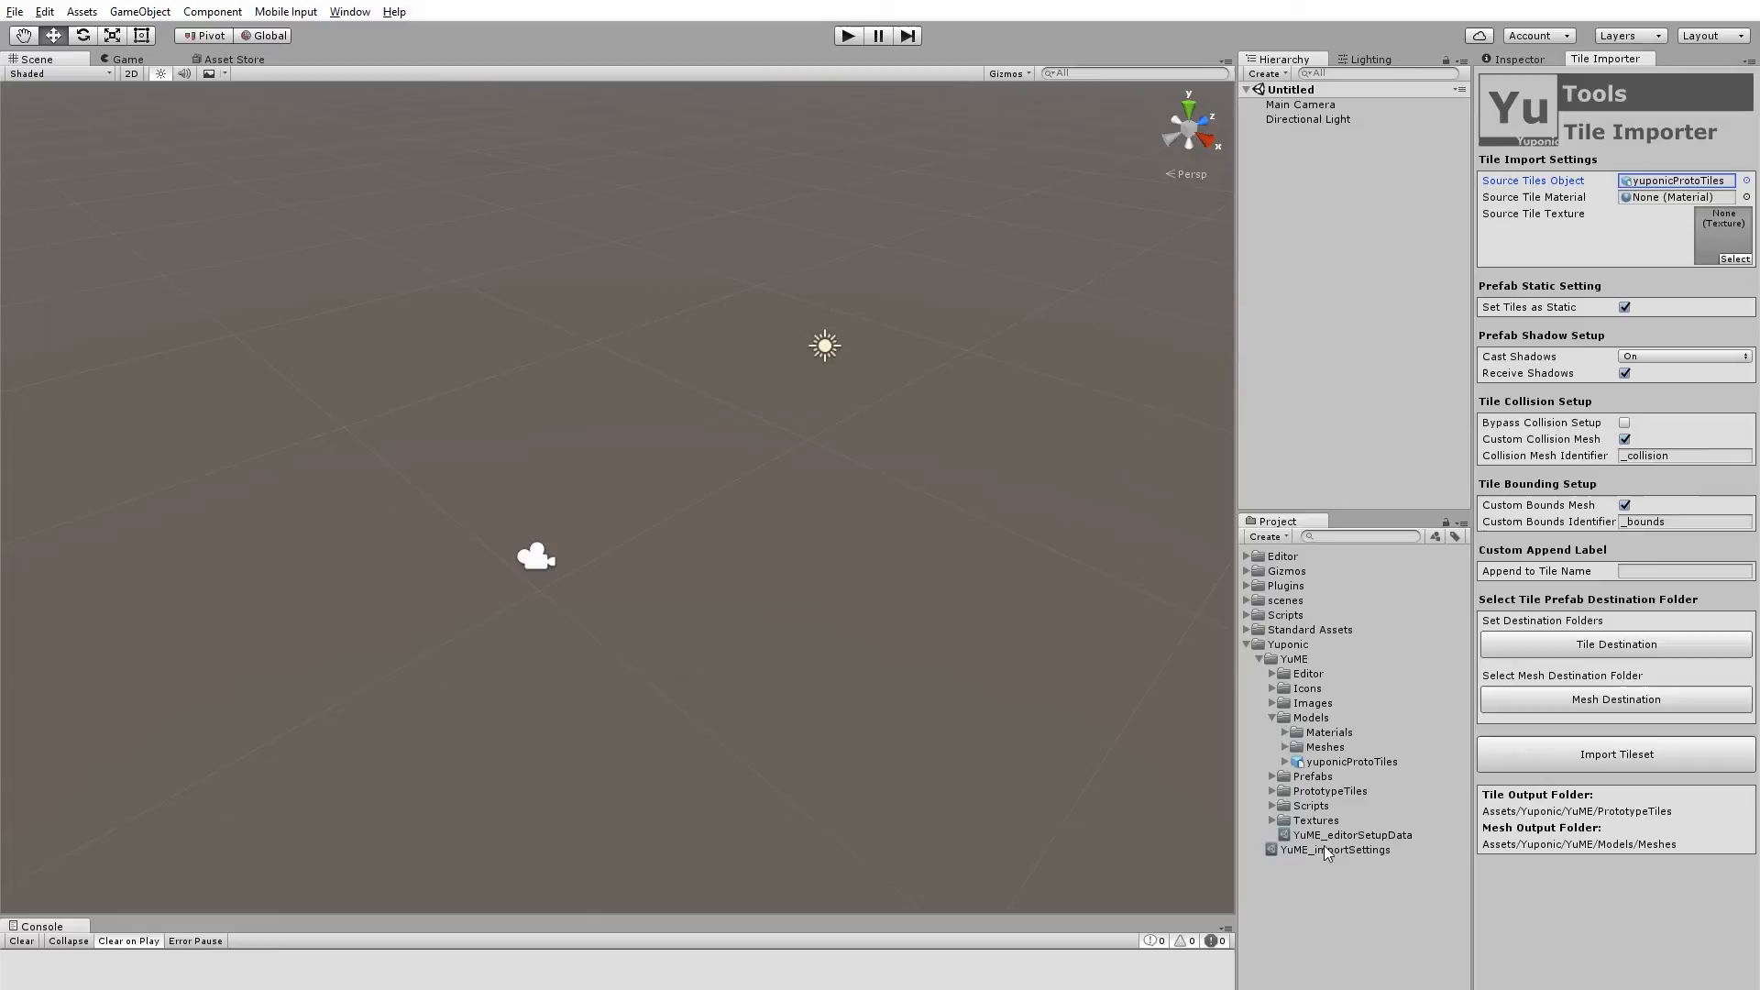
mouse_move(1302, 701)
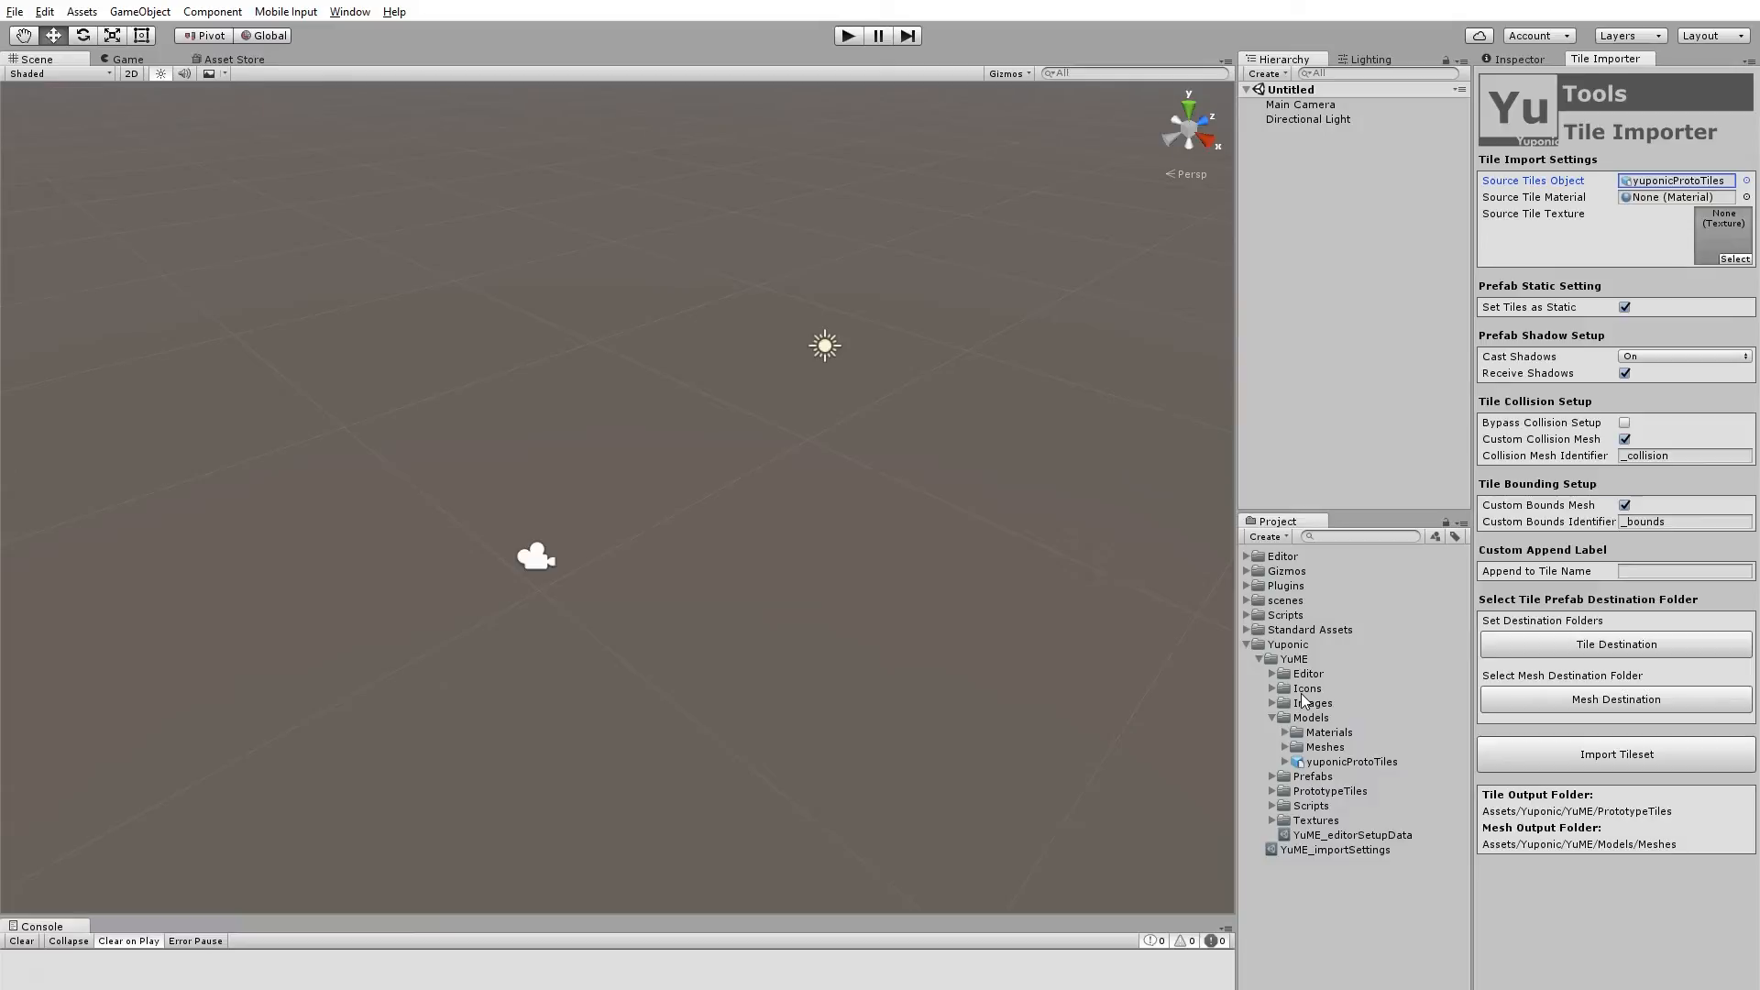
mouse_move(1353, 690)
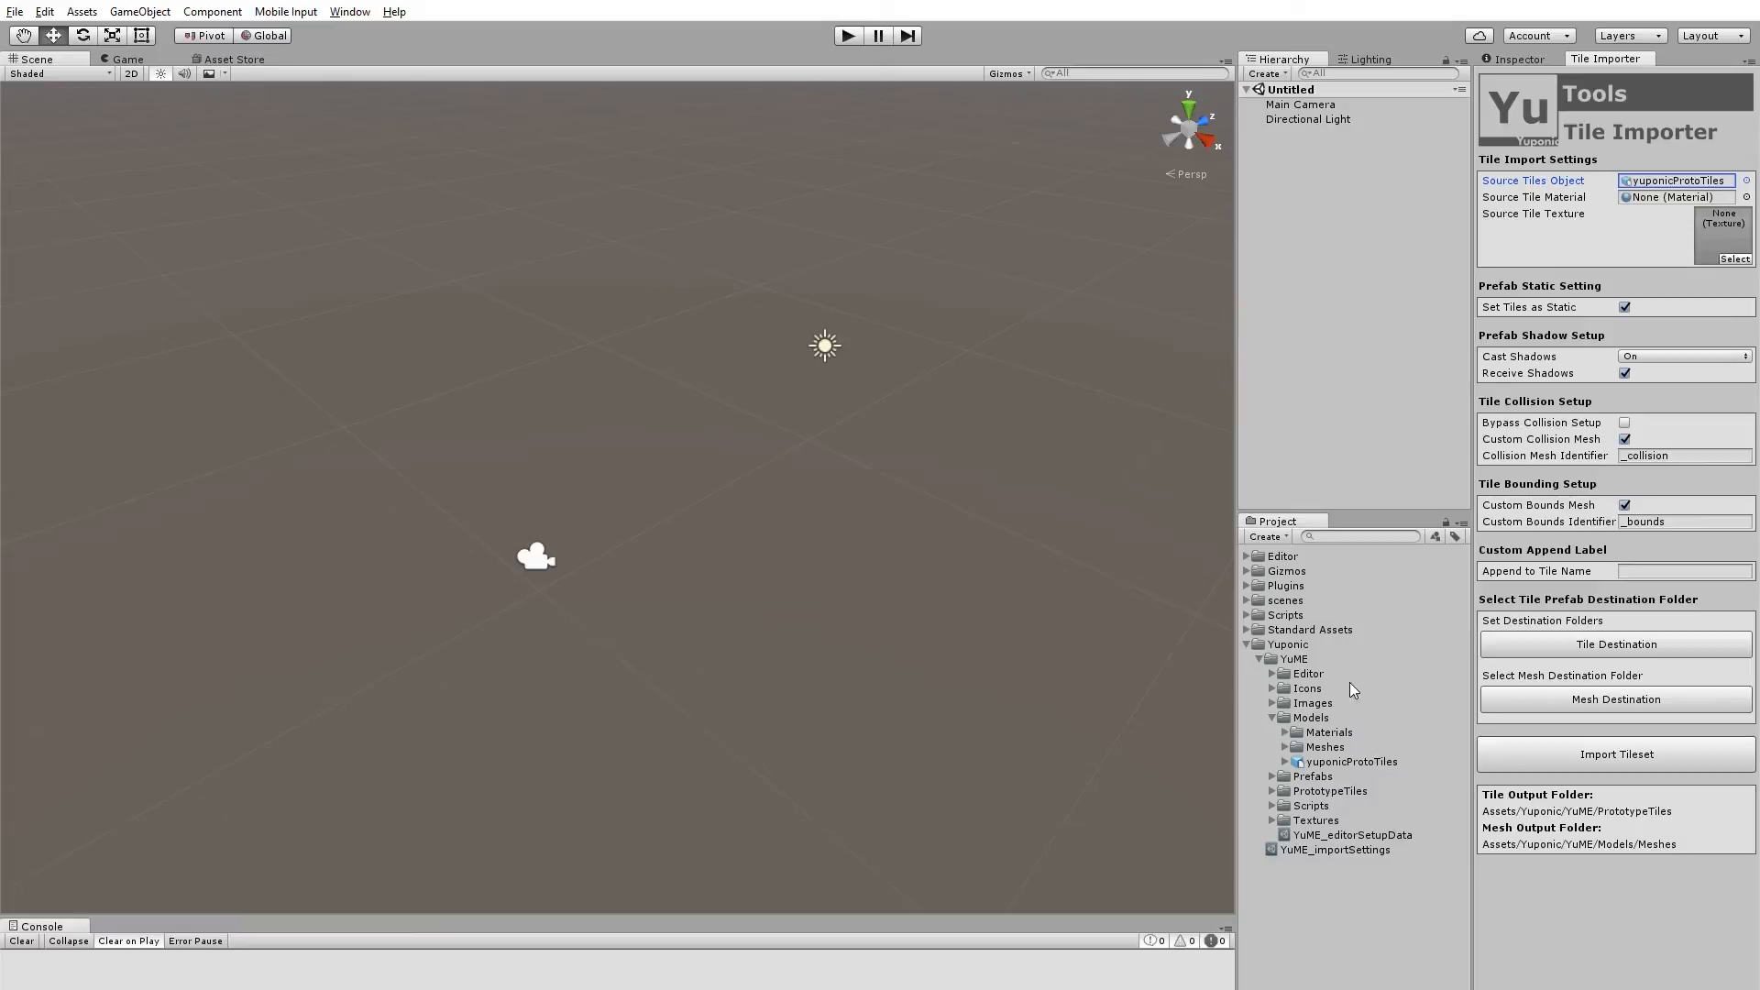
mouse_move(1643, 301)
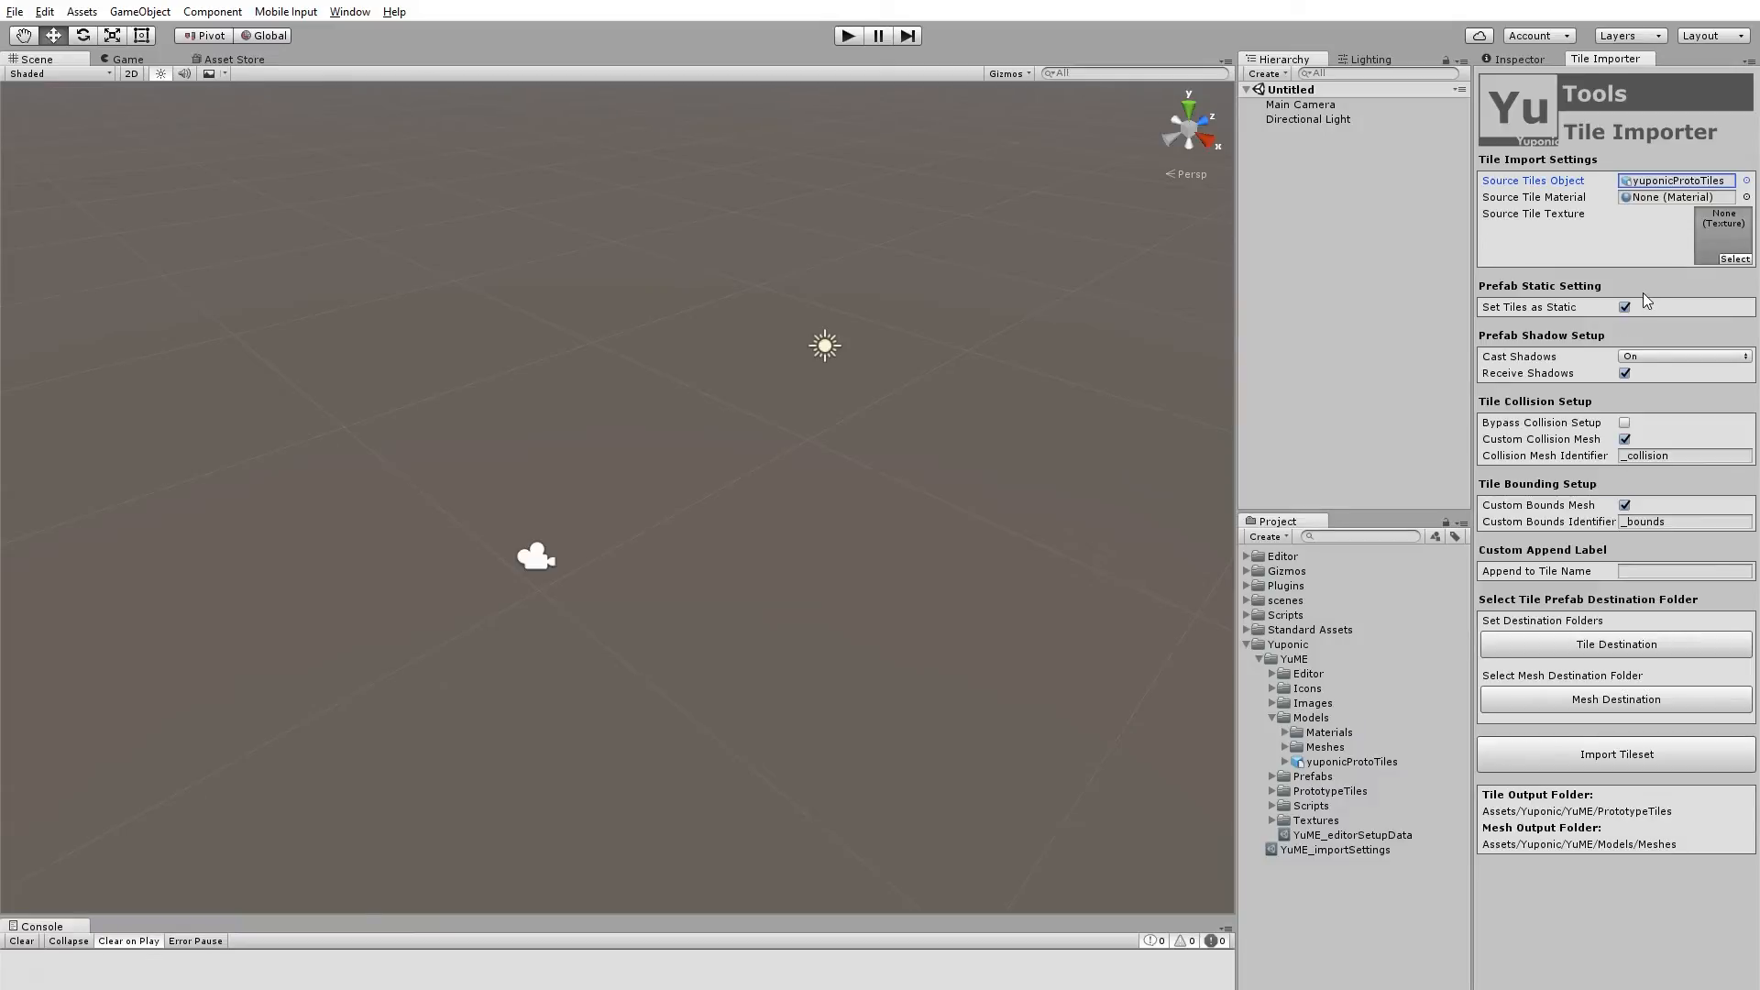
mouse_move(1669, 276)
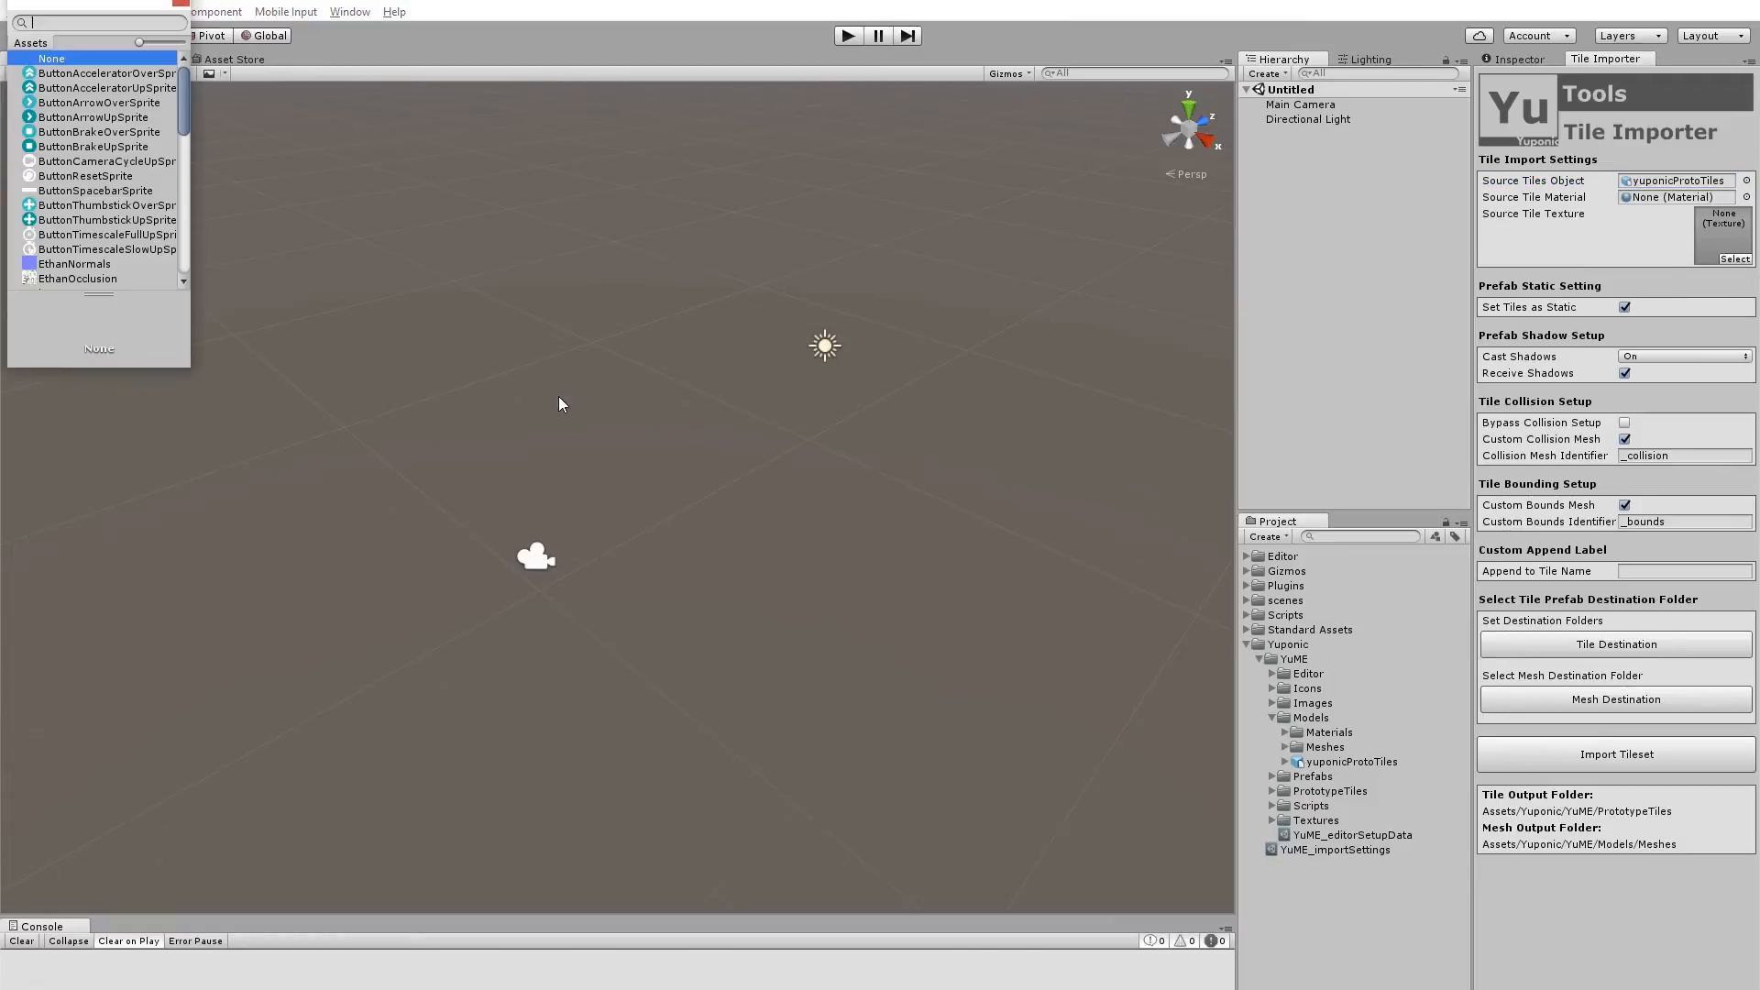
scroll("down", 3)
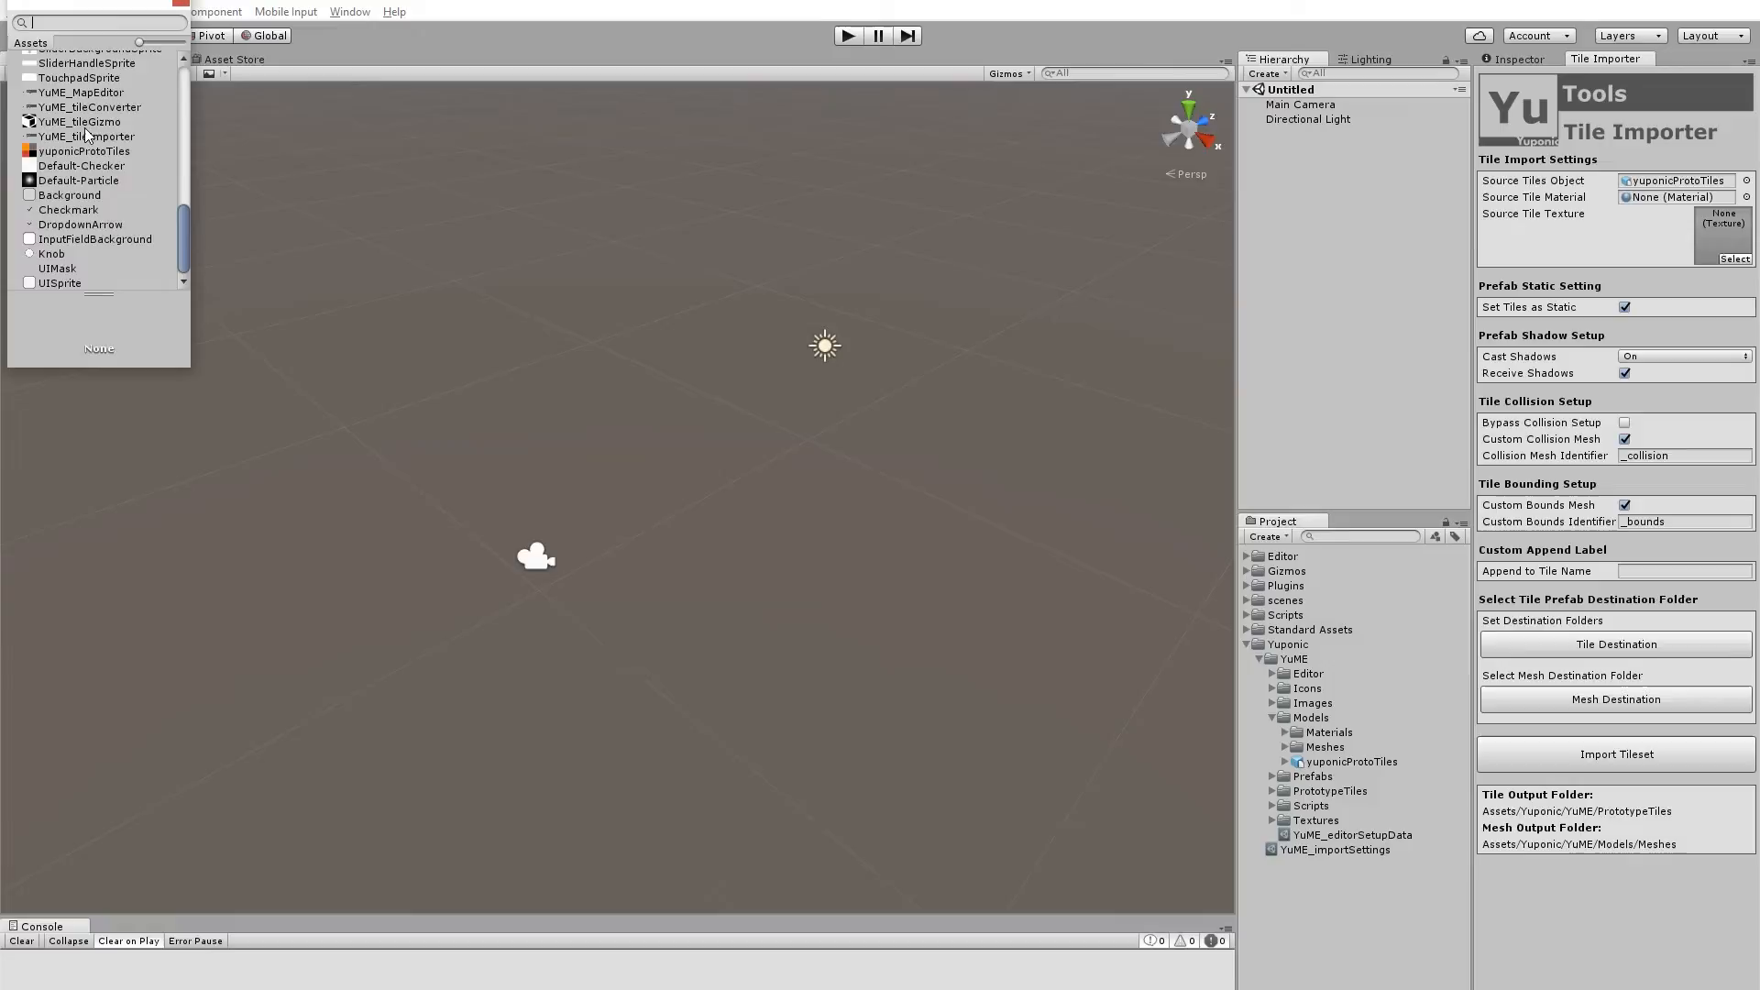
scroll("up", 3)
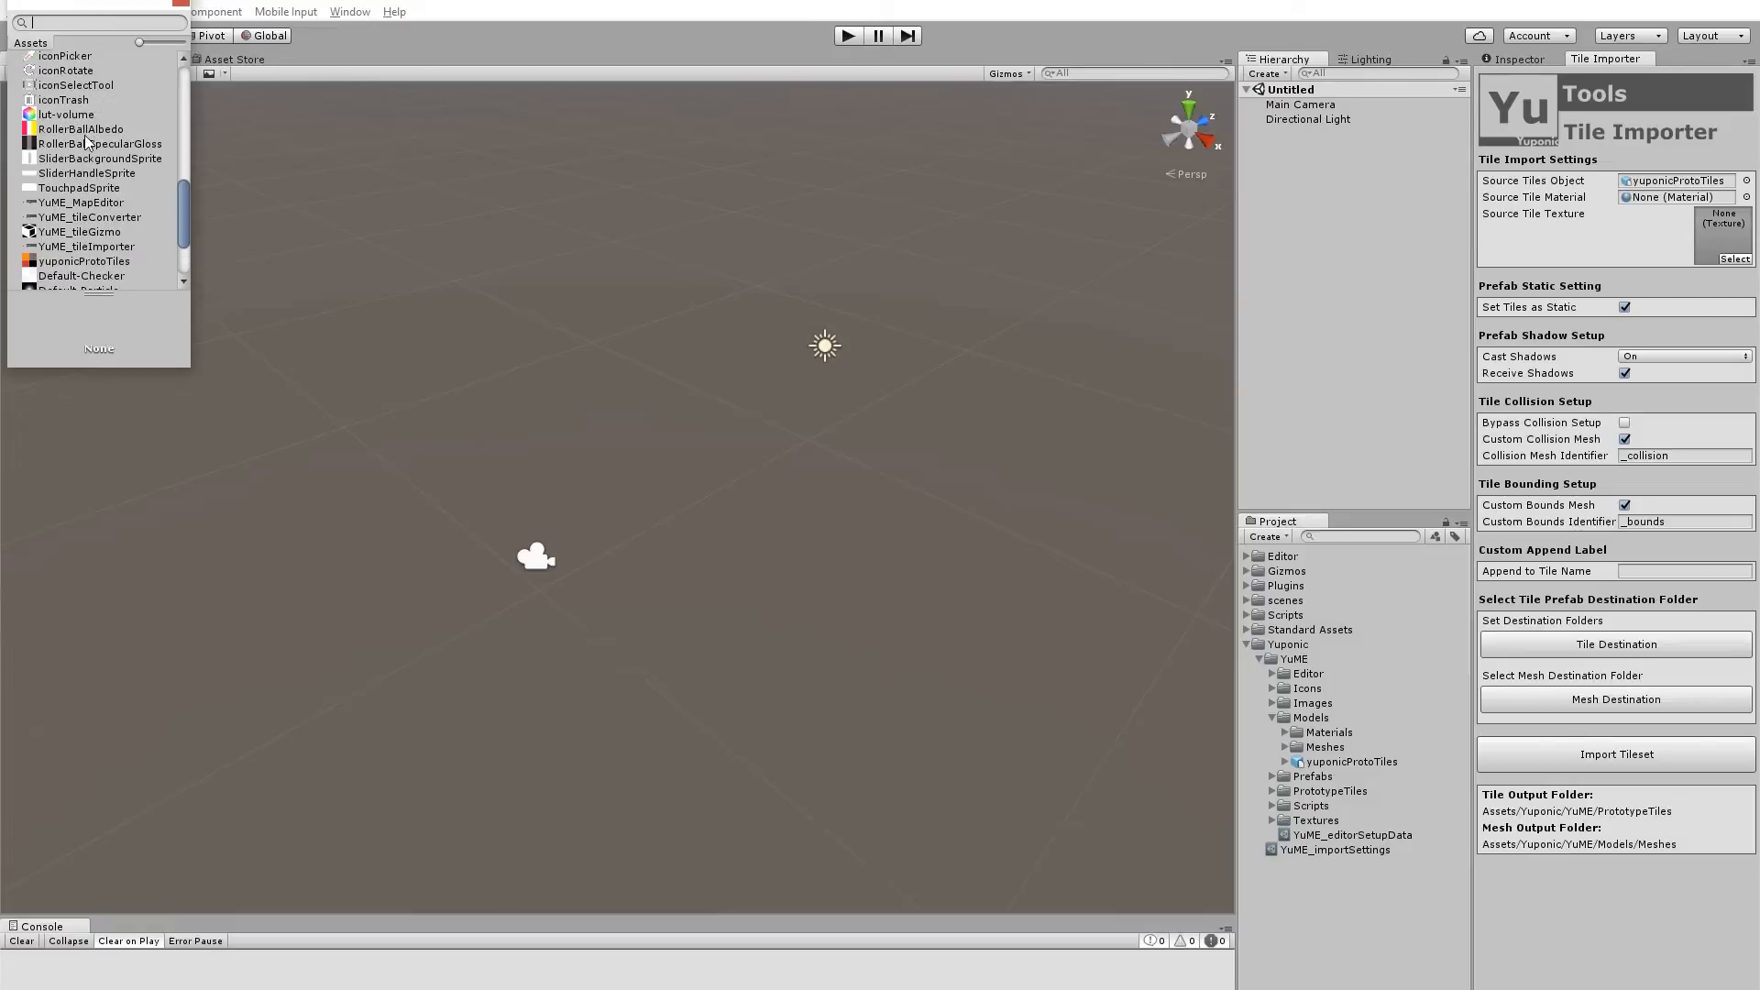
Step: Assign the teal four-arrow texture as source texture and keep Cast Shadows On
scroll("up", 3)
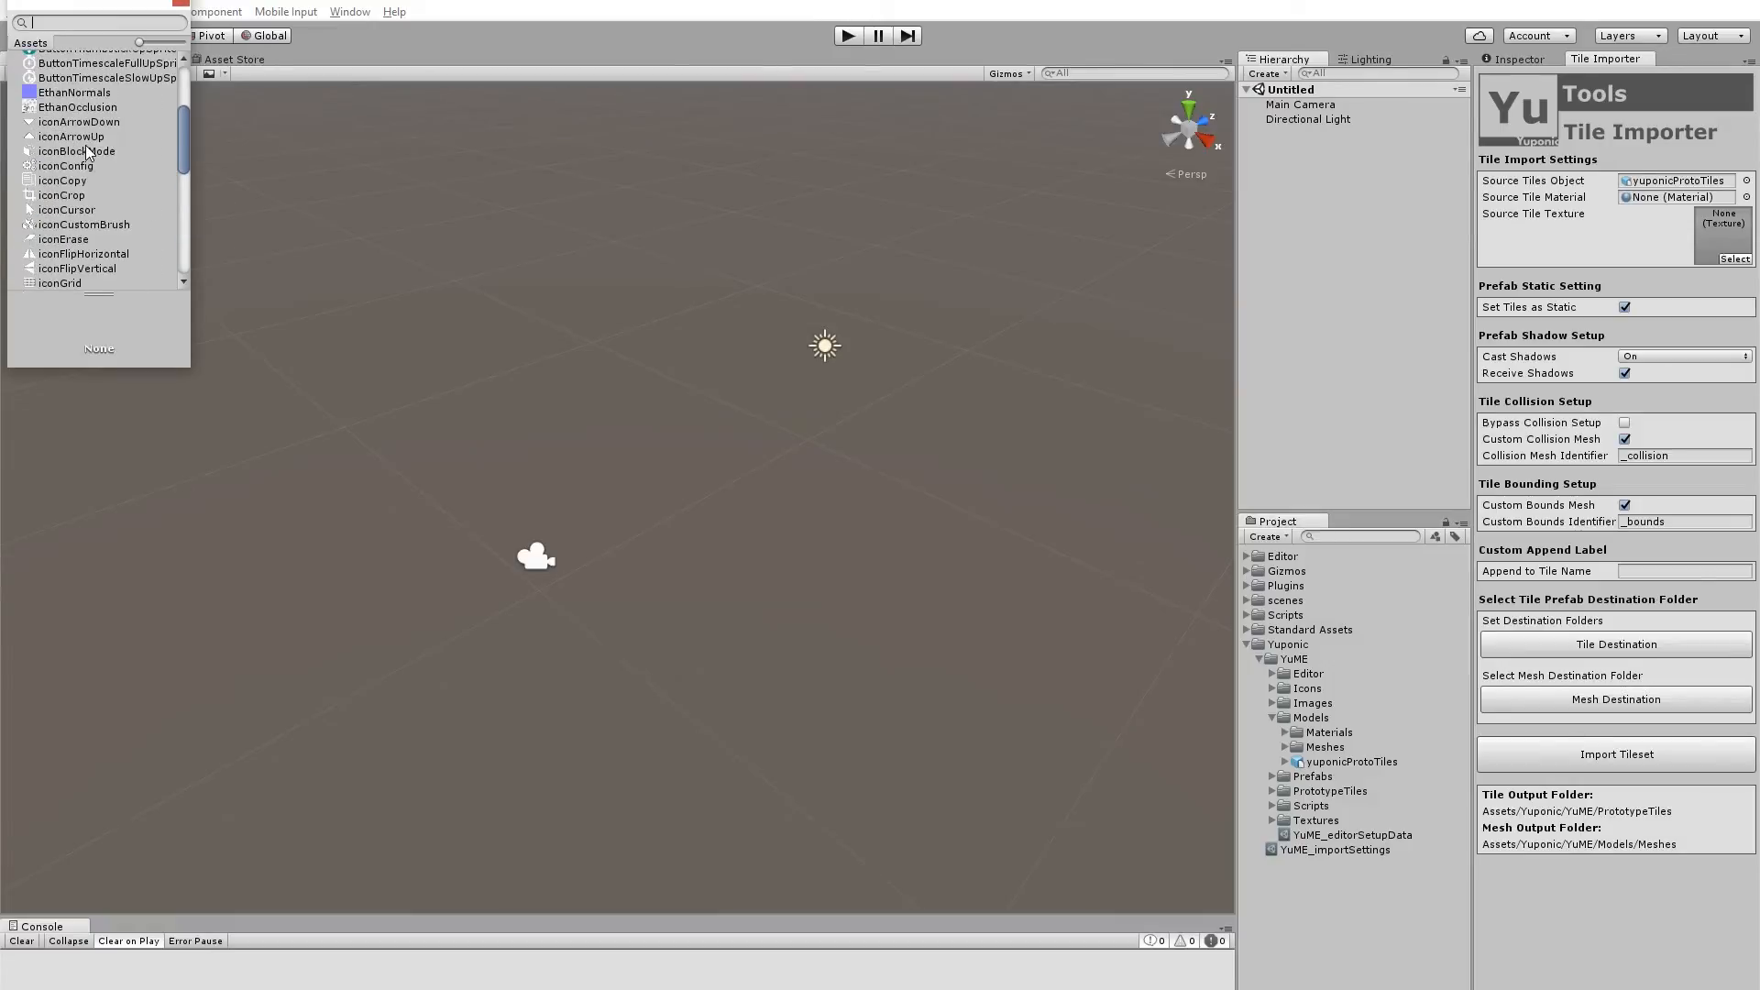
scroll("up", 3)
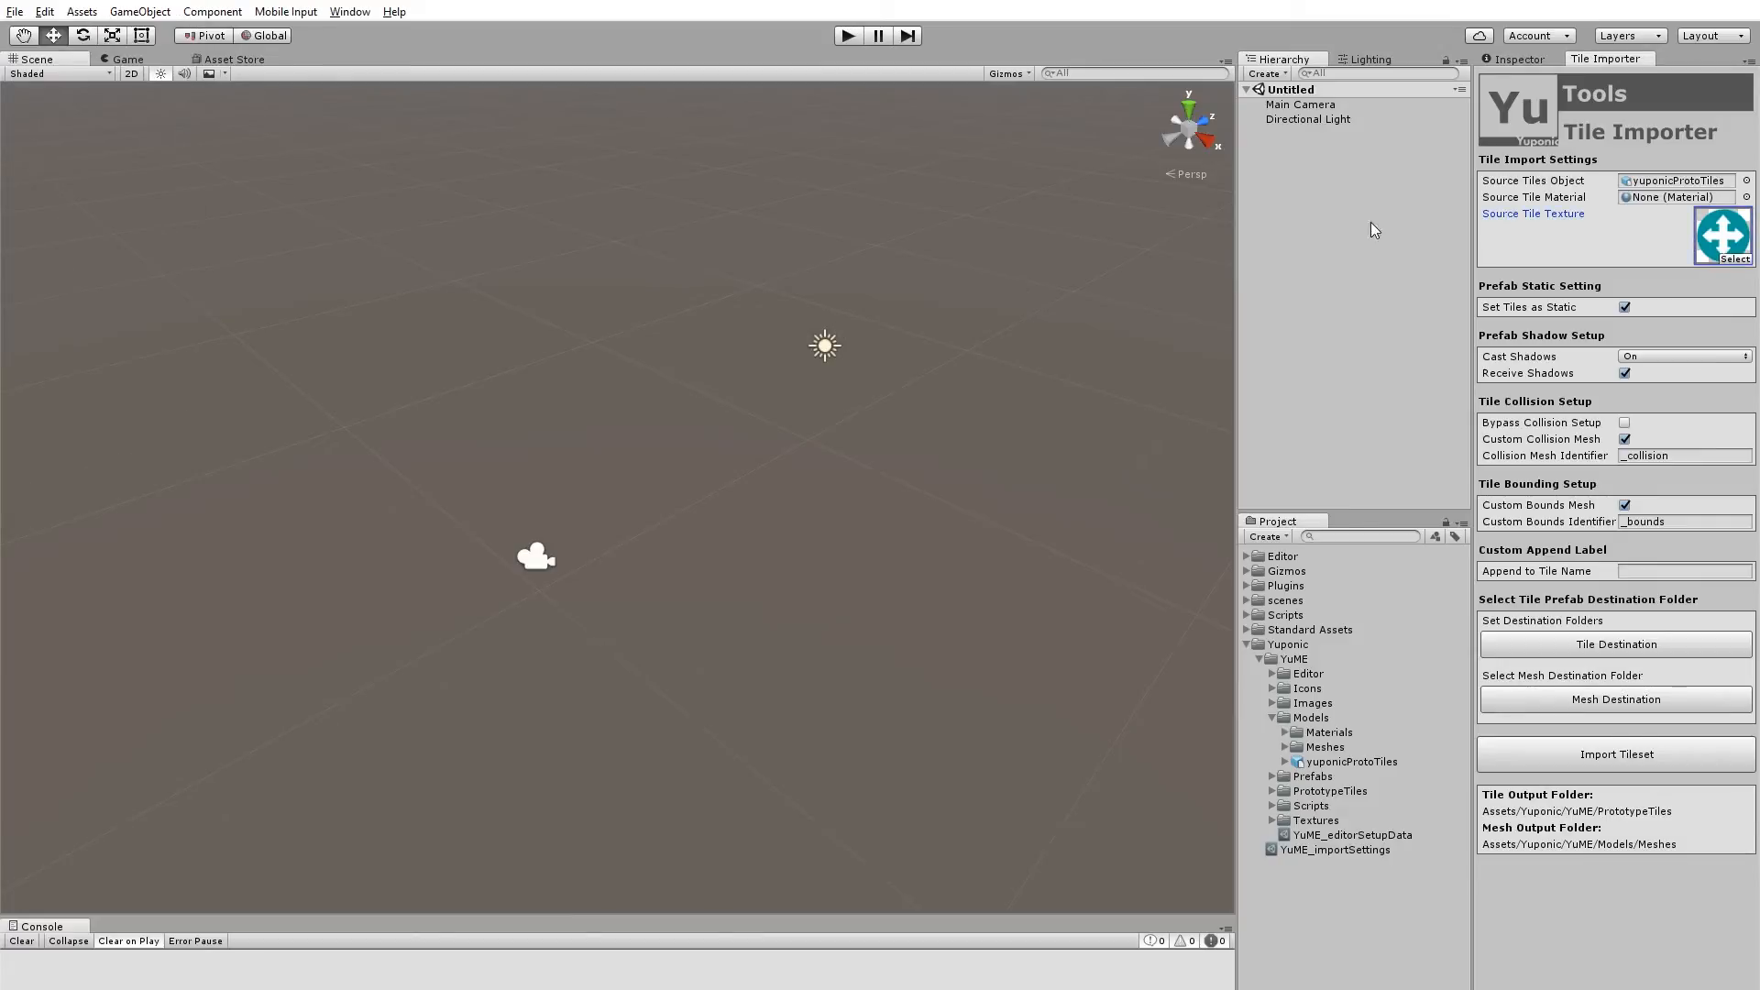
mouse_move(1707, 253)
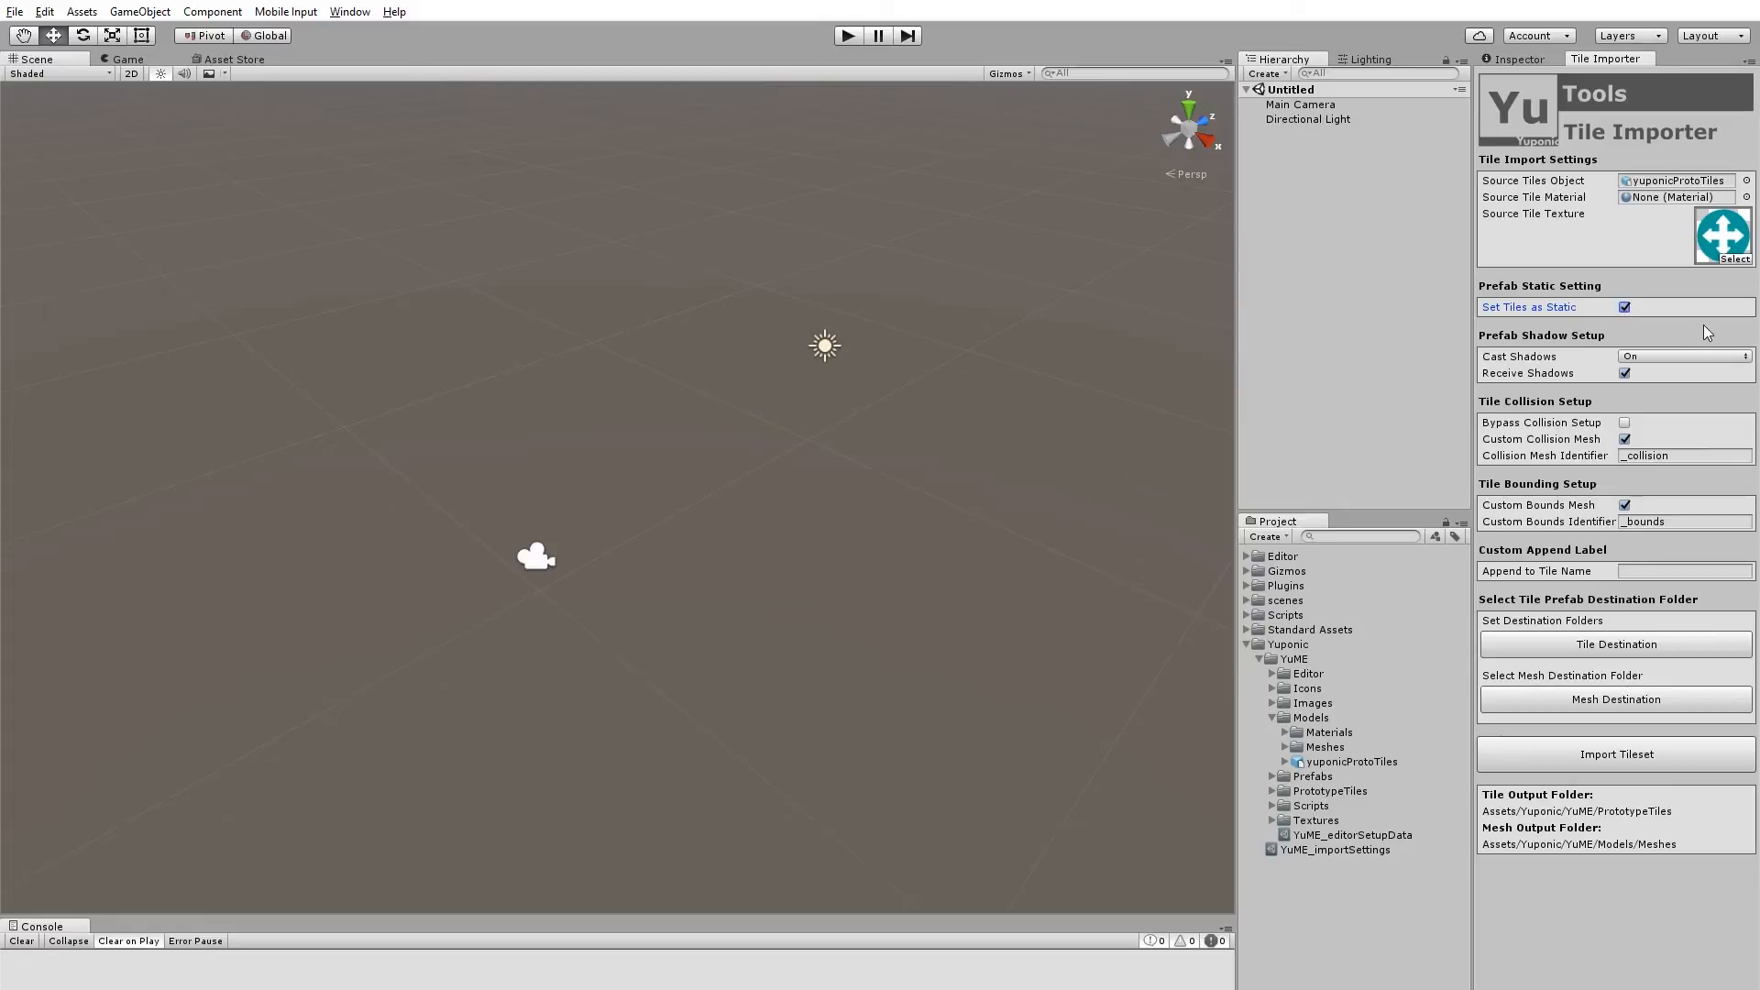
mouse_move(1698, 331)
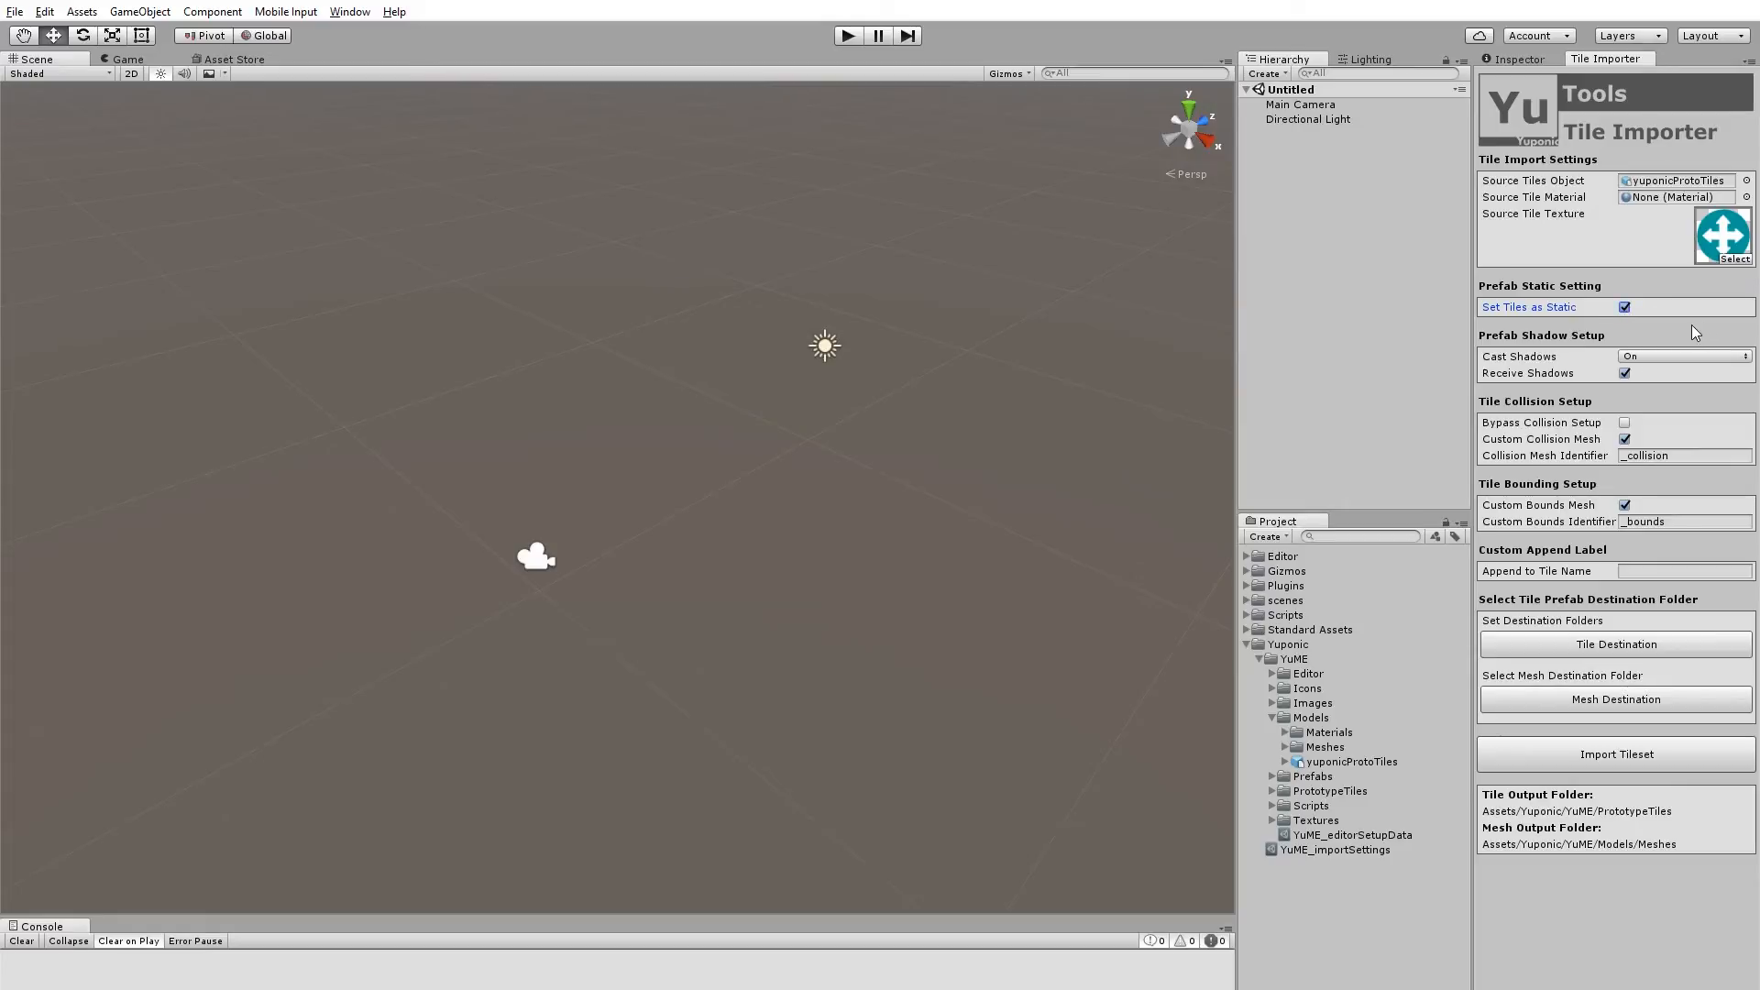
mouse_move(1664, 366)
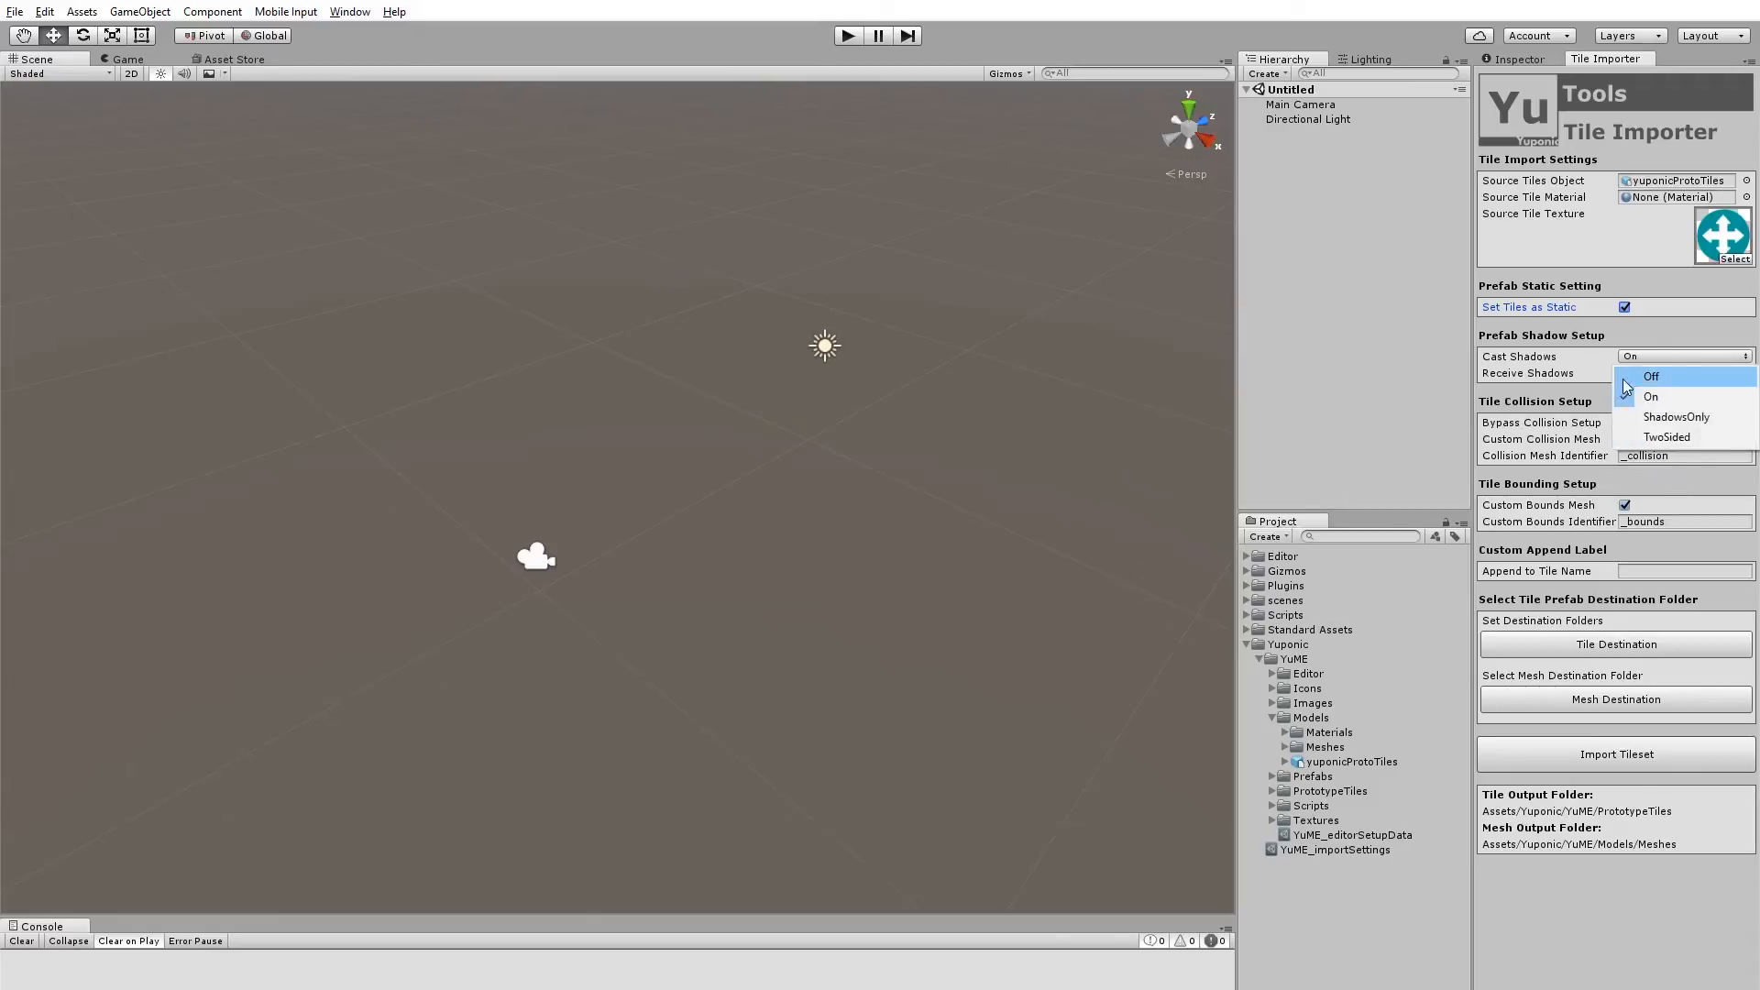
left_click(1650, 396)
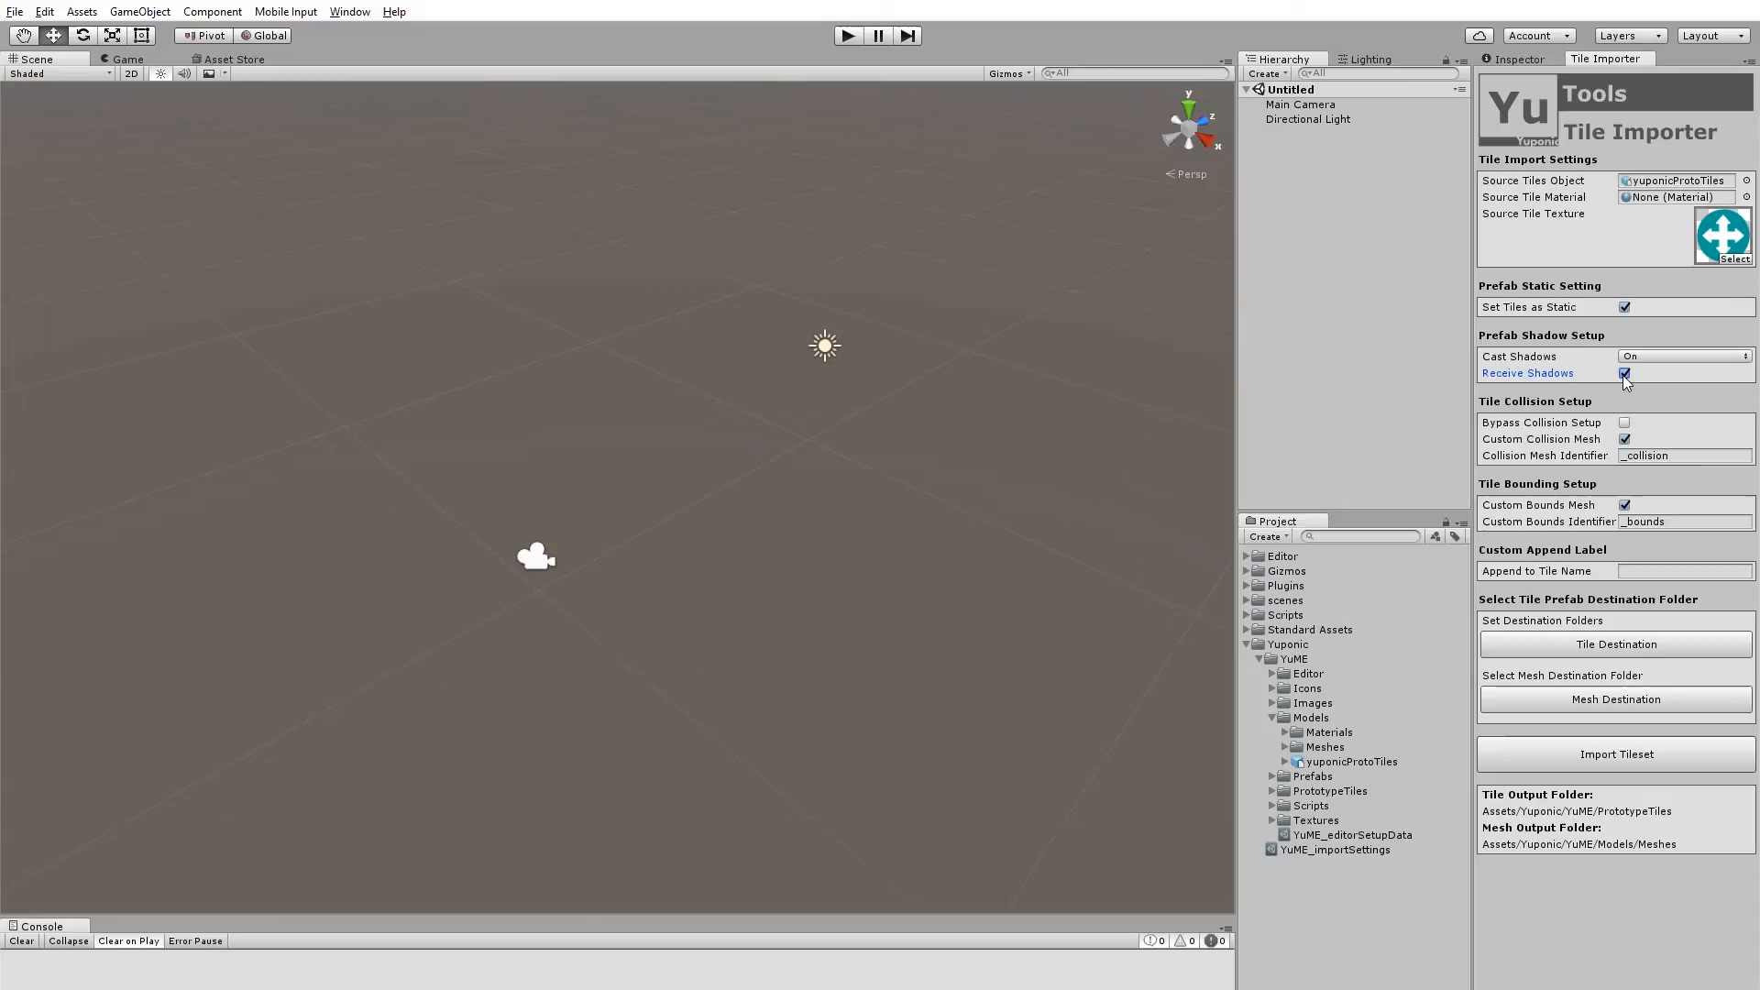
mouse_move(1616, 394)
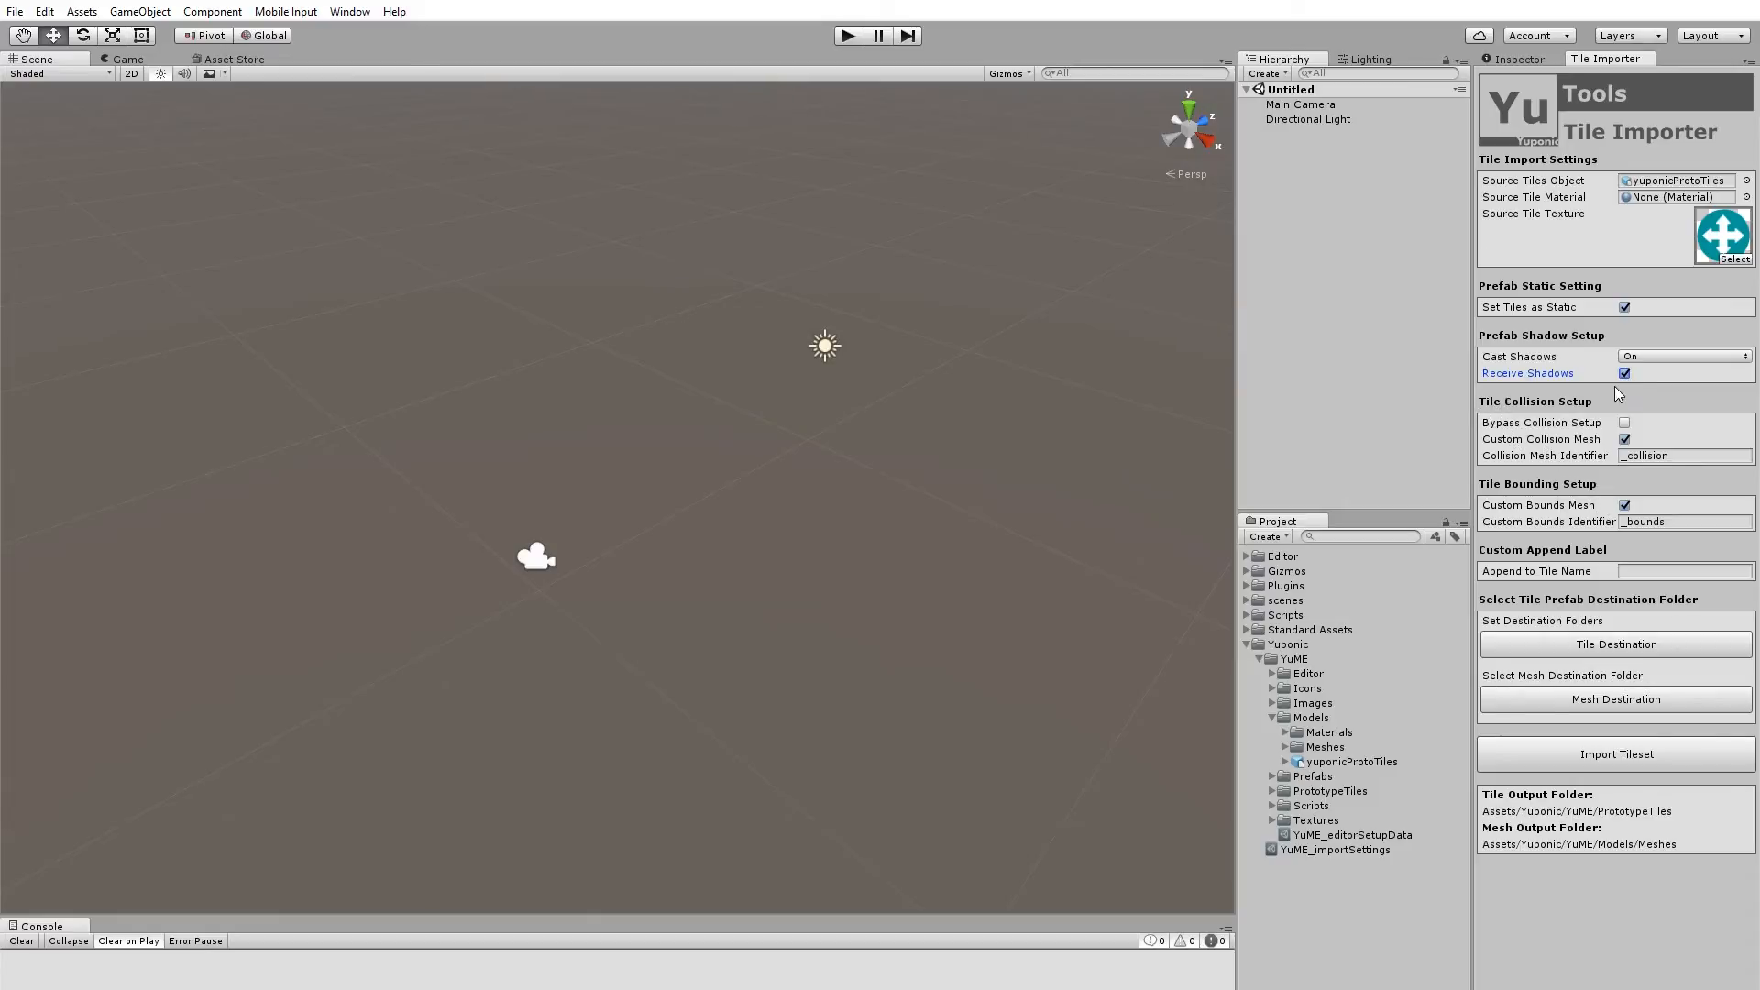
mouse_move(1616, 393)
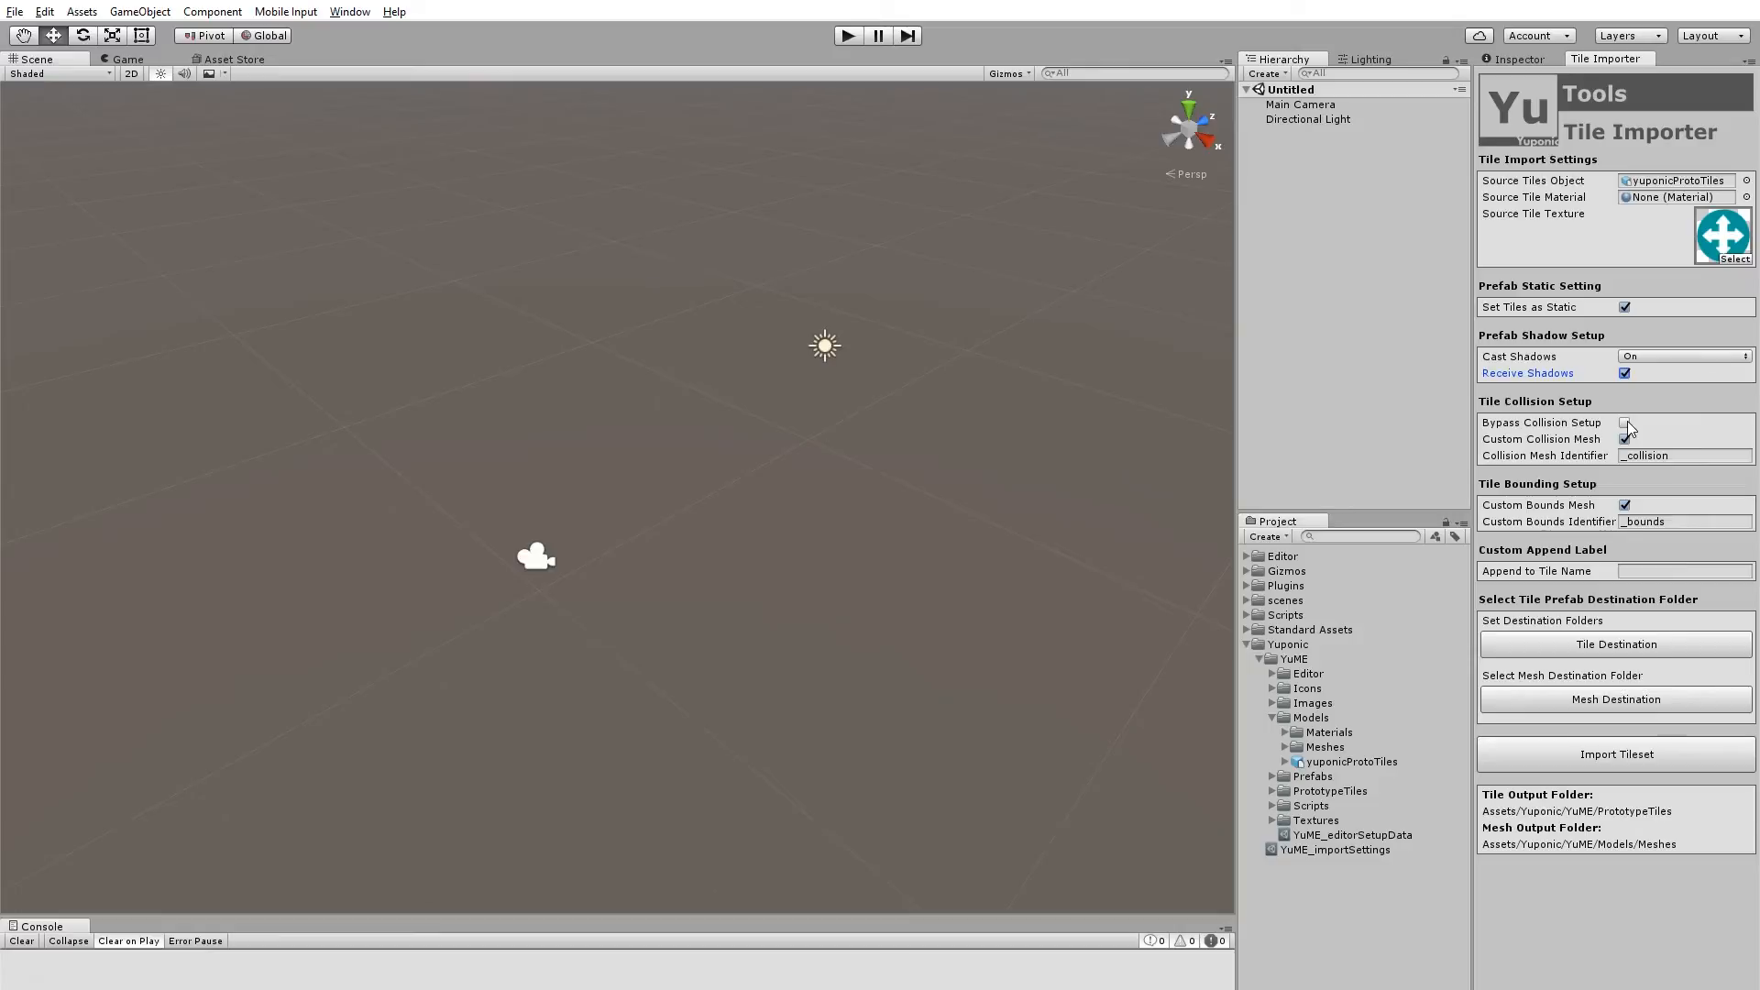
Step: Change the Collision Mesh Identifier from _collision to _col, leaving bypass unchecked
left_click(1623, 439)
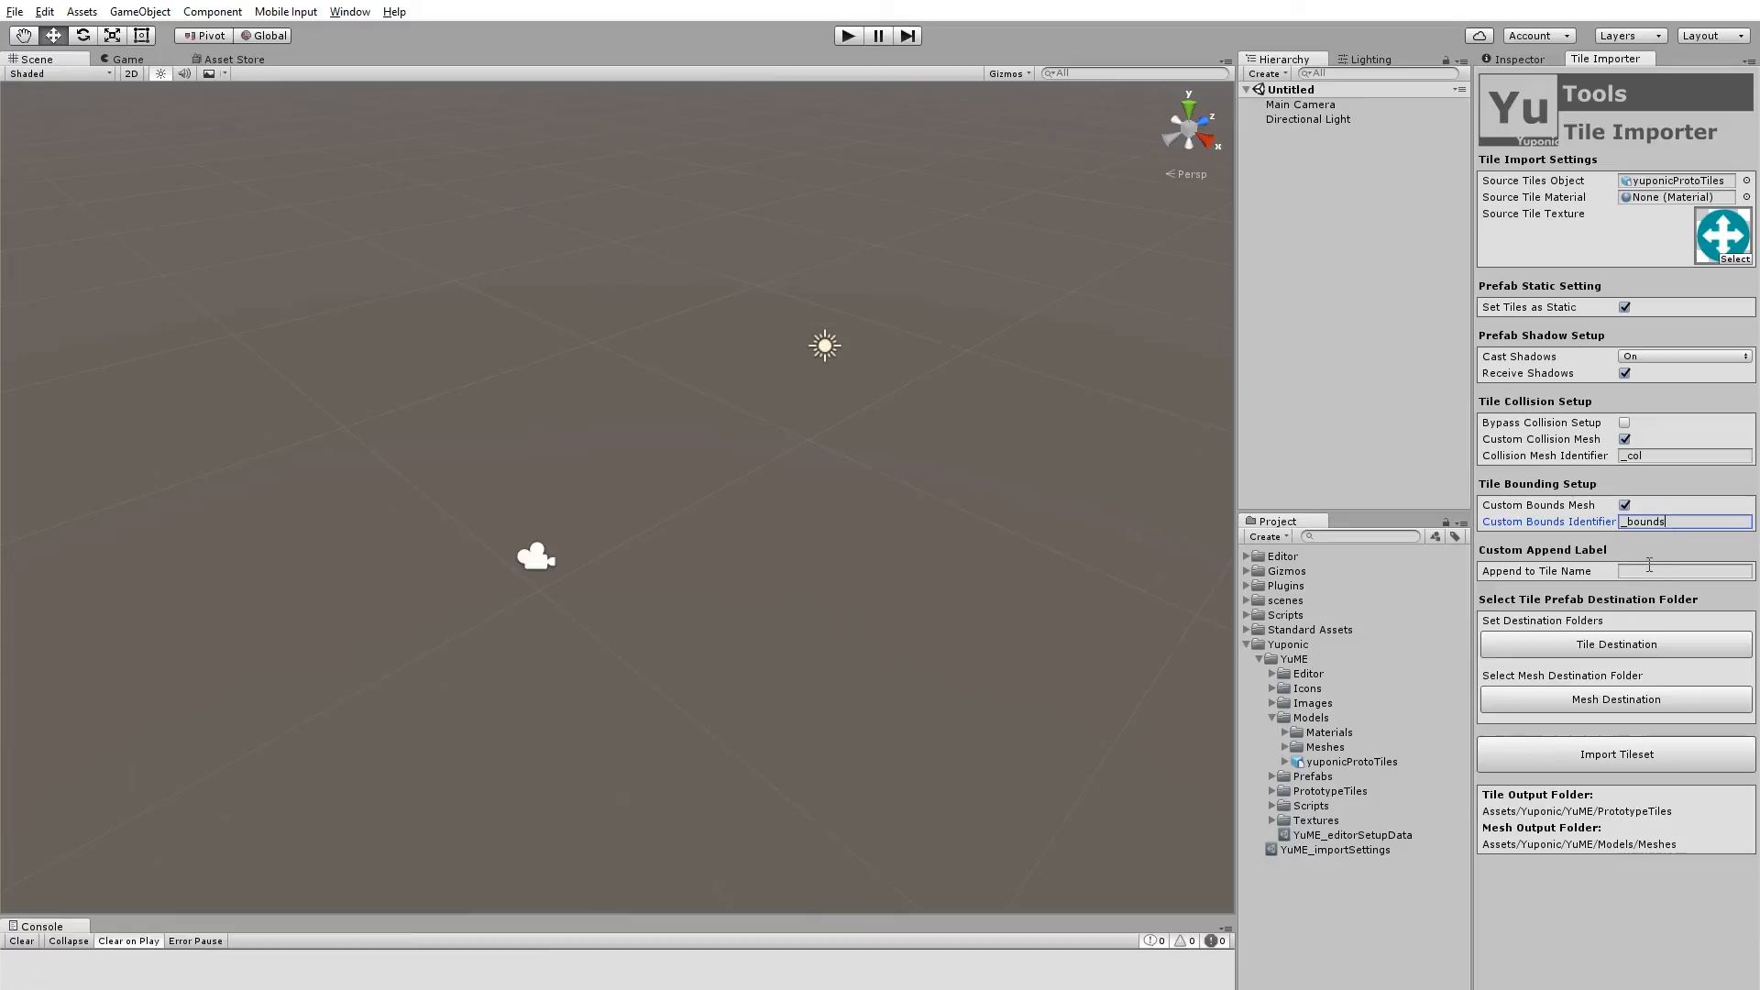
Step: Enter 'Test' as the label appended to tile names
left_click(1683, 570)
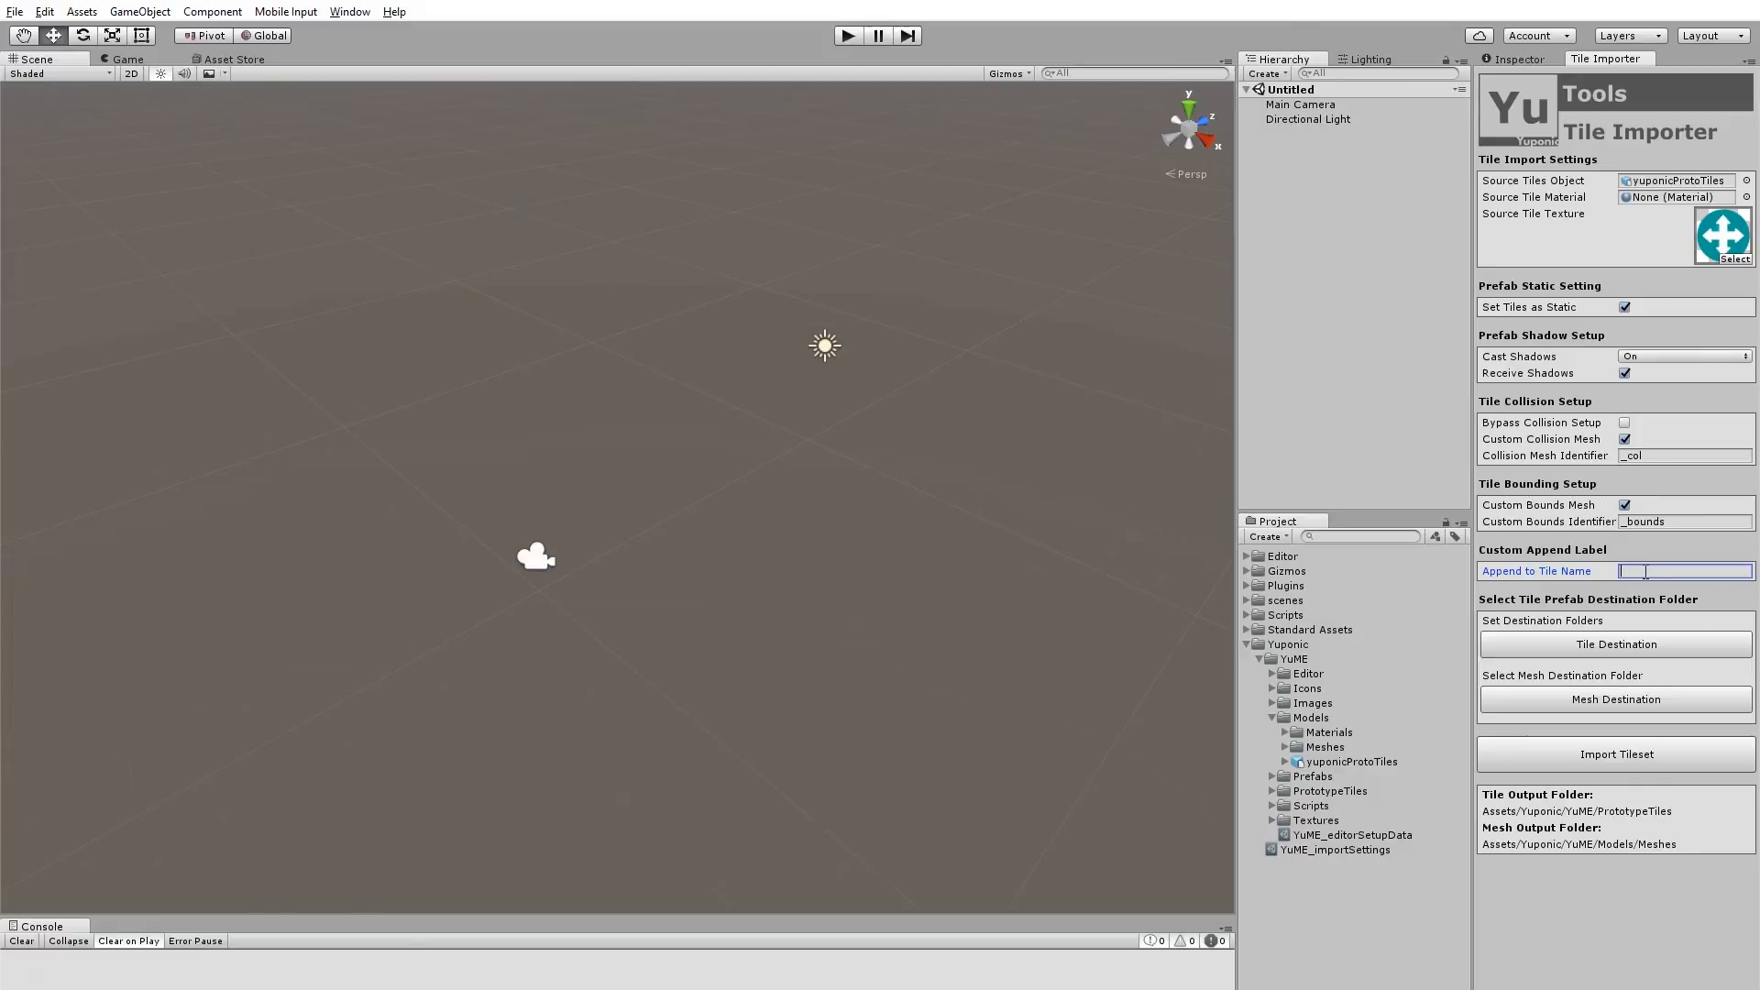
type("Test")
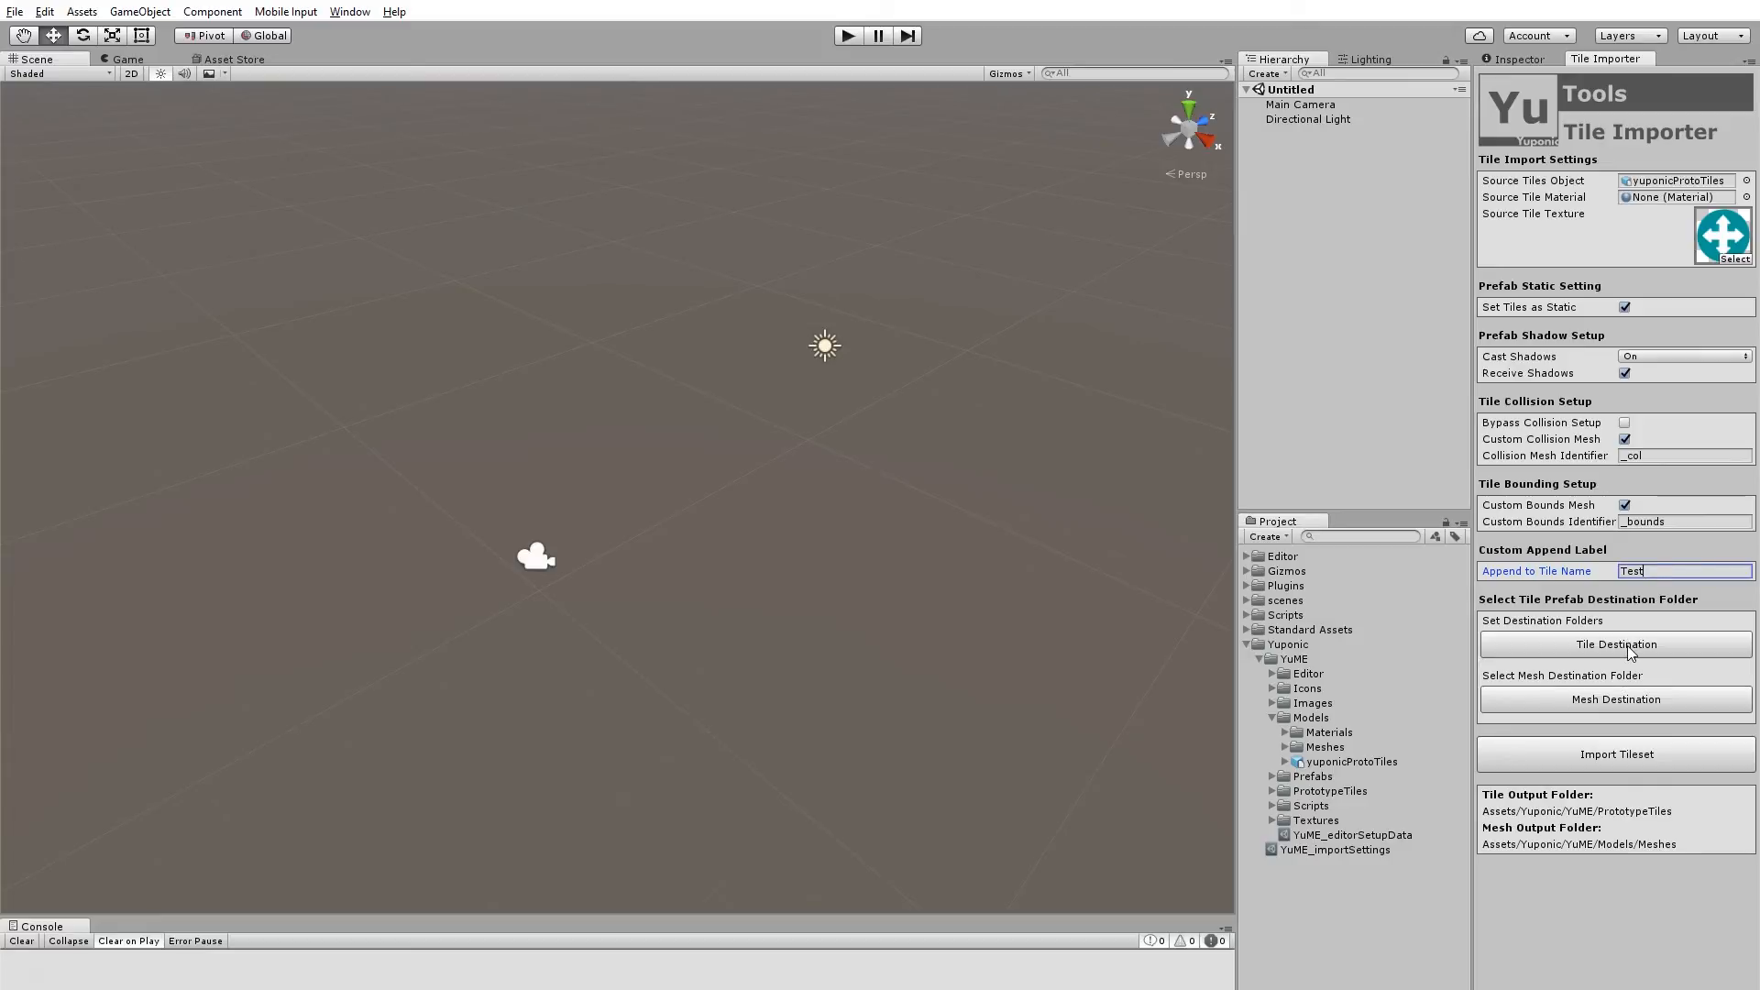
Step: Create an Assets/Prefabs folder and set it as the tile prefab destination
left_click(1614, 643)
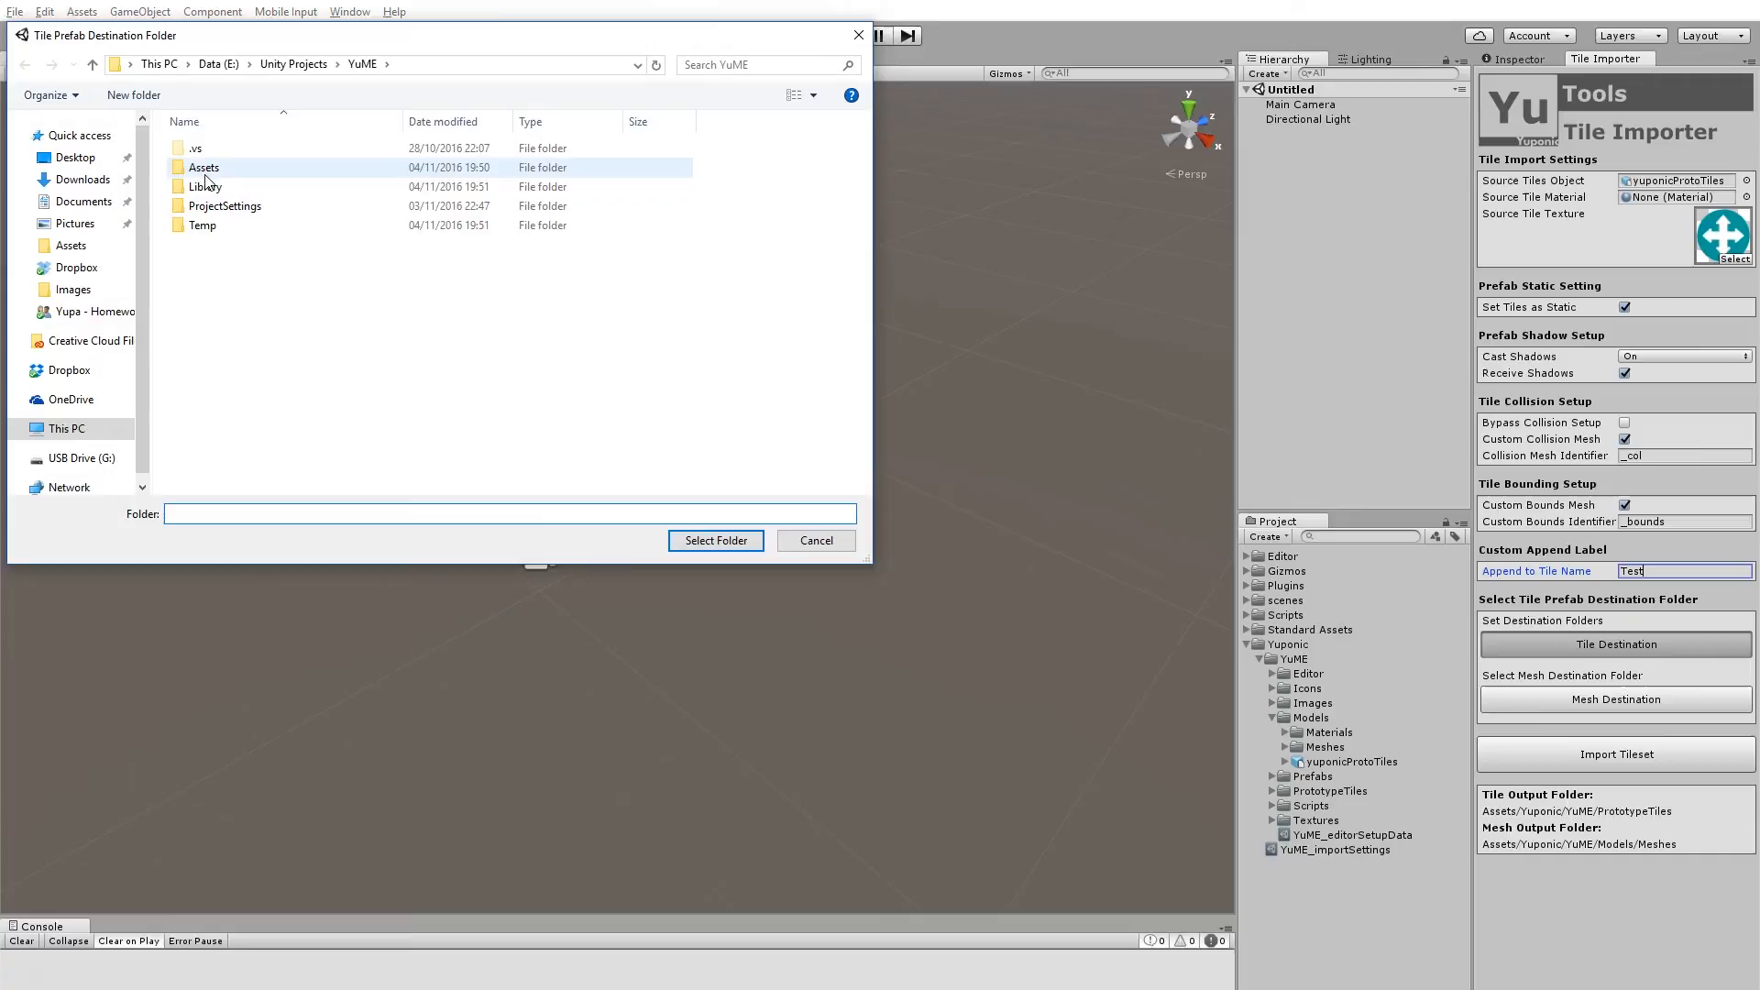
double_click(203, 167)
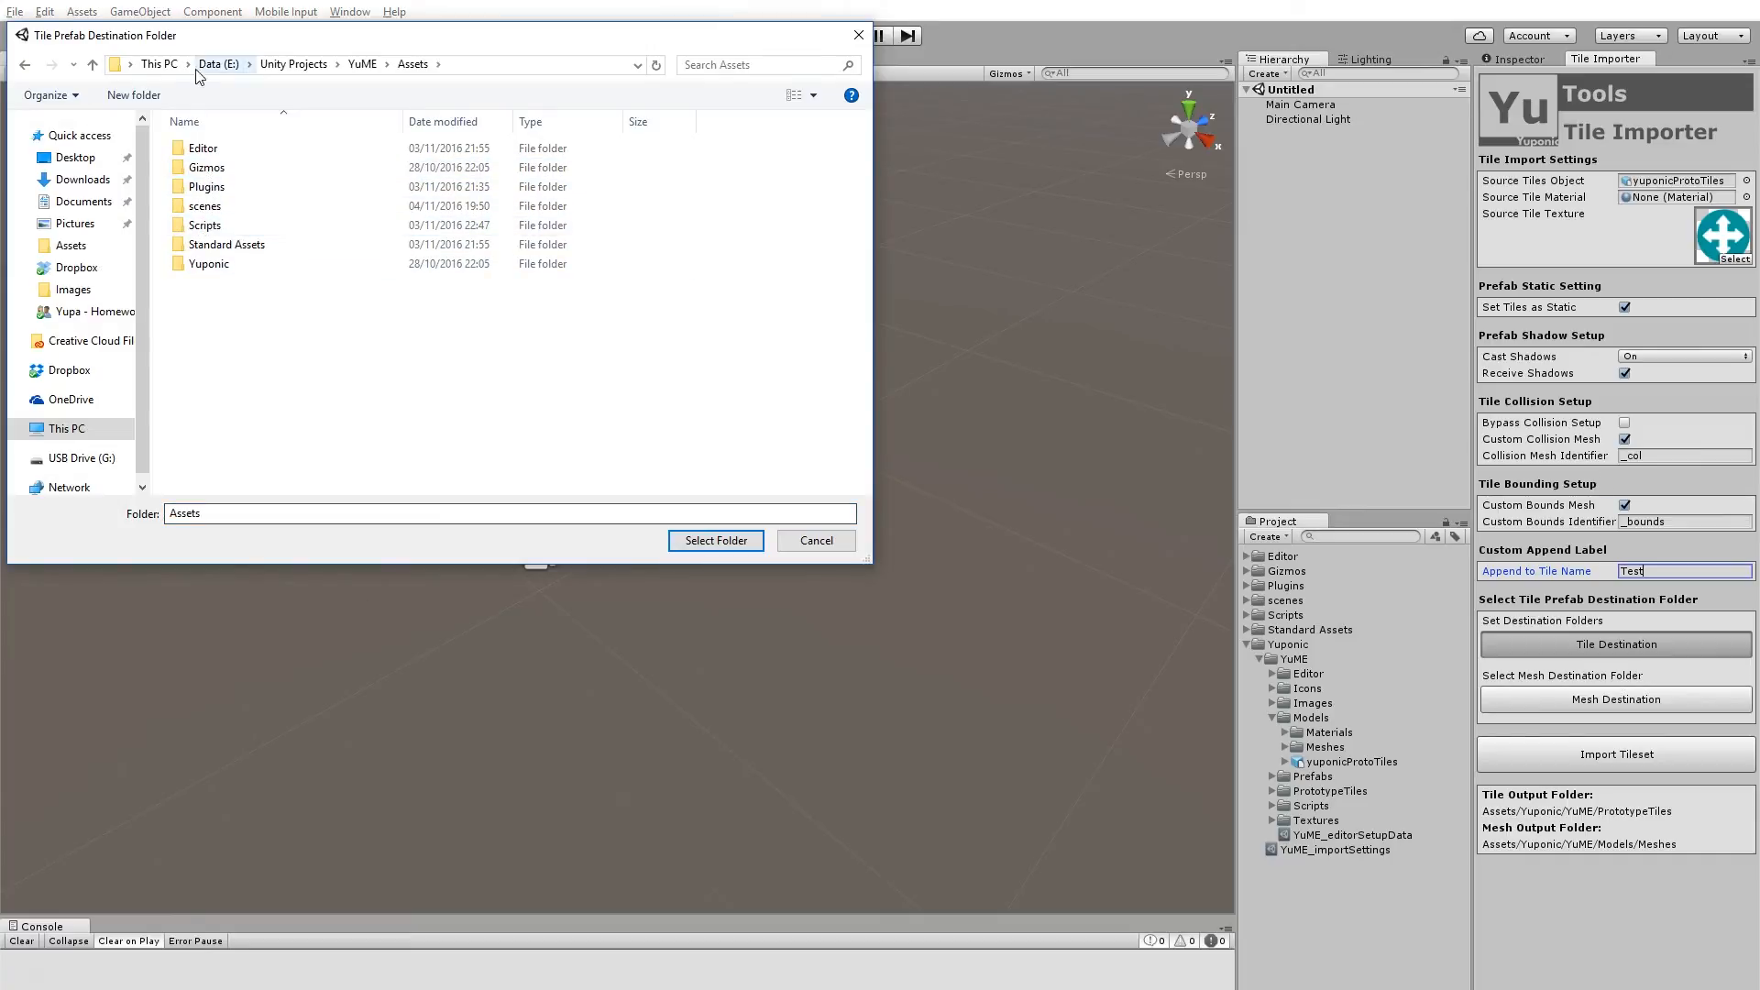
left_click(132, 95)
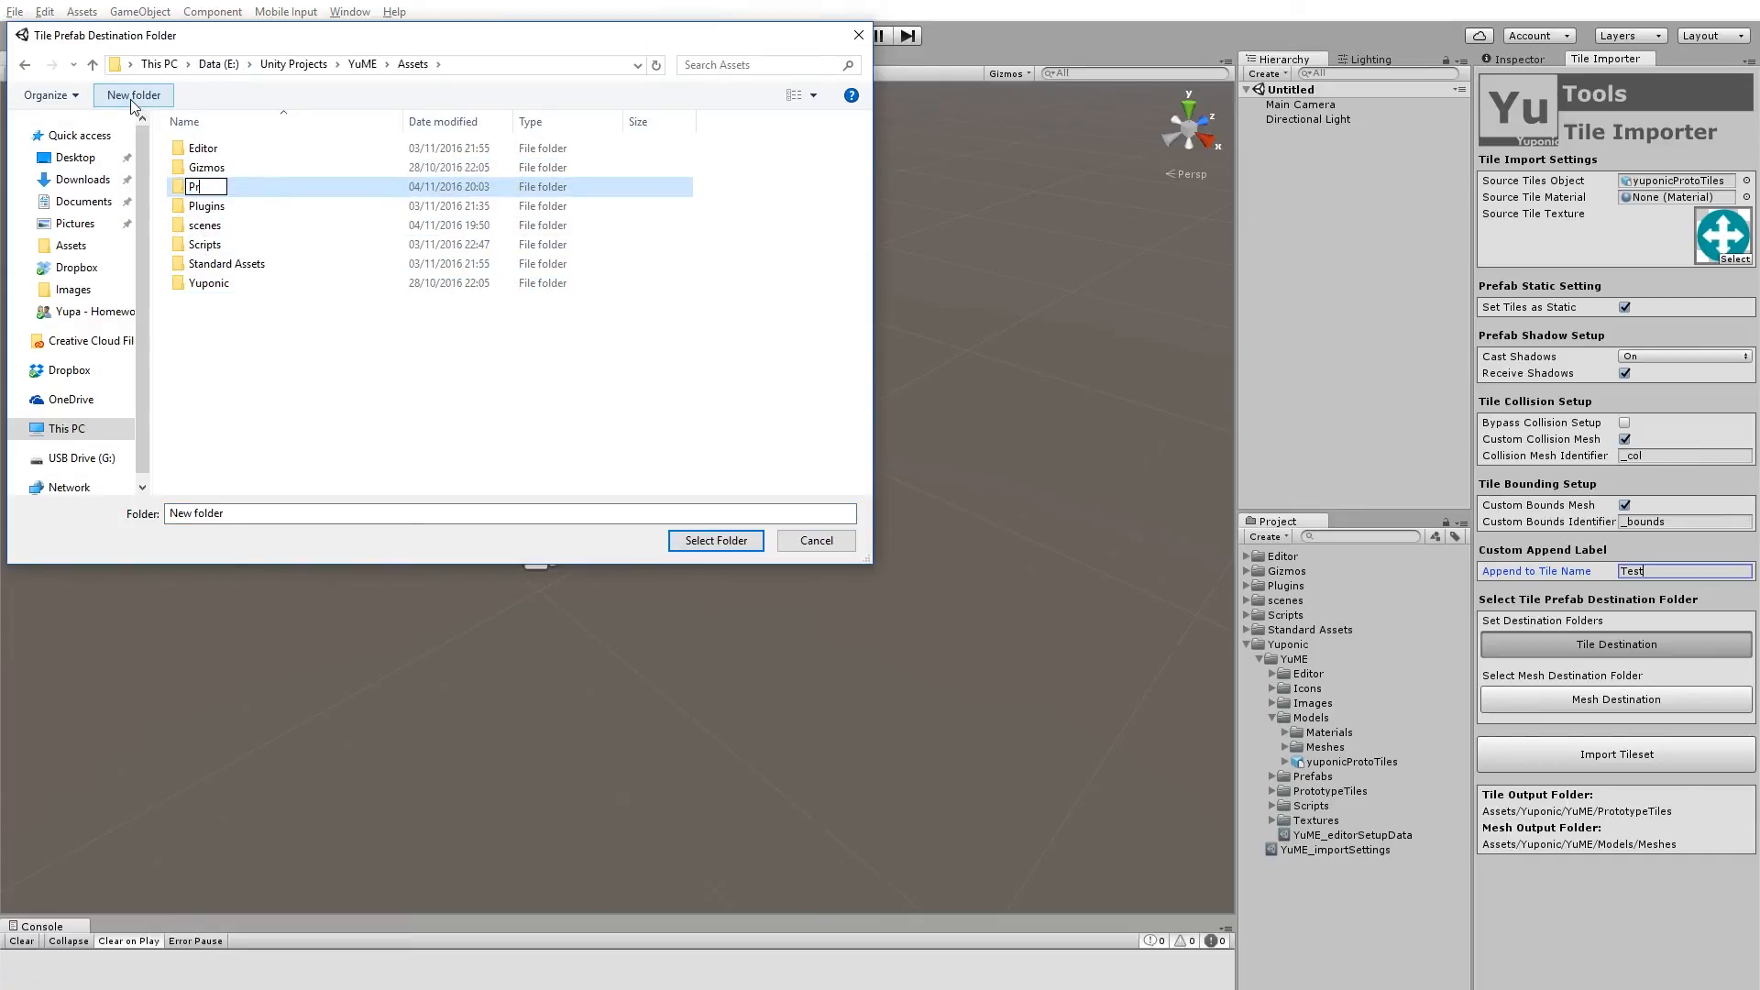
type("Prefabs")
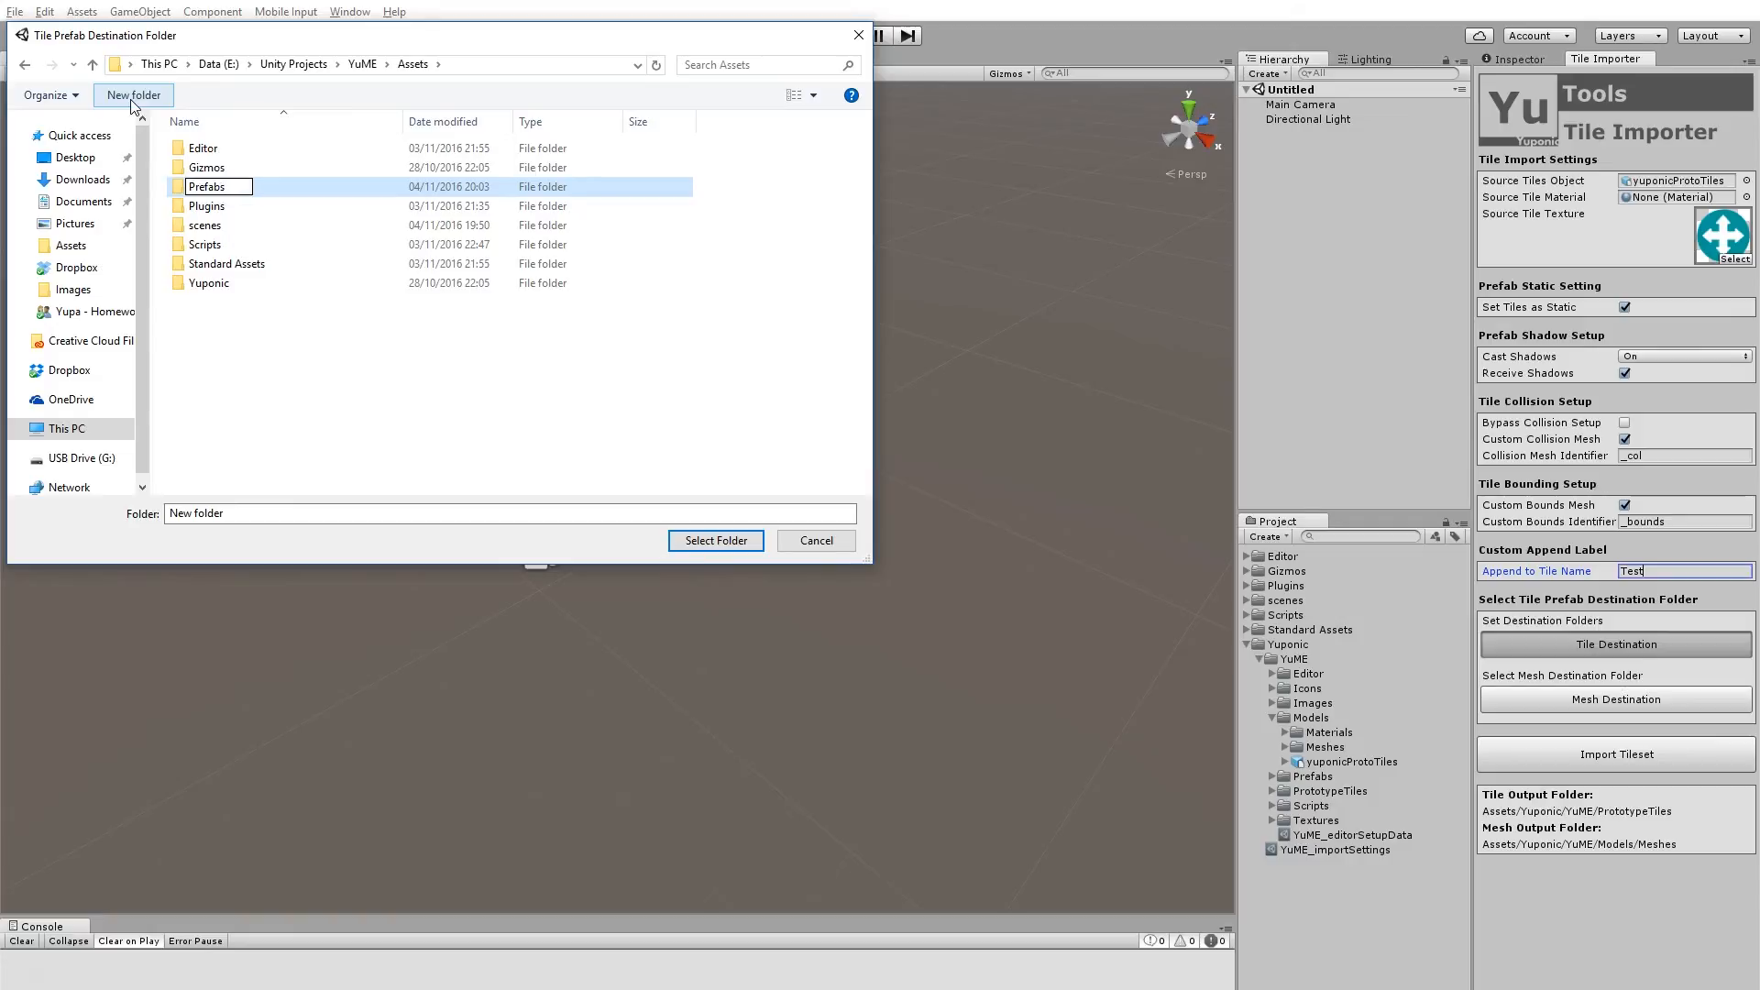
left_click(208, 205)
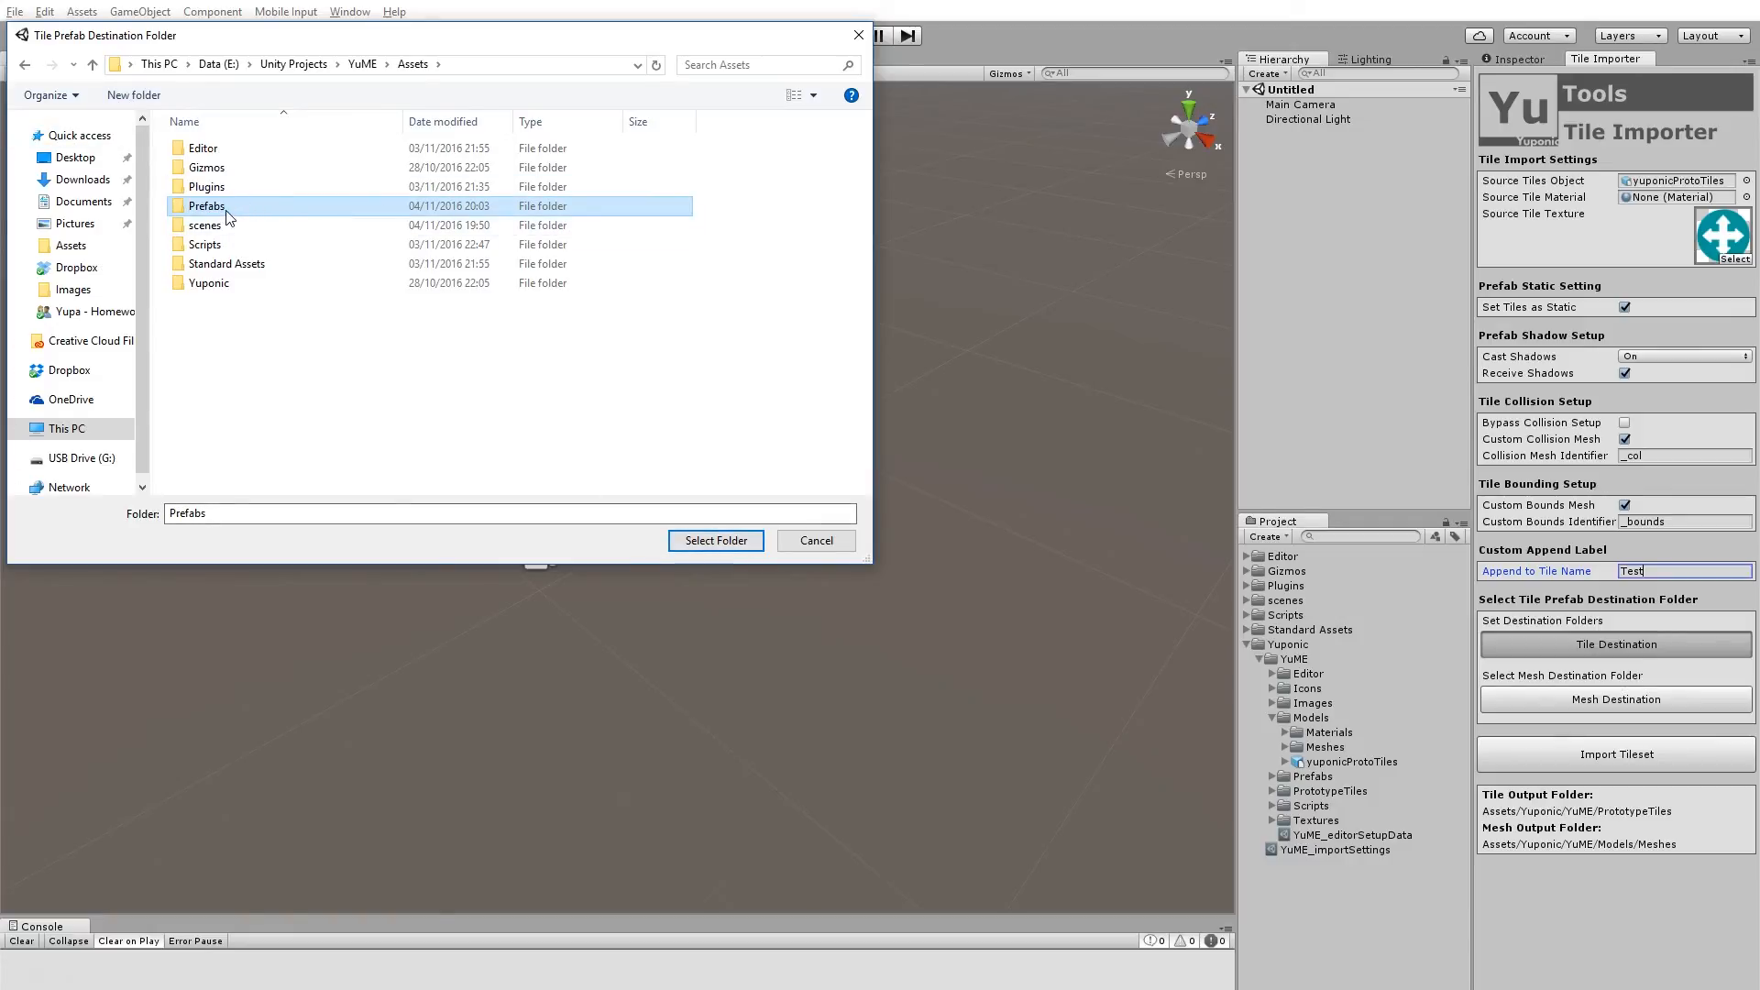
left_click(715, 539)
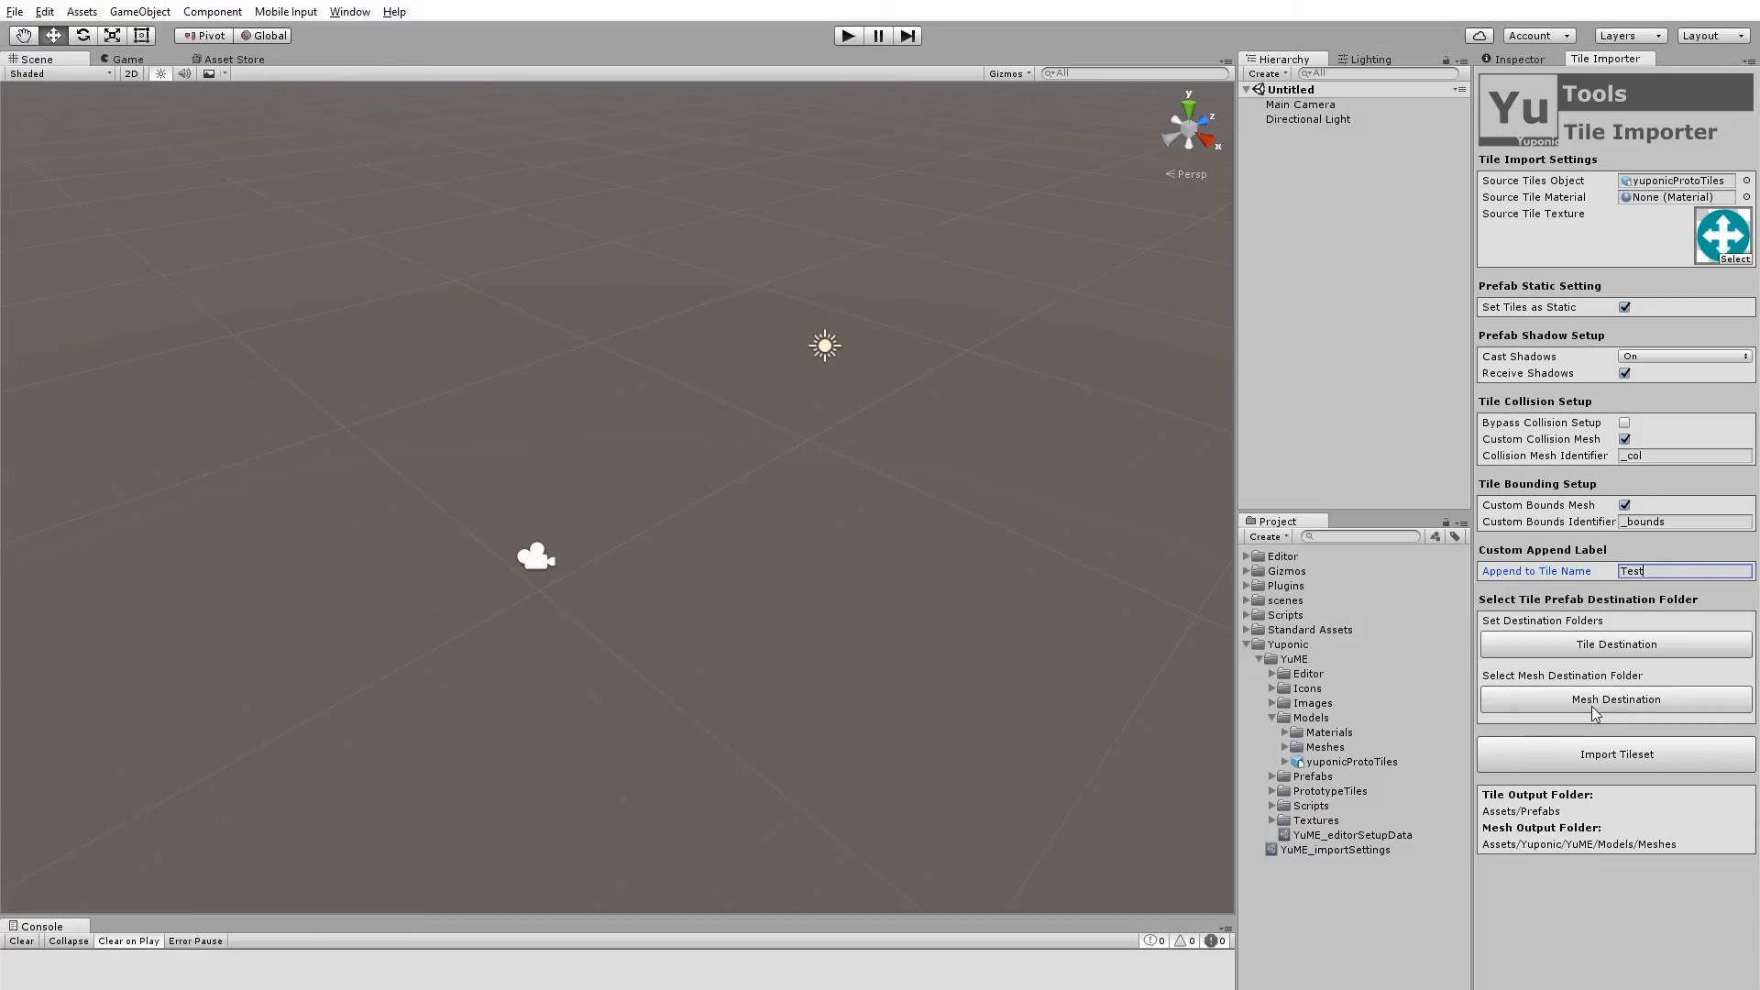
Step: Create an Assets/Art folder and set it as the mesh destination
left_click(1614, 699)
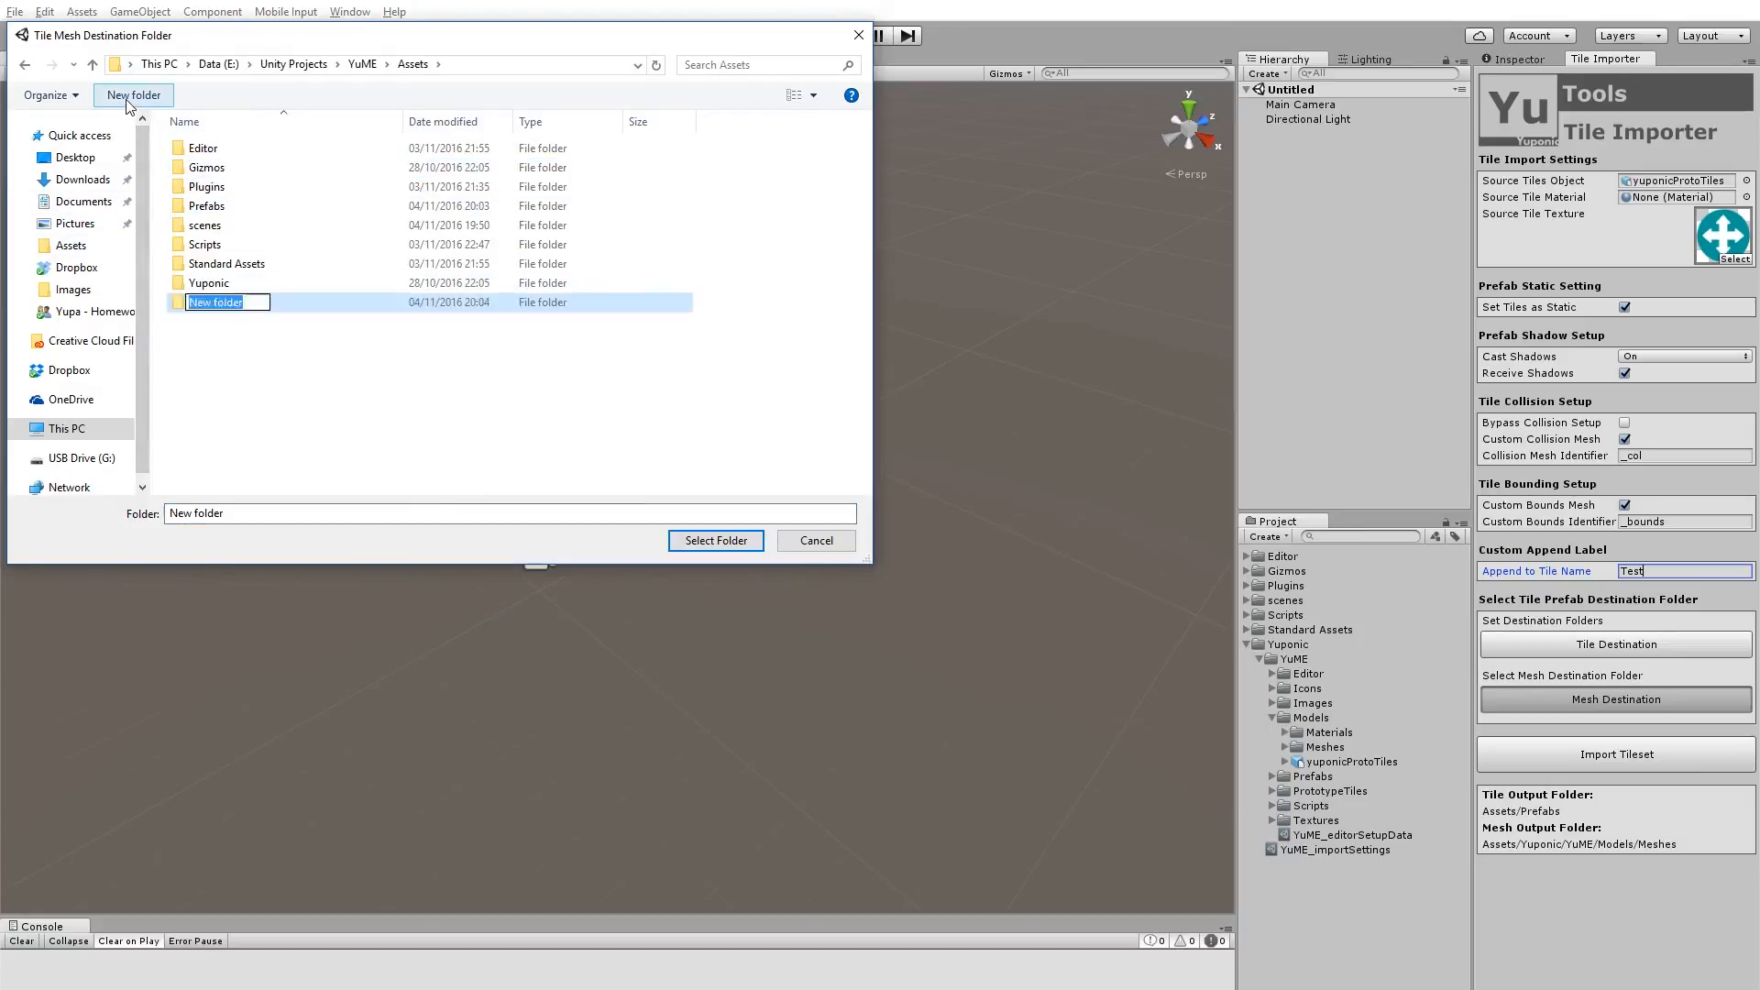
type("Art")
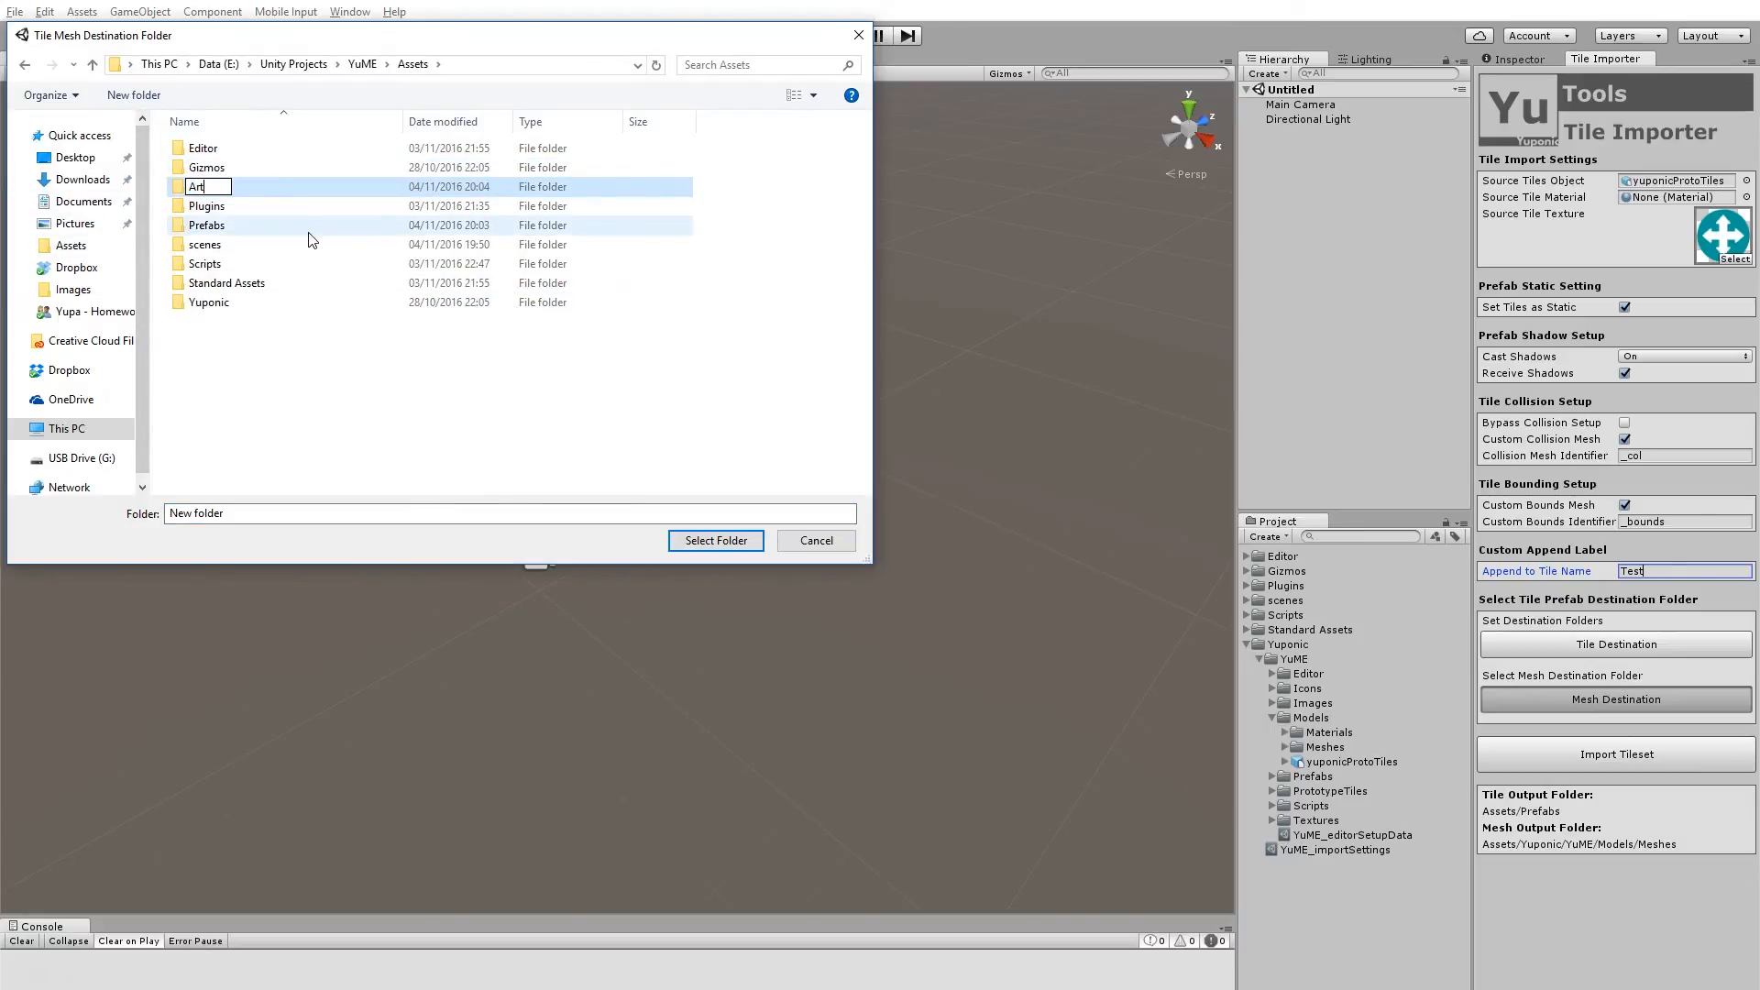
key("Return")
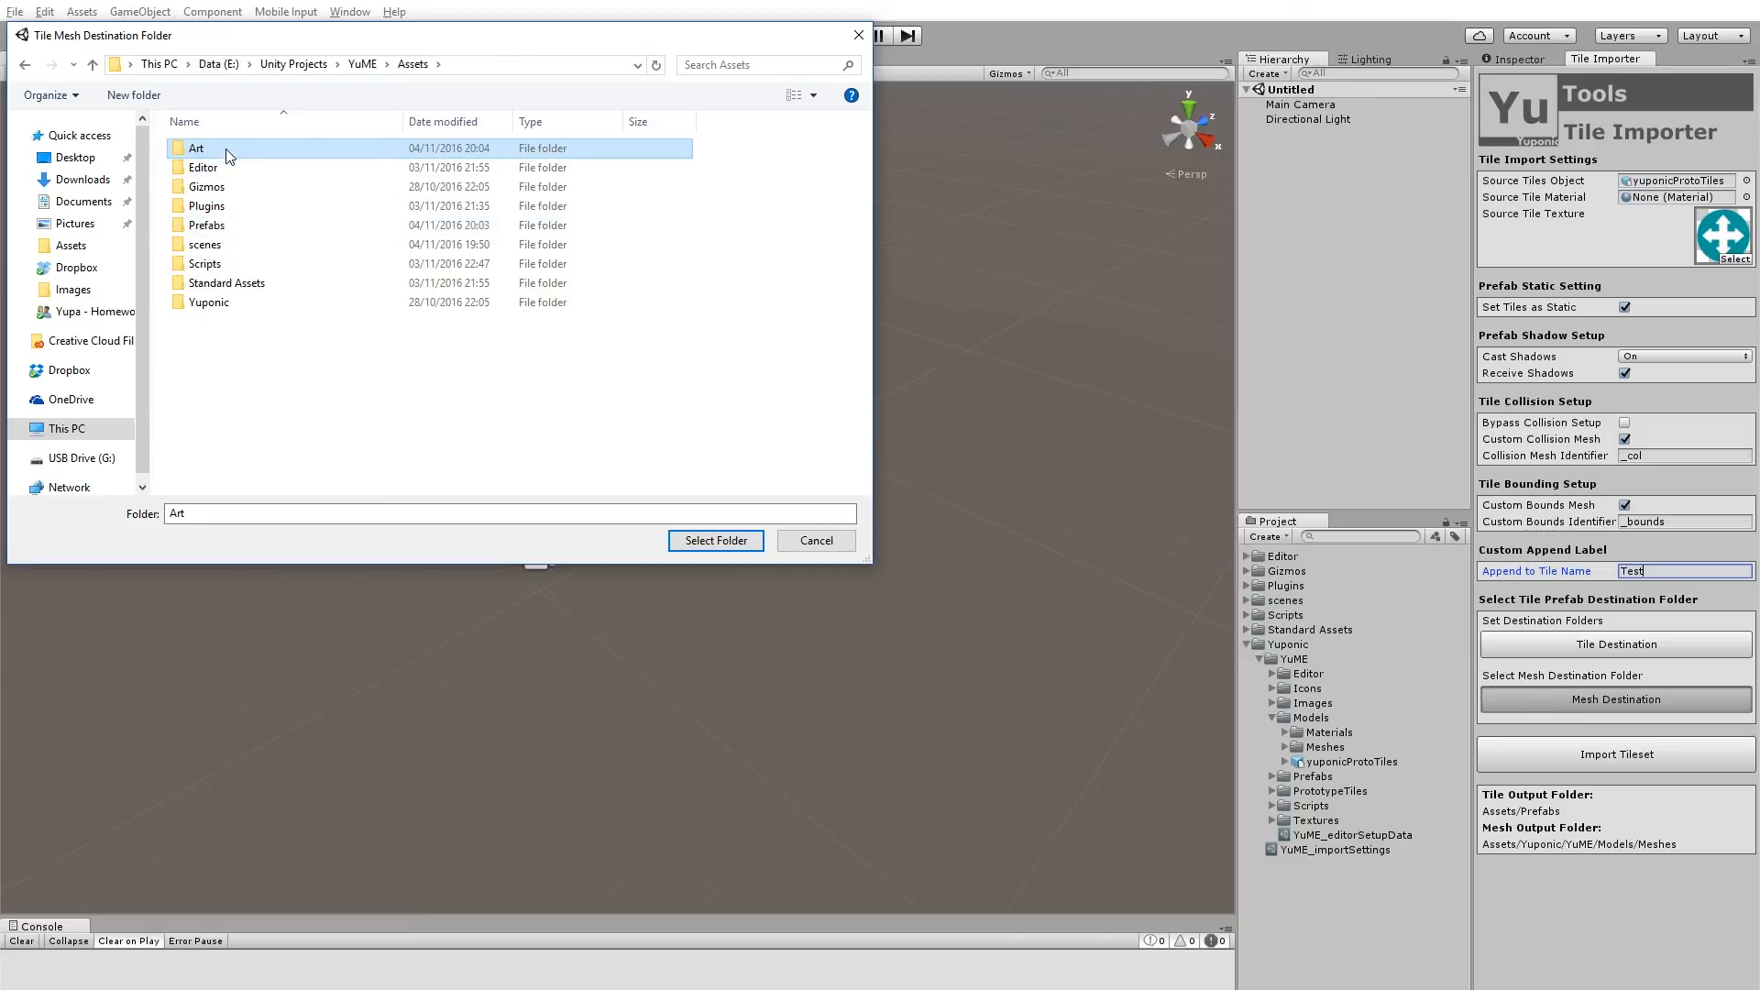
left_click(715, 540)
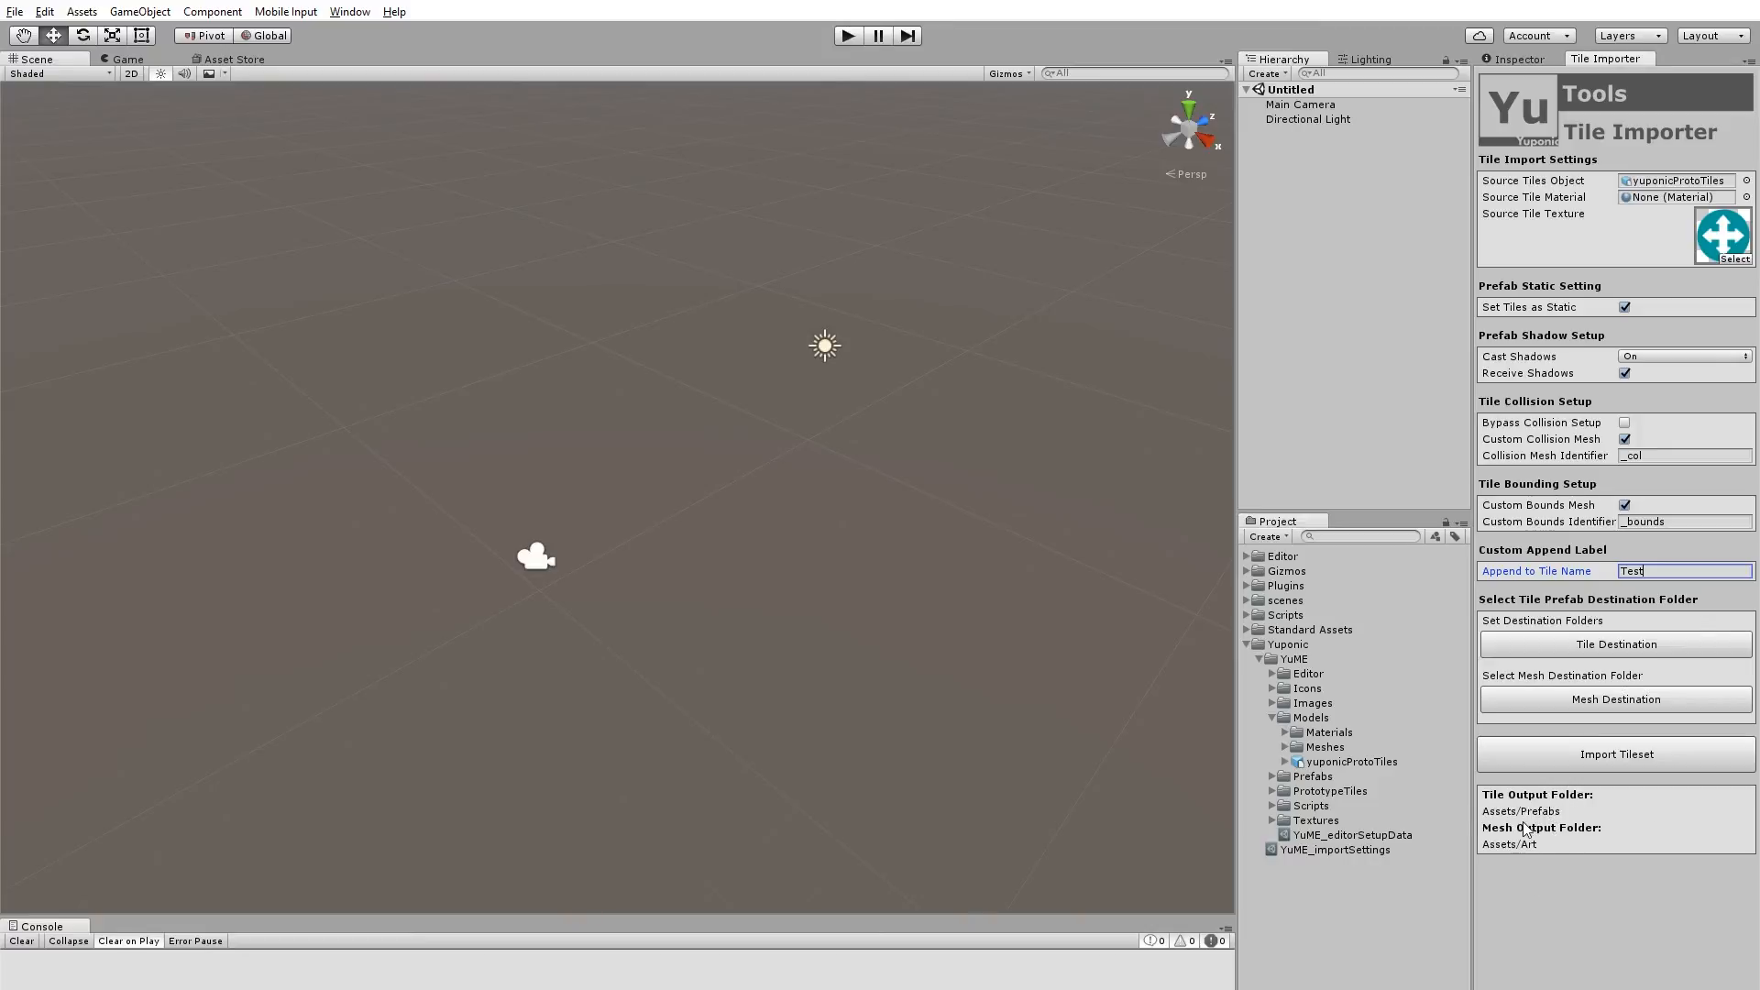
mouse_move(1550, 849)
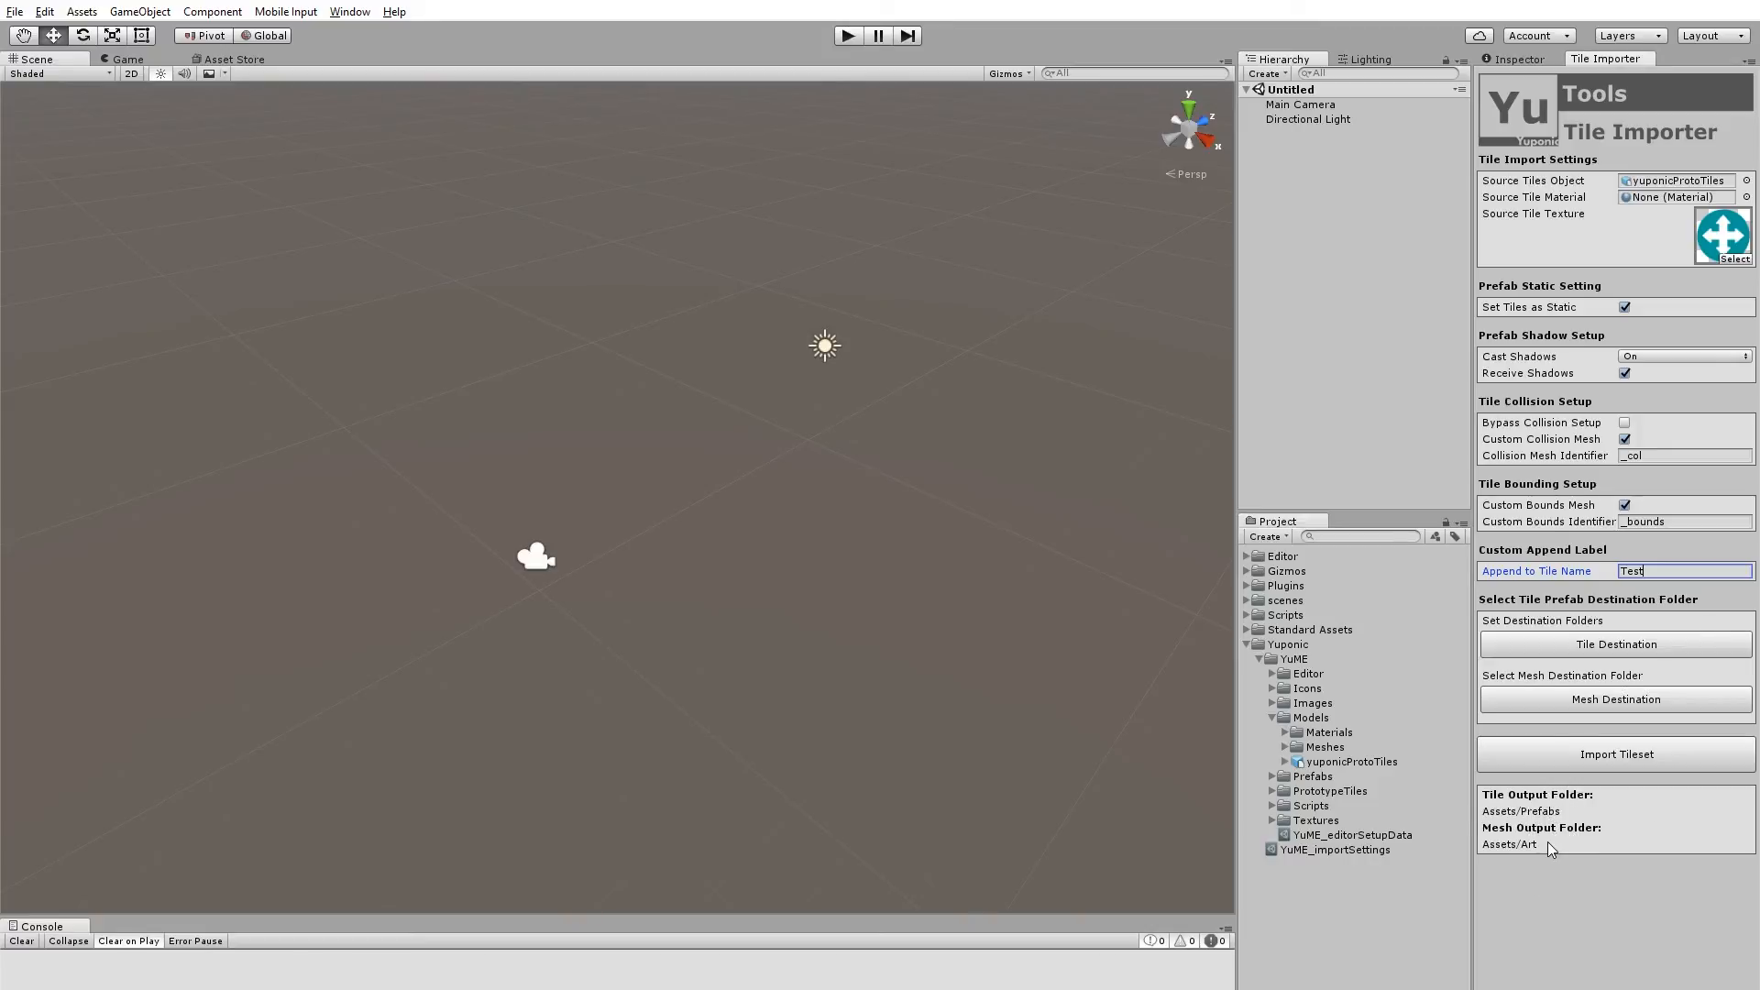
mouse_move(1611, 780)
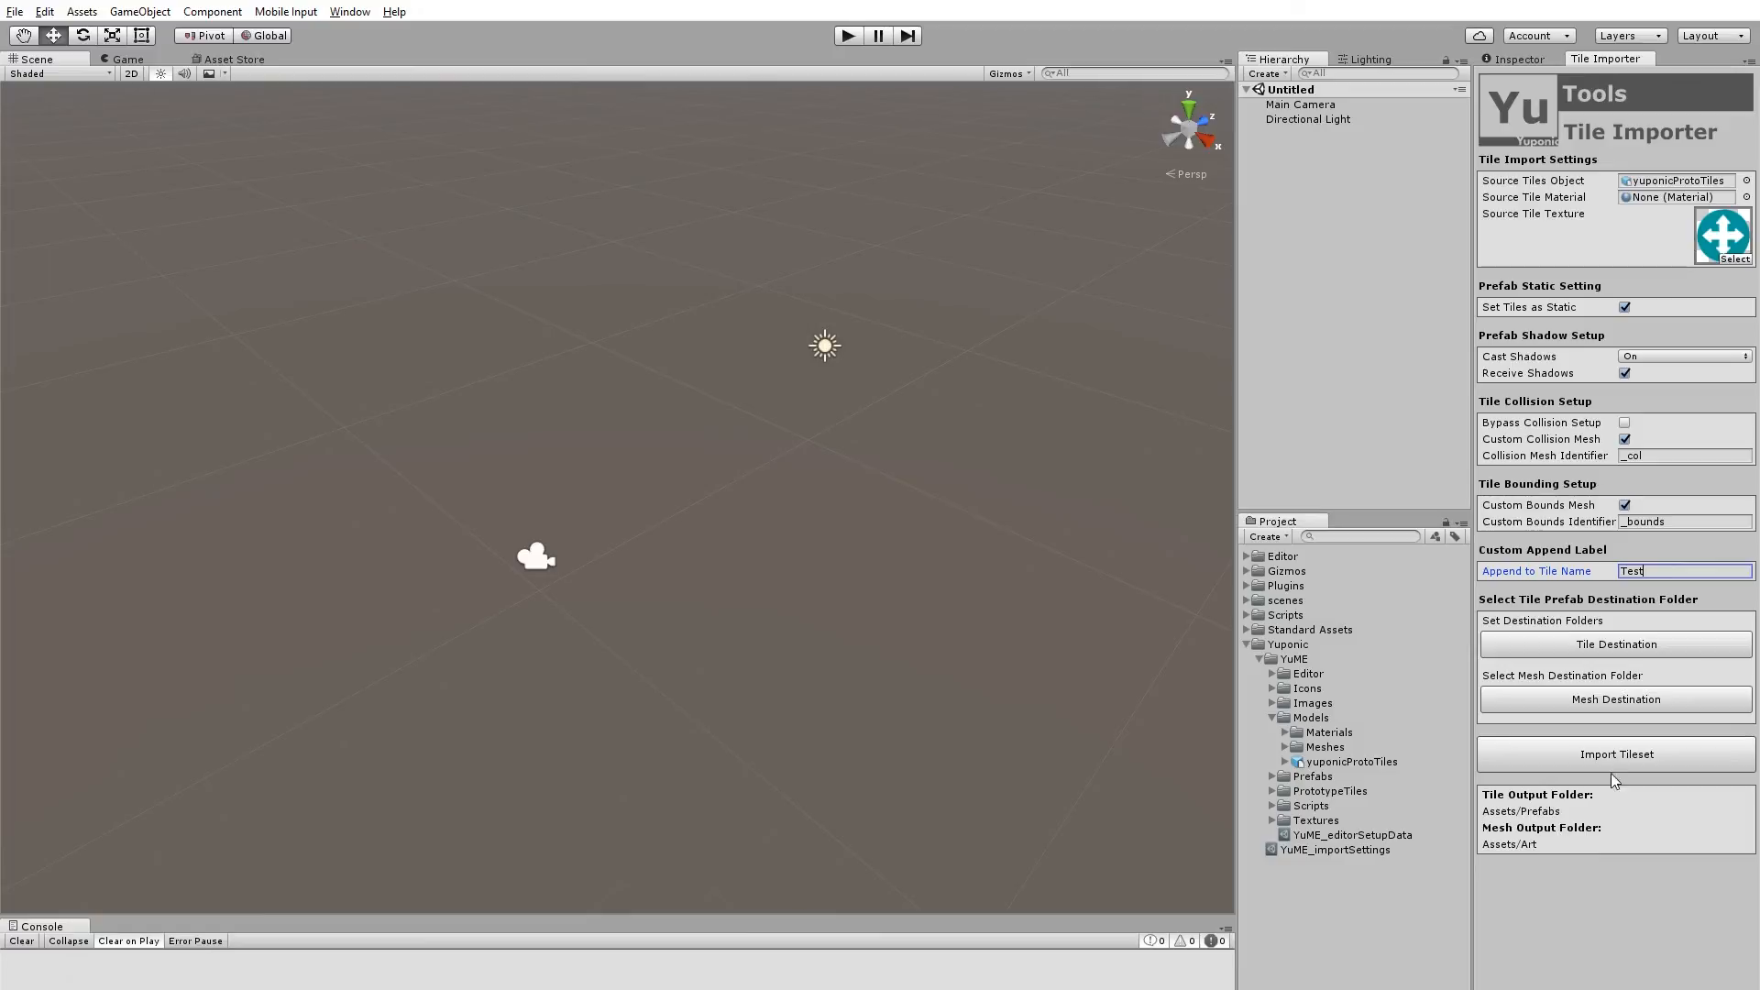
Step: Run Import Tileset to generate the 50 tile prefabs
left_click(1615, 754)
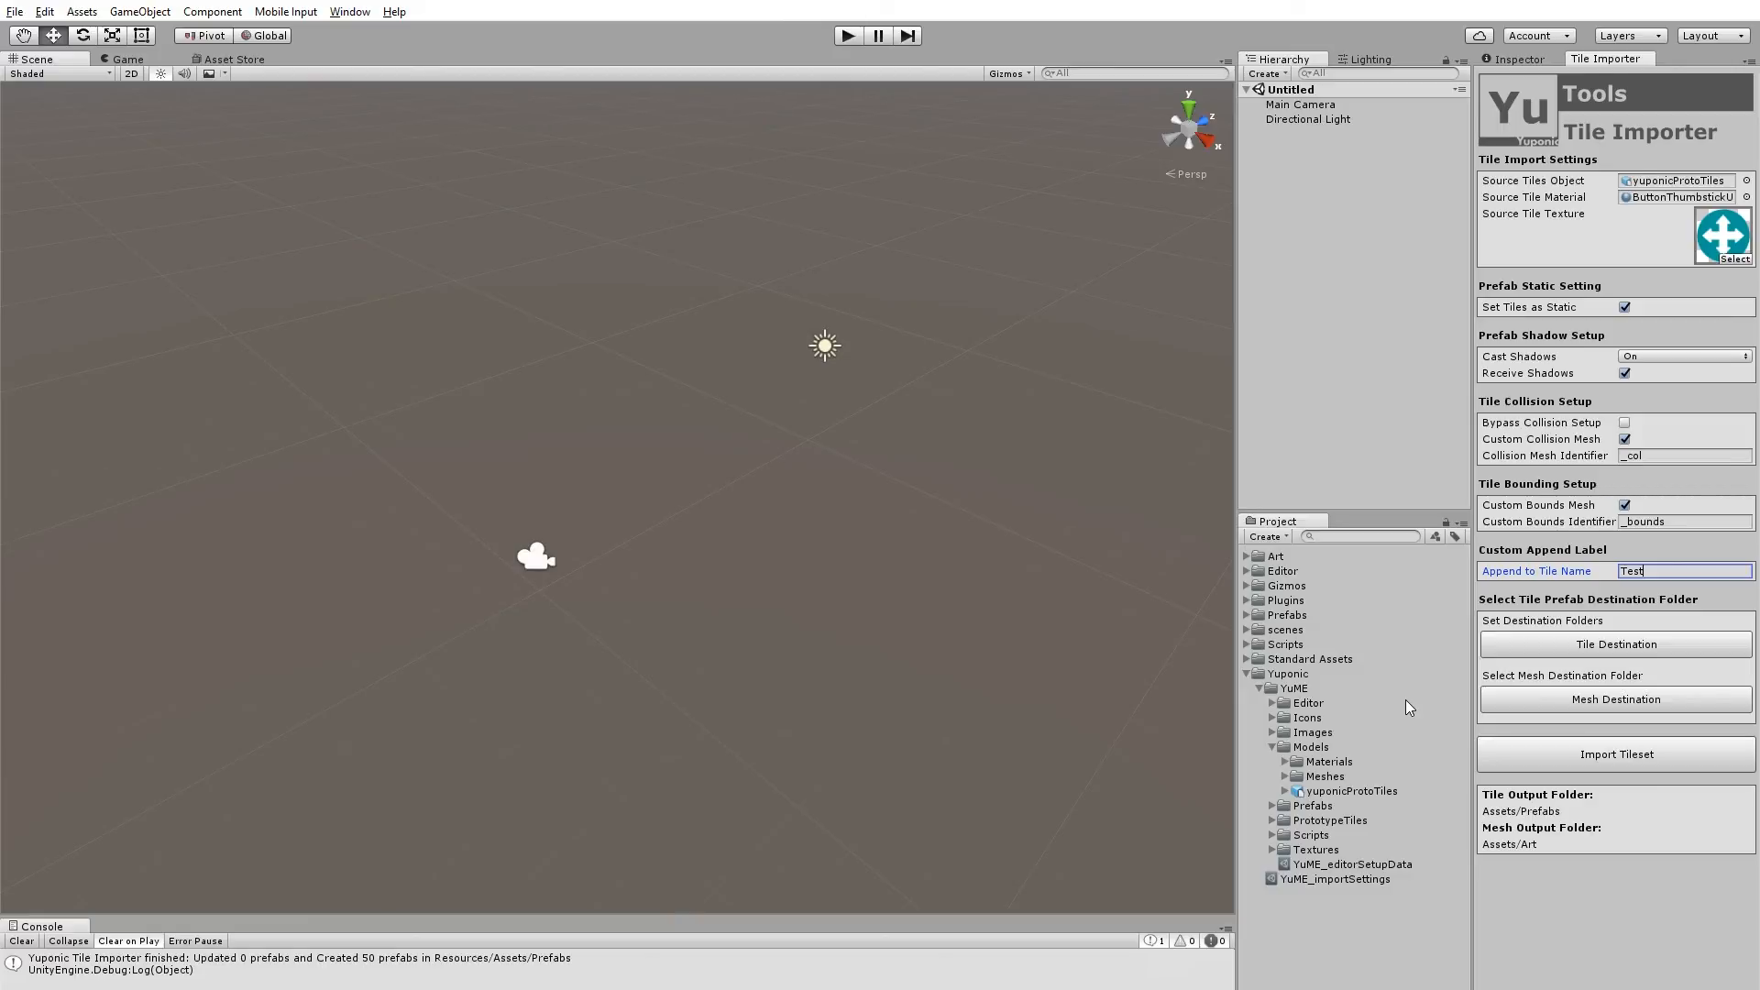
Step: Browse the Prefabs folder and view the Testa00Block_YuME prefab in the Inspector
left_click(1246, 615)
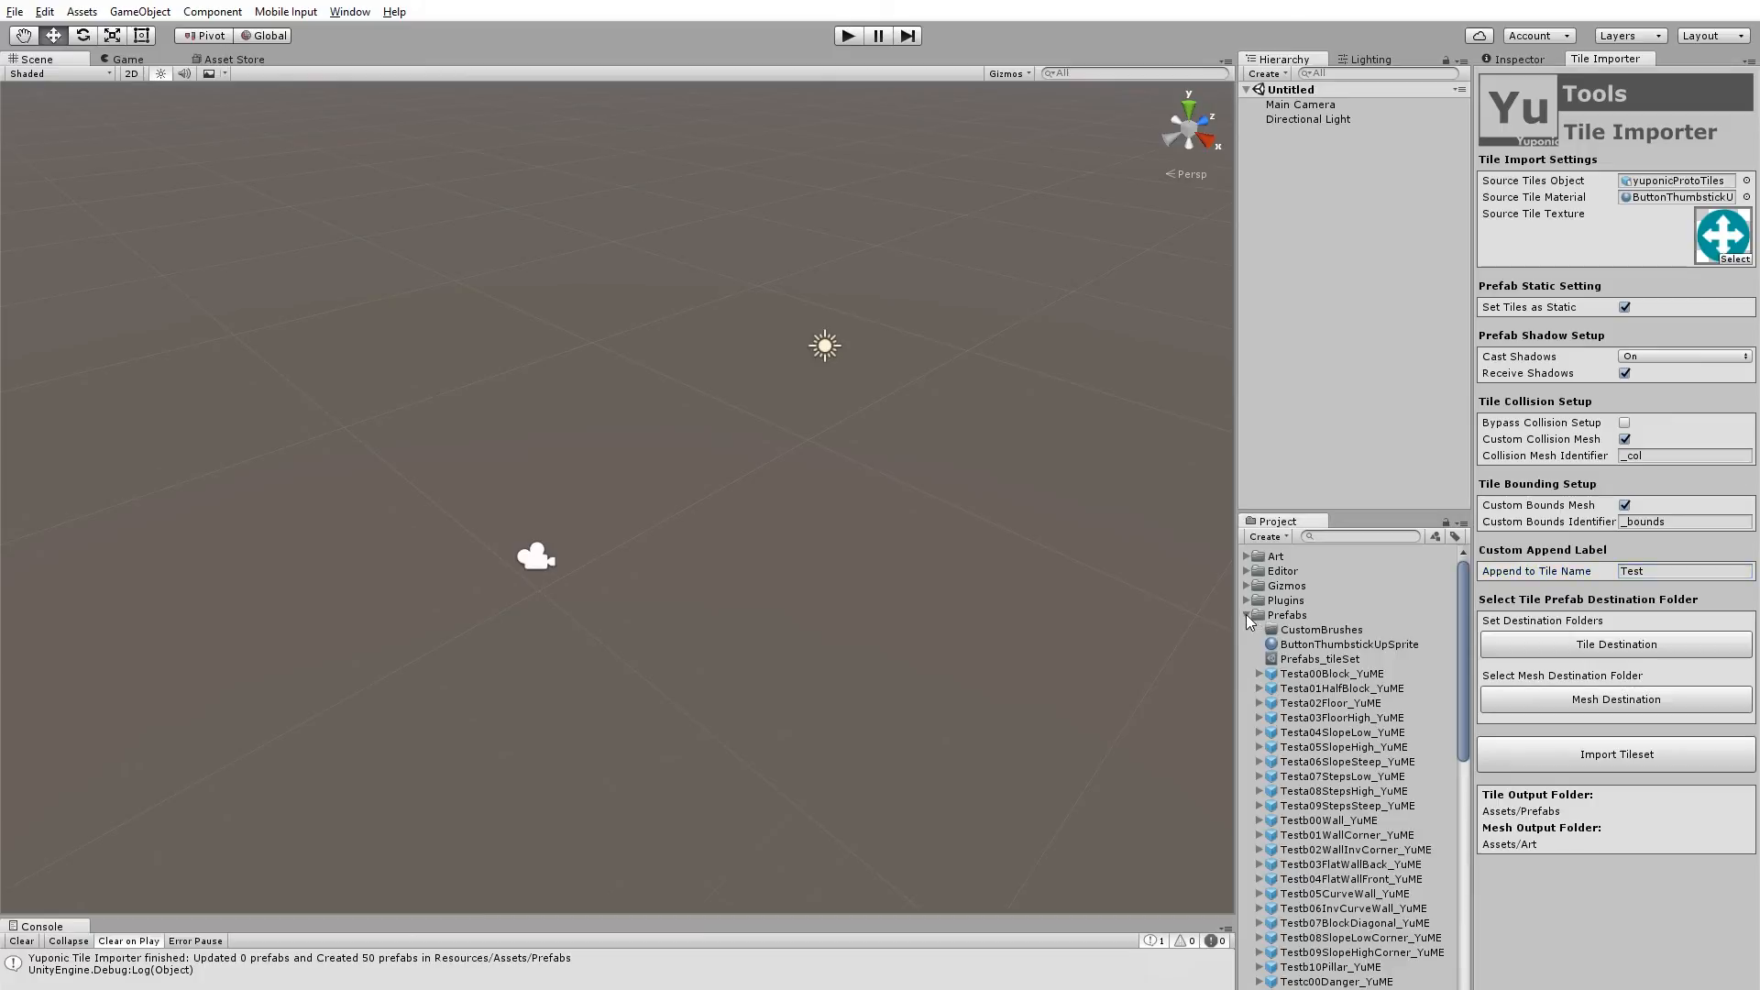
scroll("down", 3)
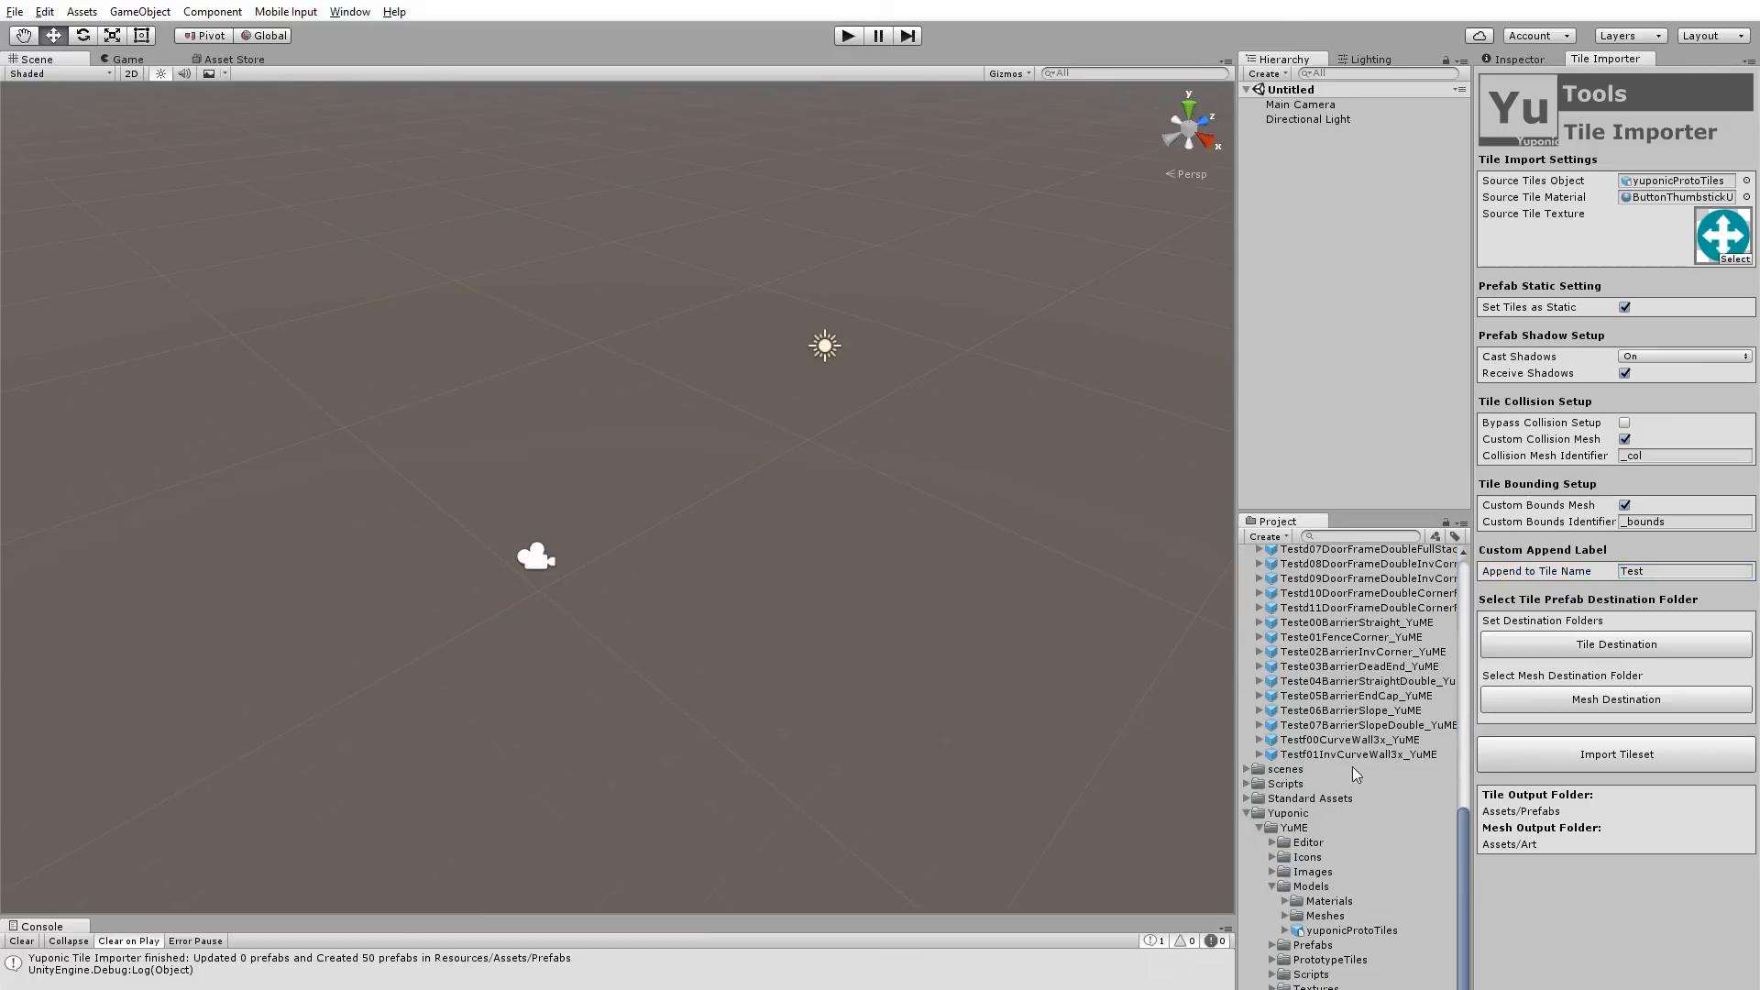
scroll("up", 3)
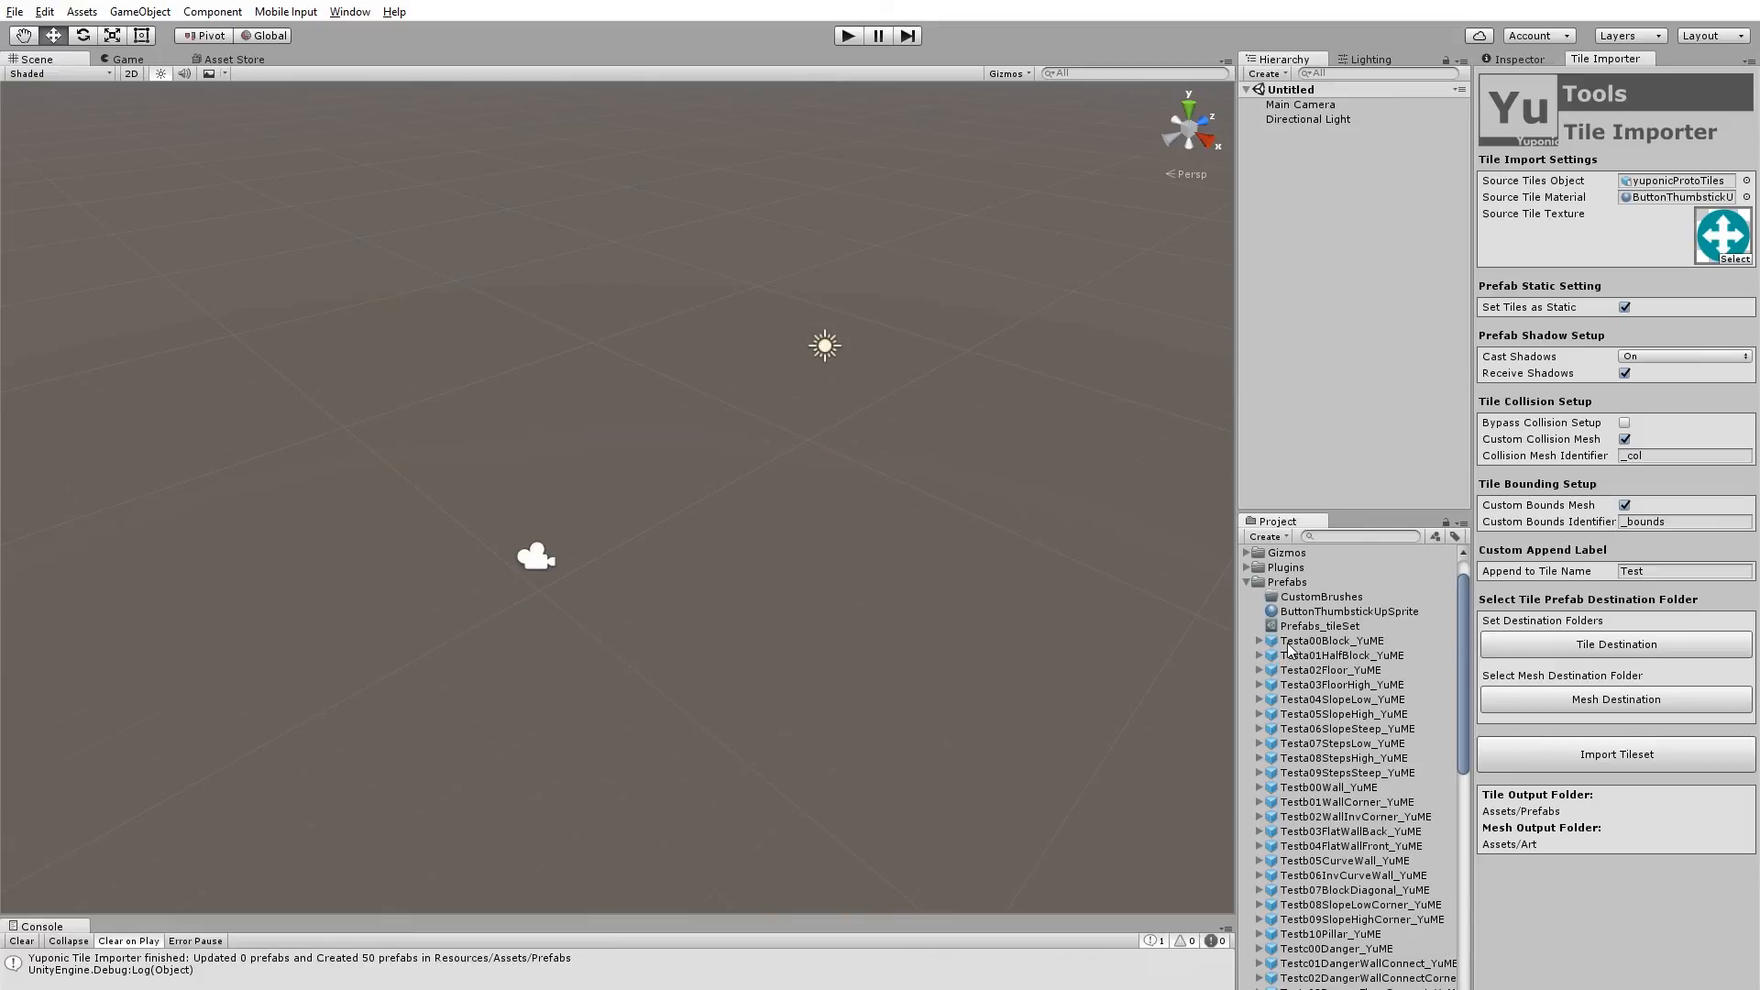
left_click(1331, 640)
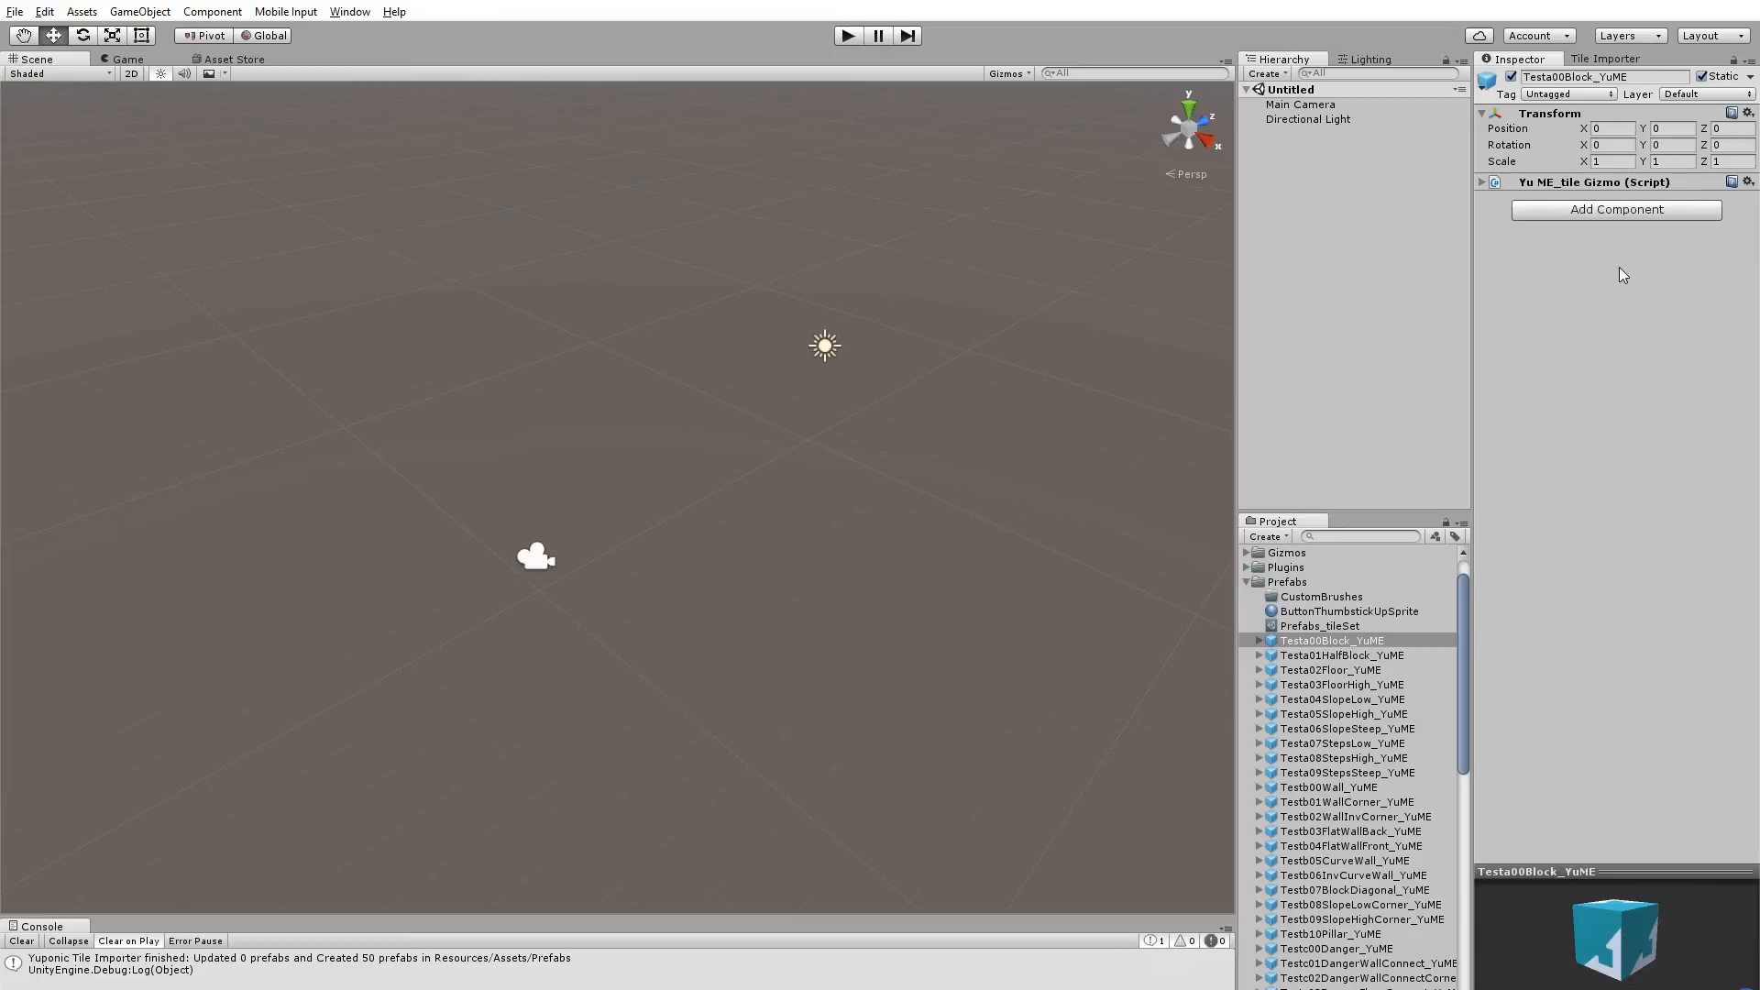
mouse_move(303, 29)
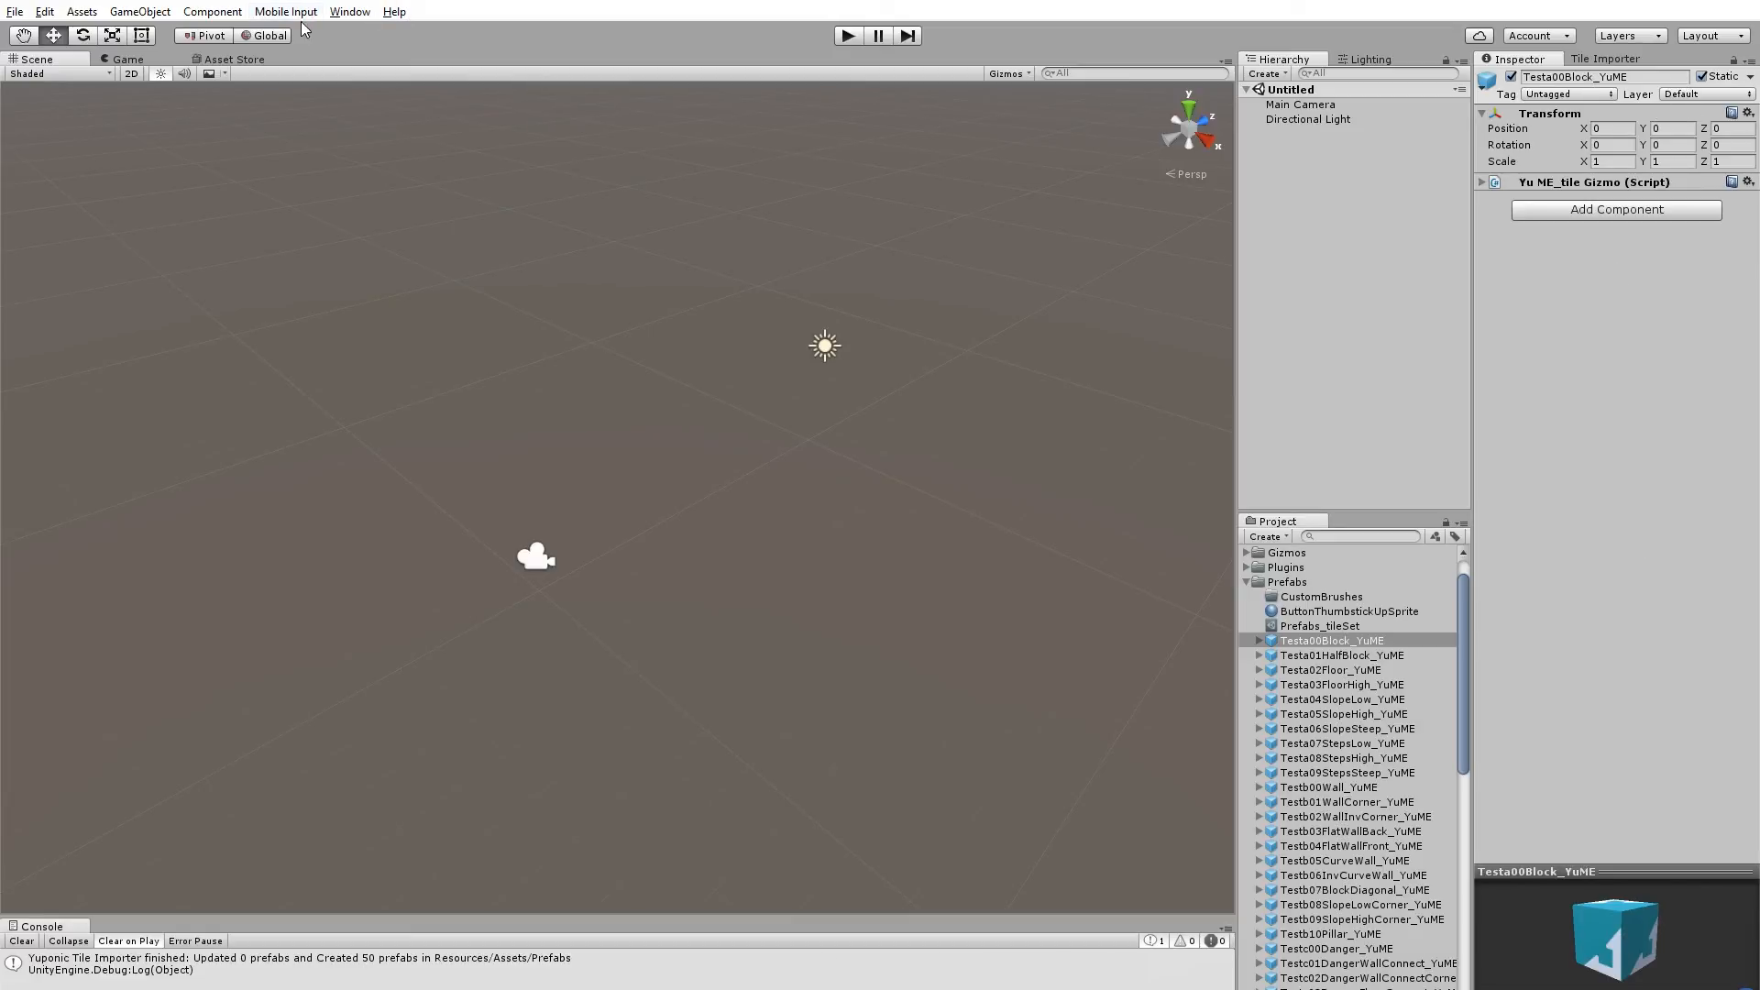
Step: Open the YuME Map Editor, add its objects to the scene, and browse the tile brushes
left_click(349, 11)
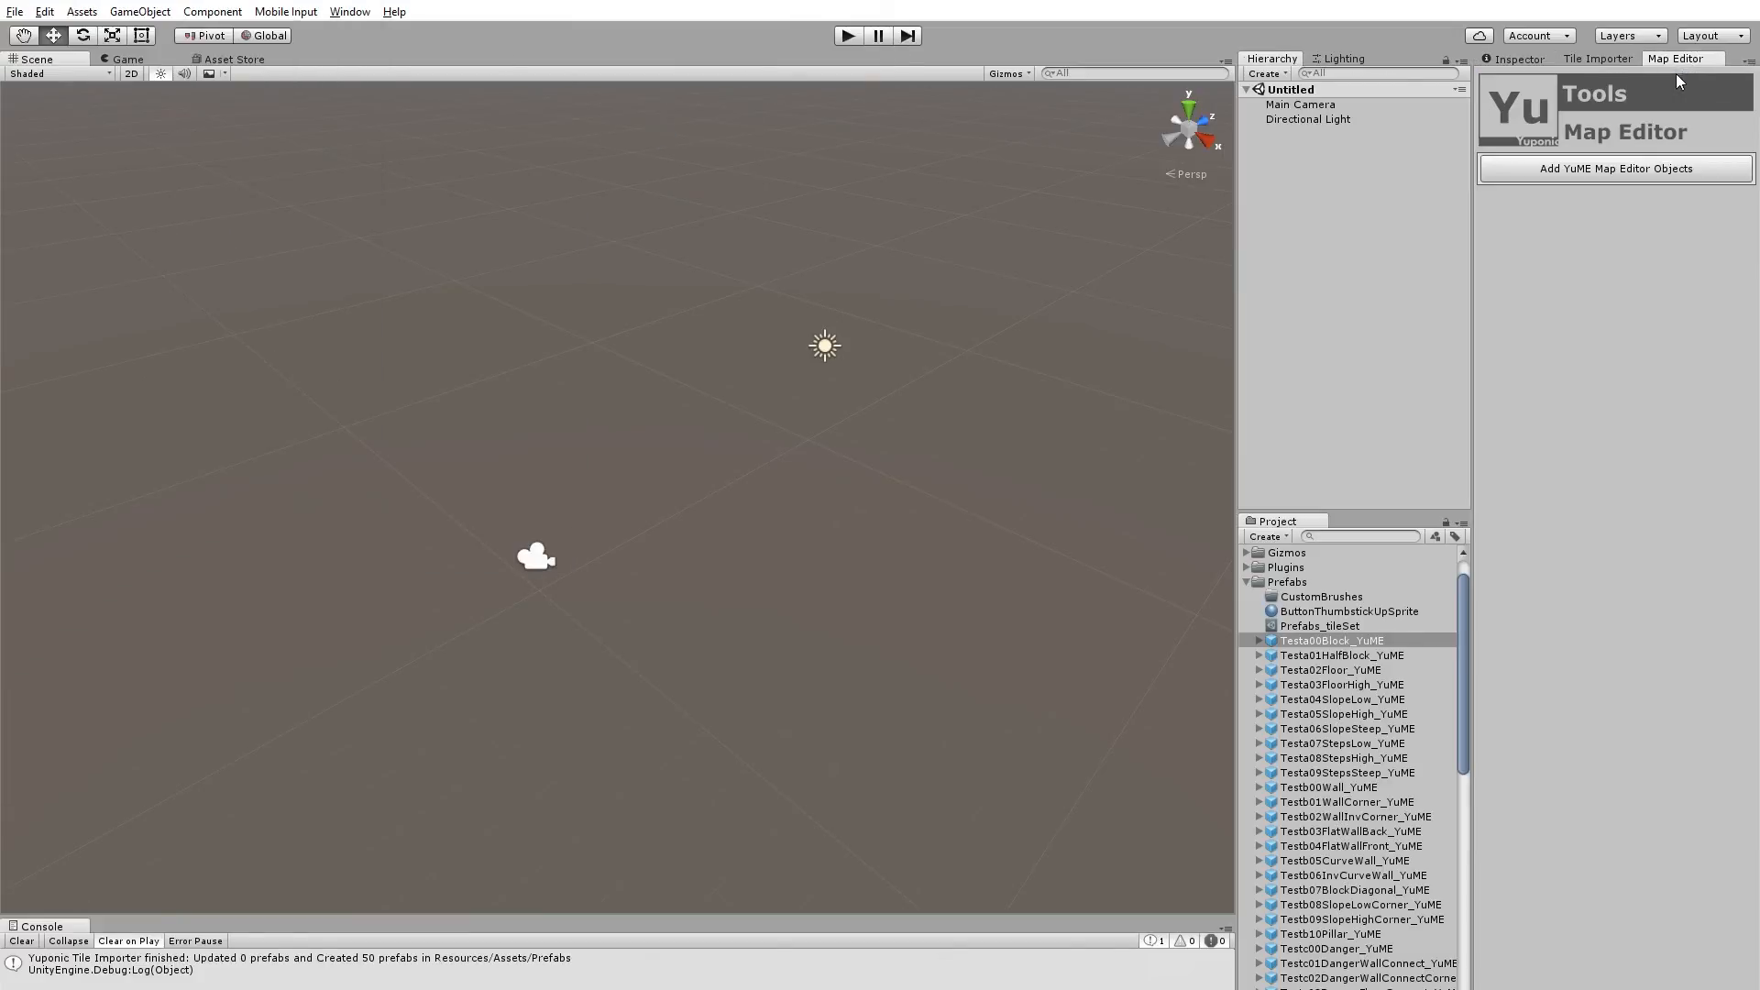
left_click(1615, 169)
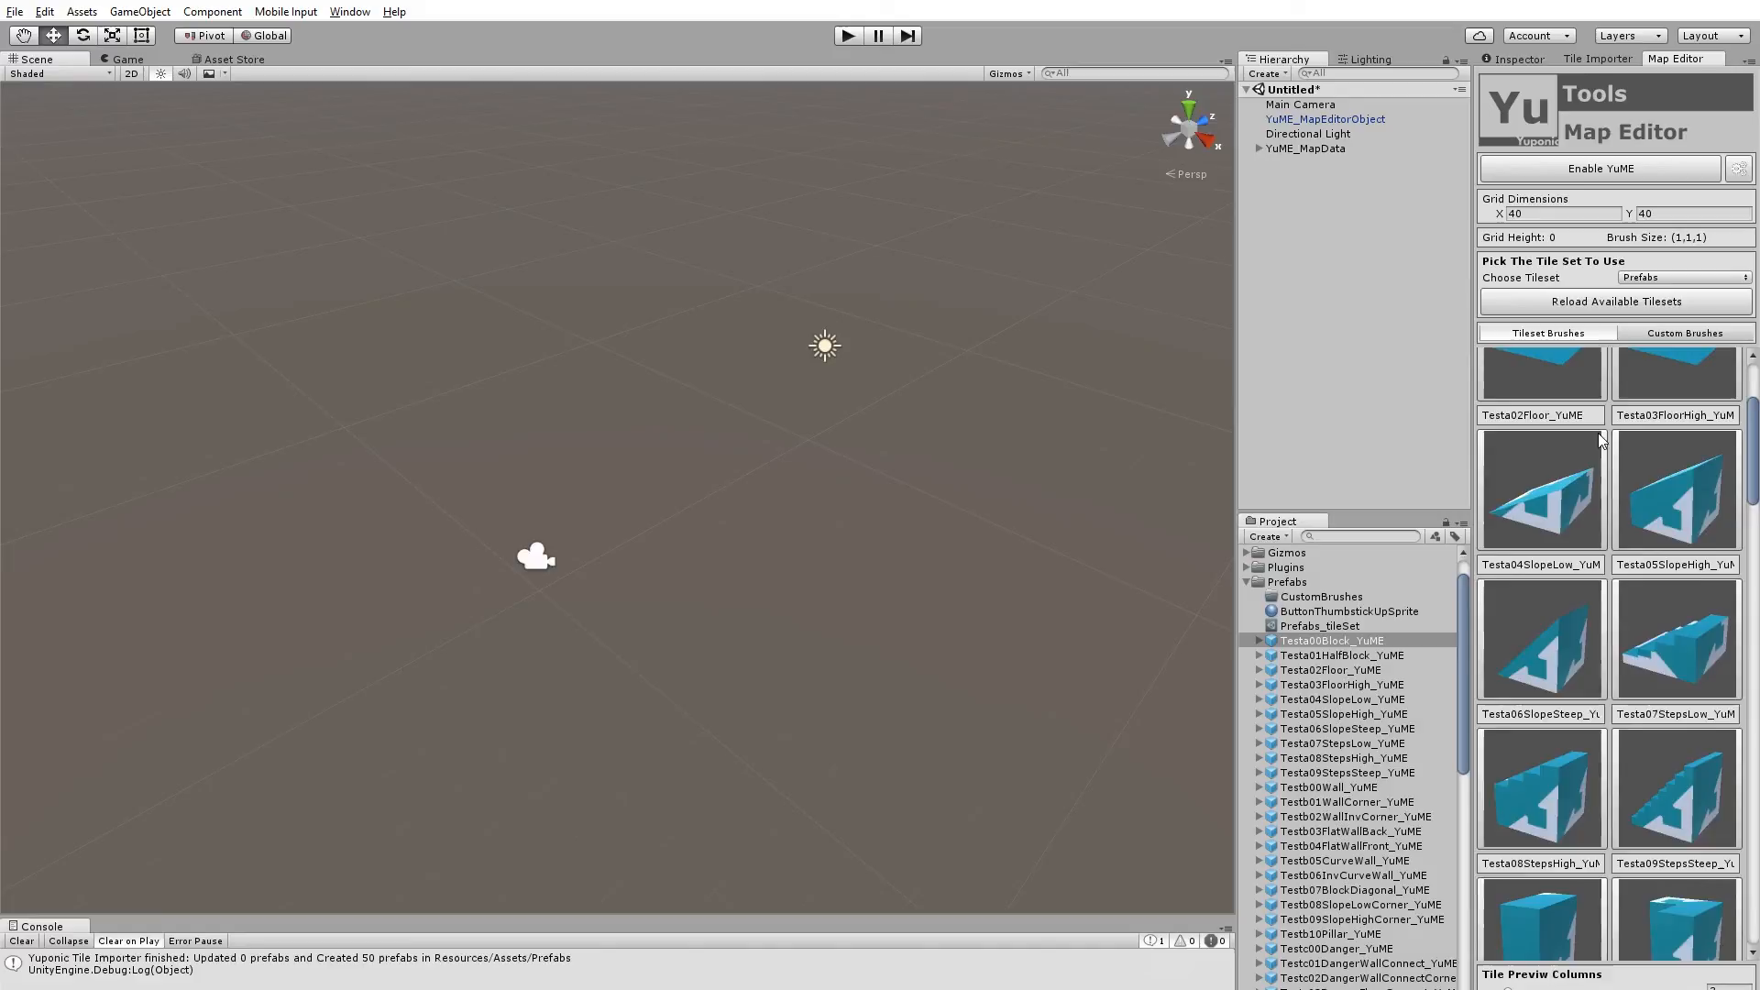
scroll("down", 3)
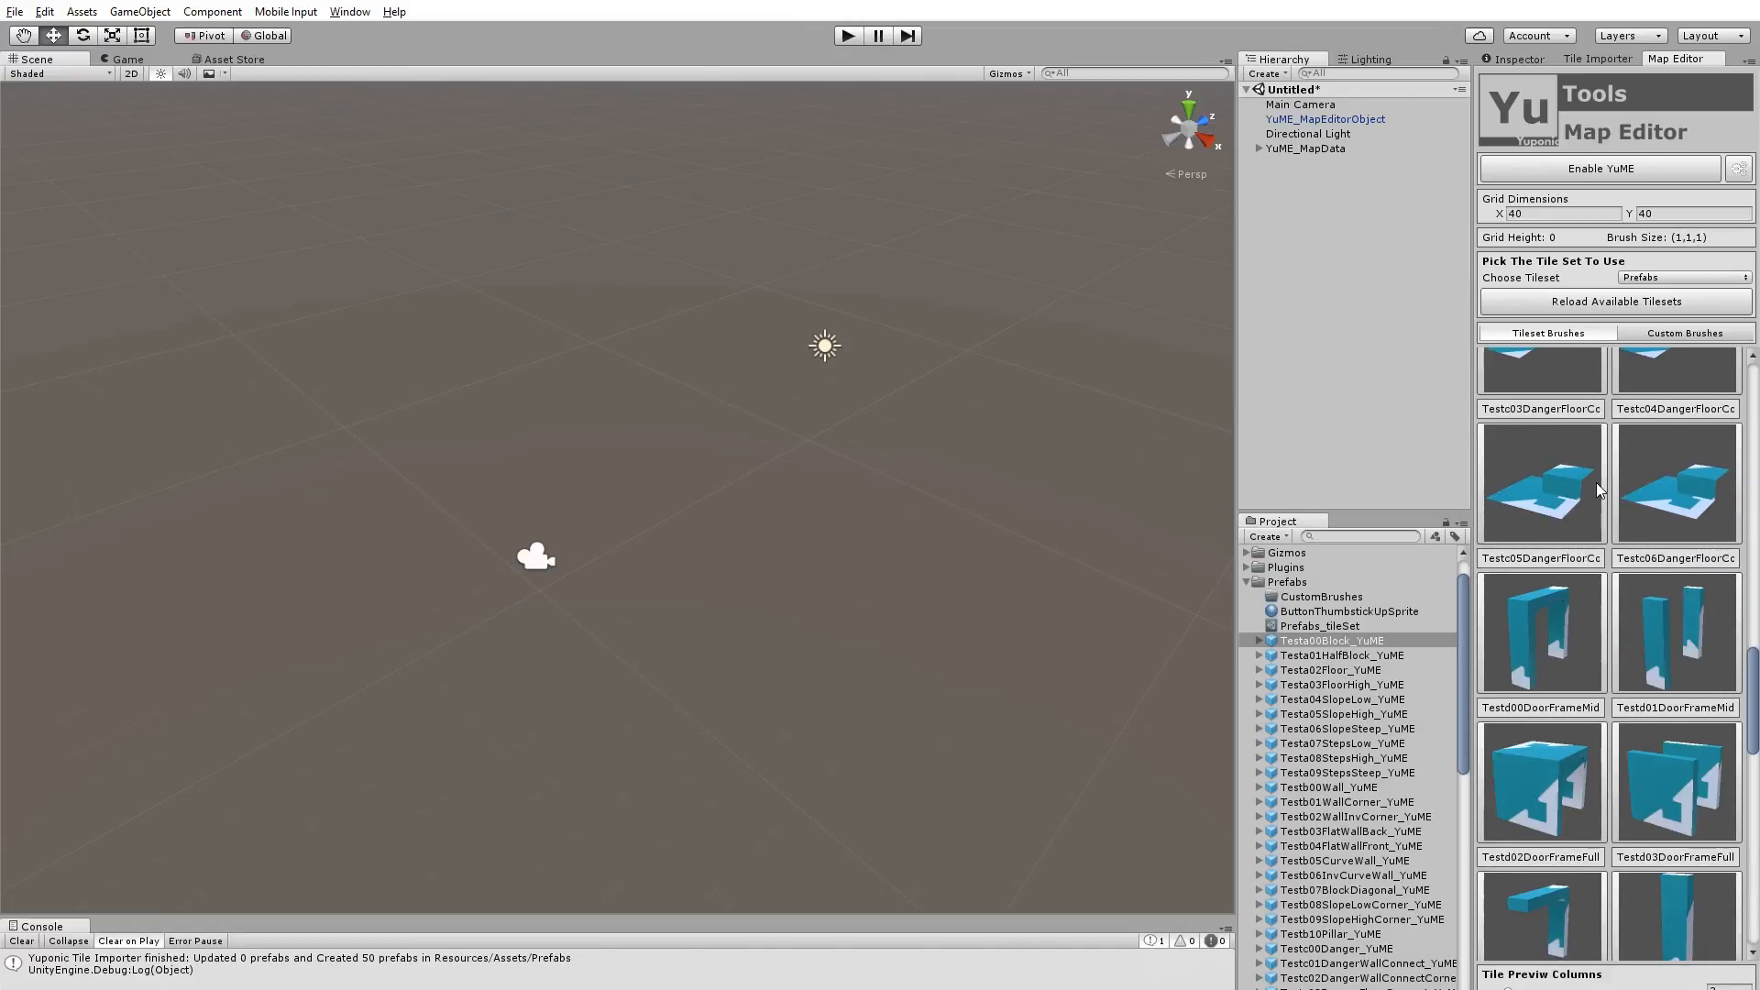
scroll("up", 3)
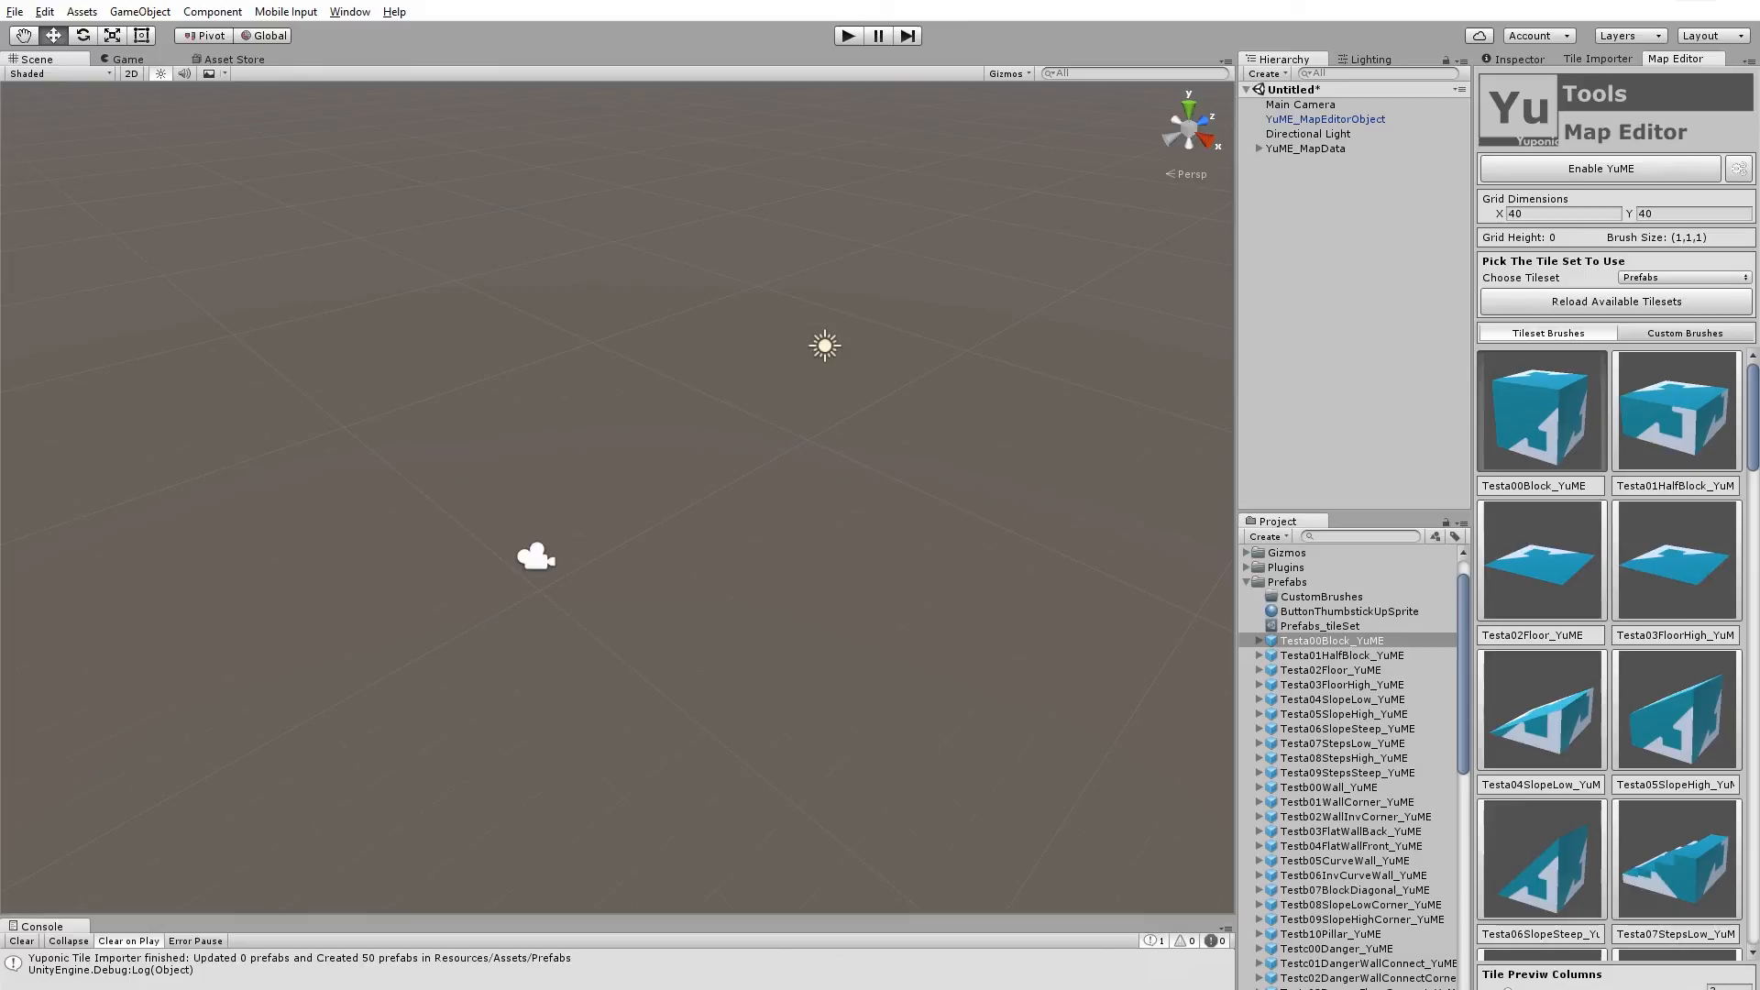
left_click(1613, 301)
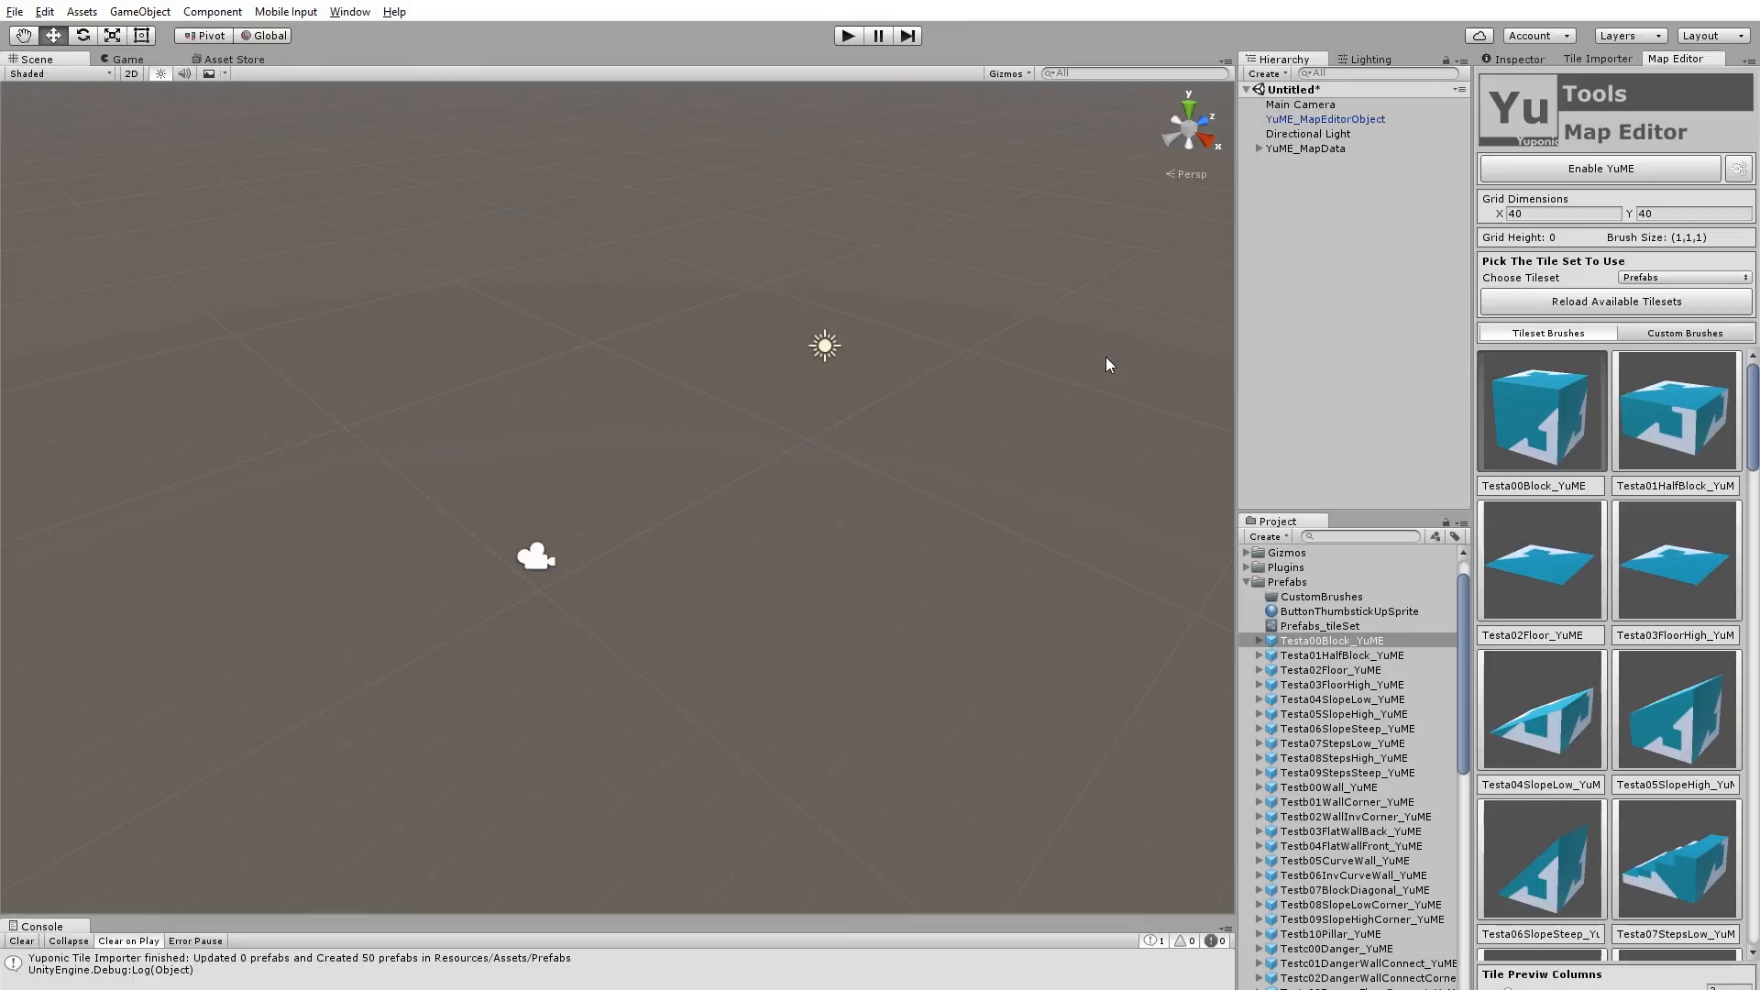
left_click(1599, 169)
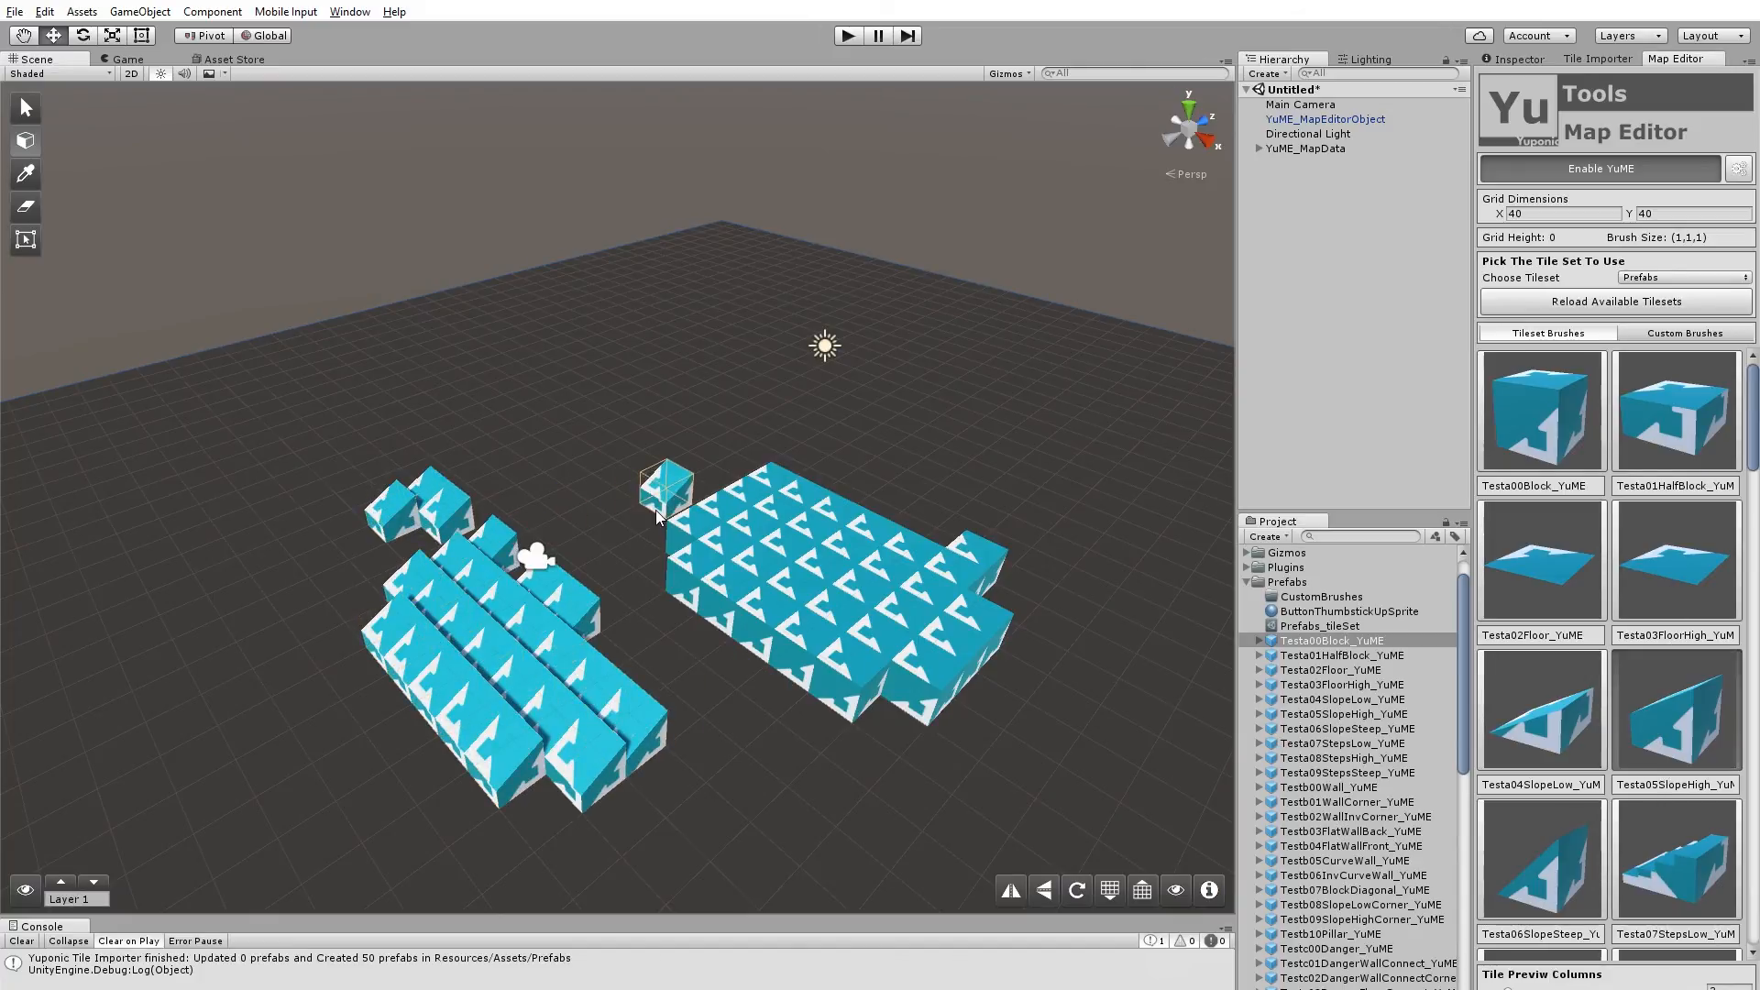
Step: Scroll the YuME tile brush palette down to the barrier and curved wall pieces
scroll("down", 3)
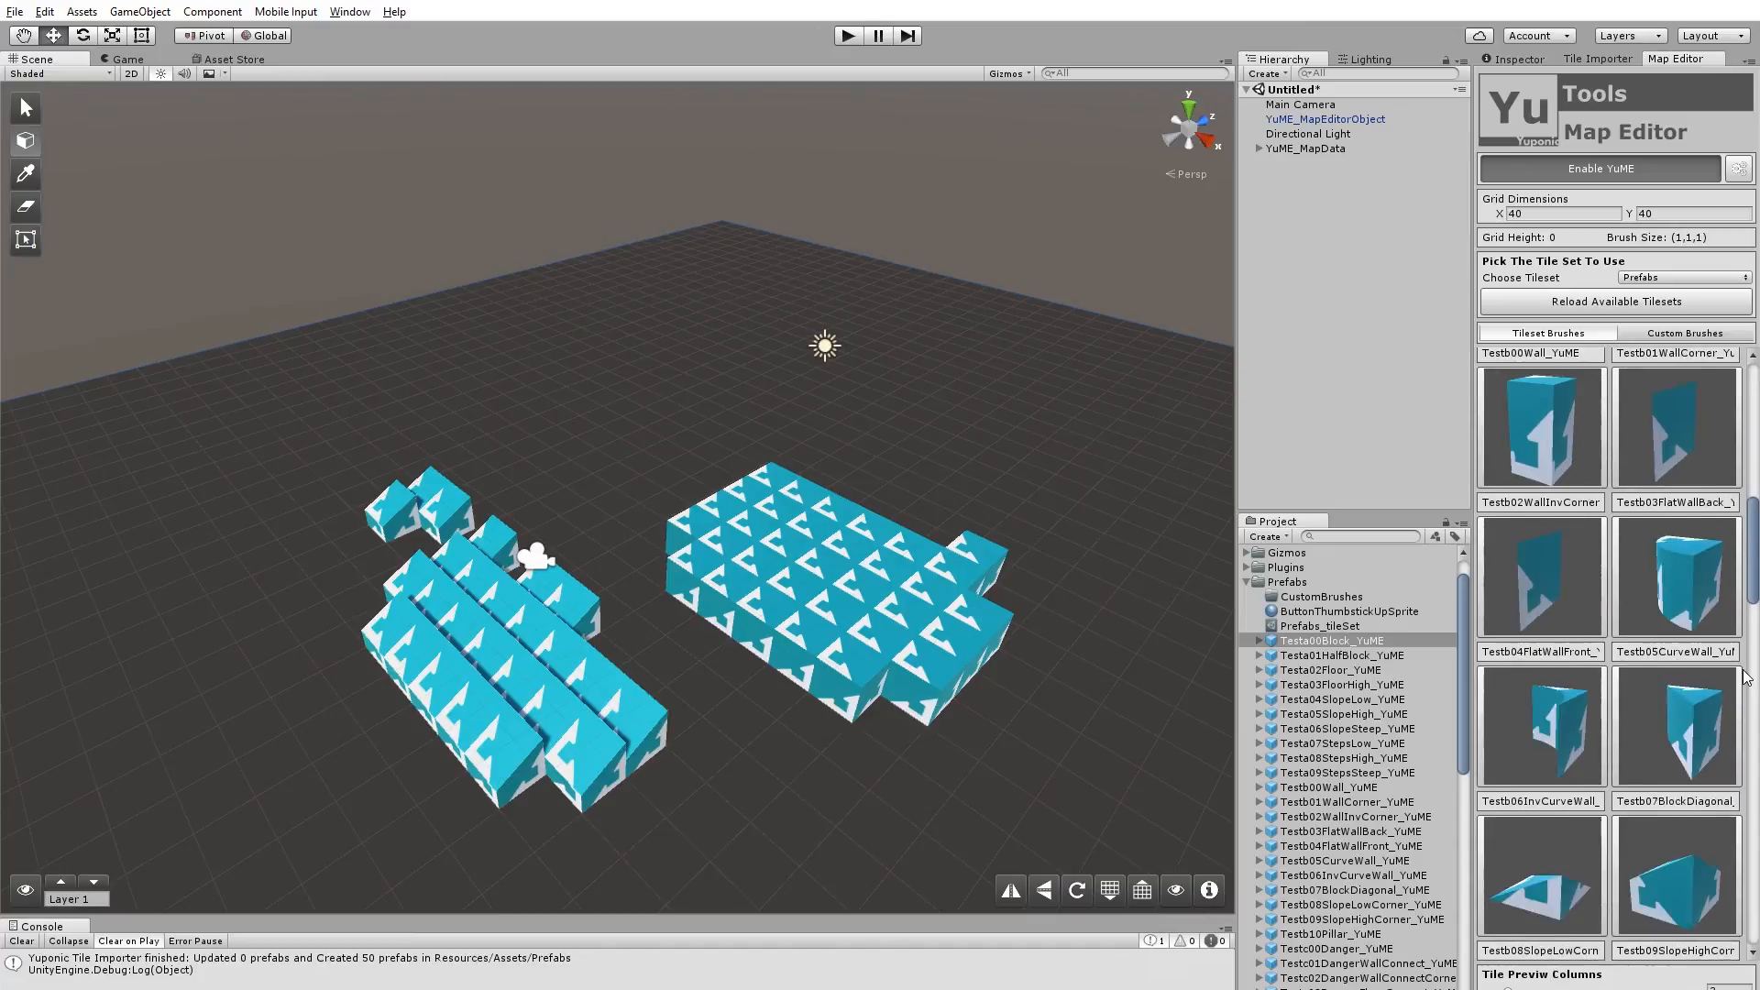
scroll("down", 3)
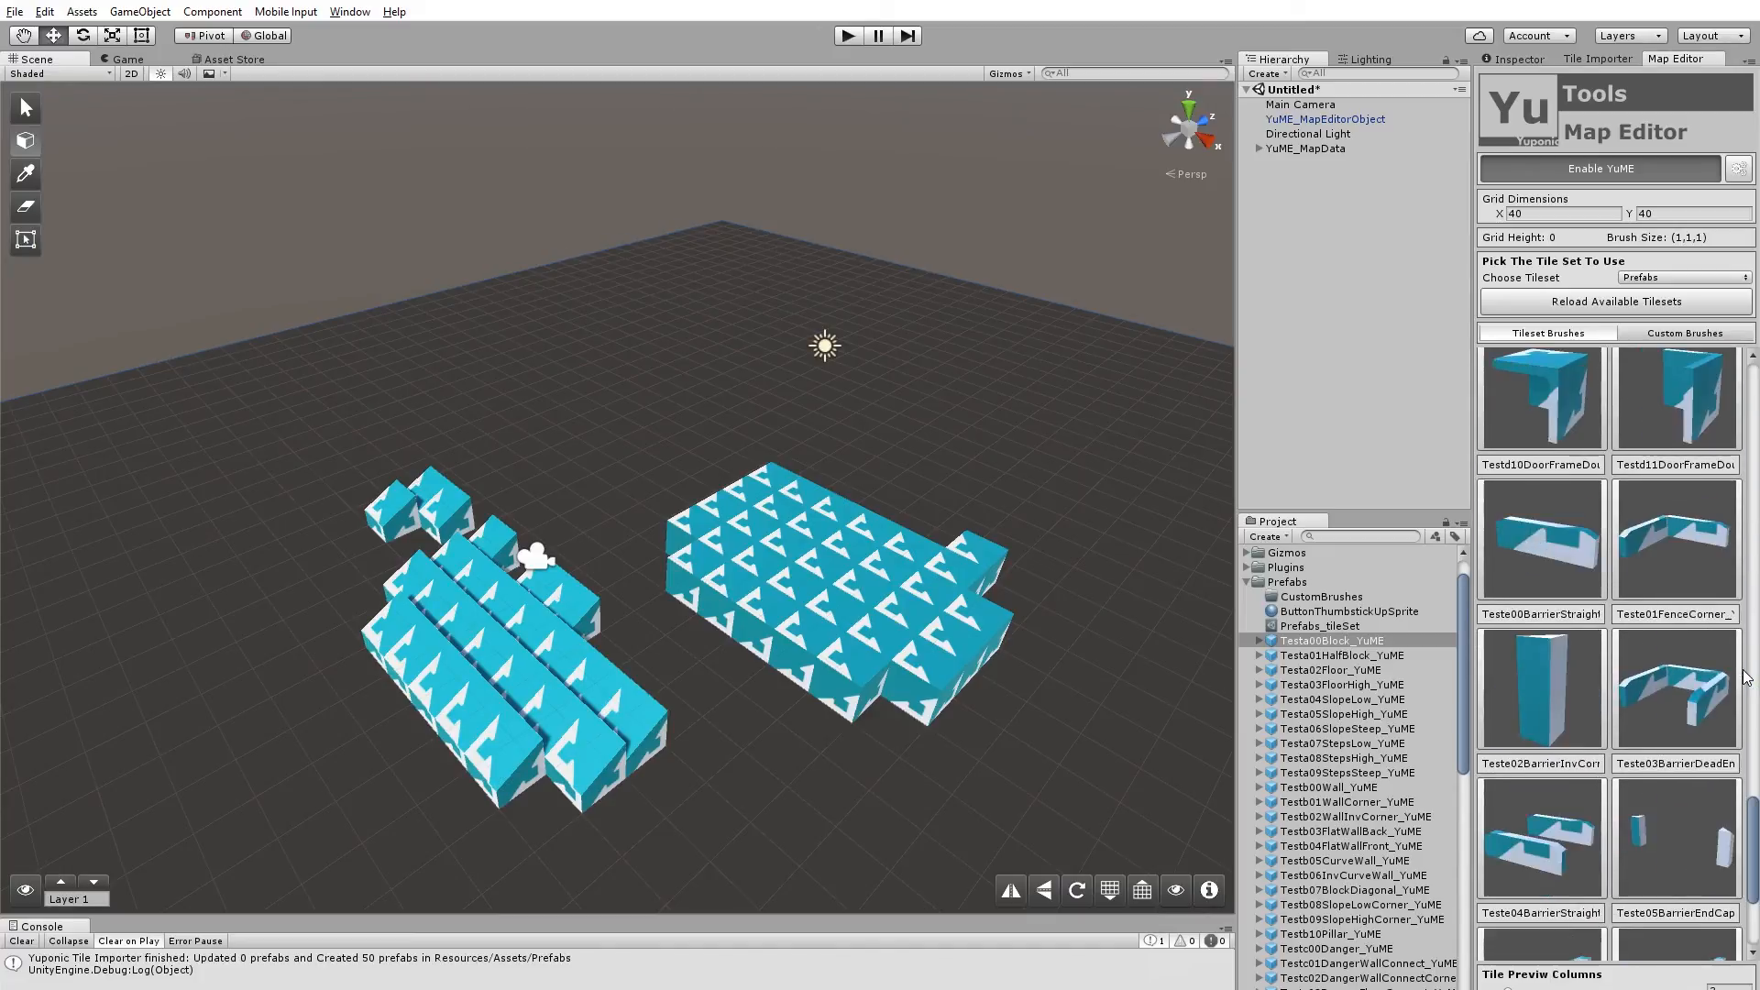
scroll("down", 3)
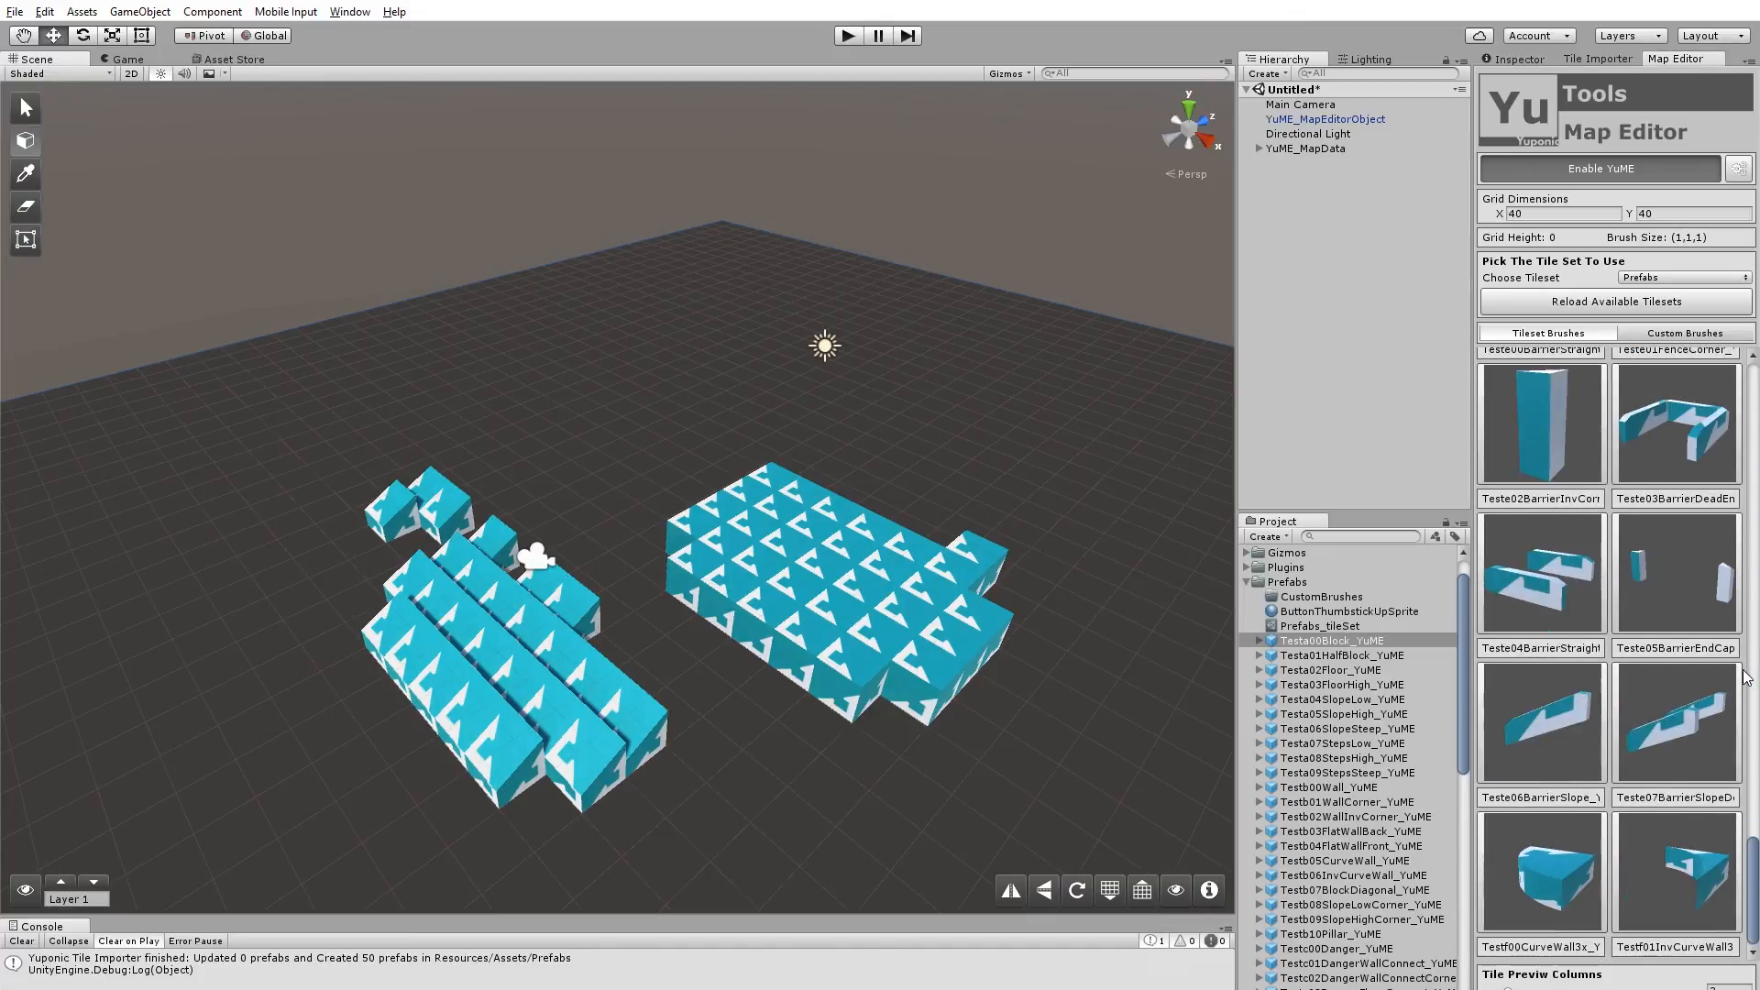